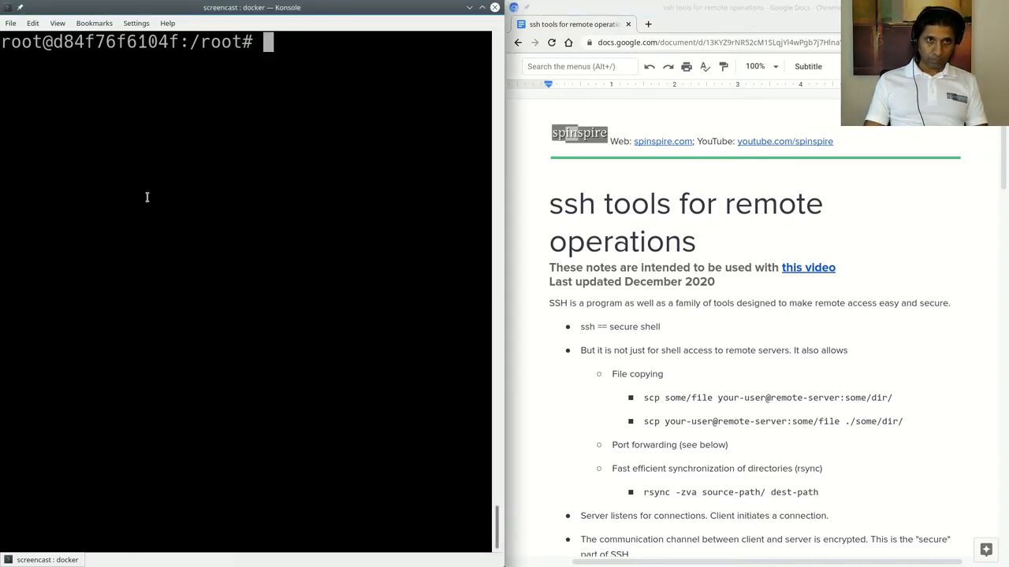
{"action": "mouse_move", "coordinate": [174, 204]}
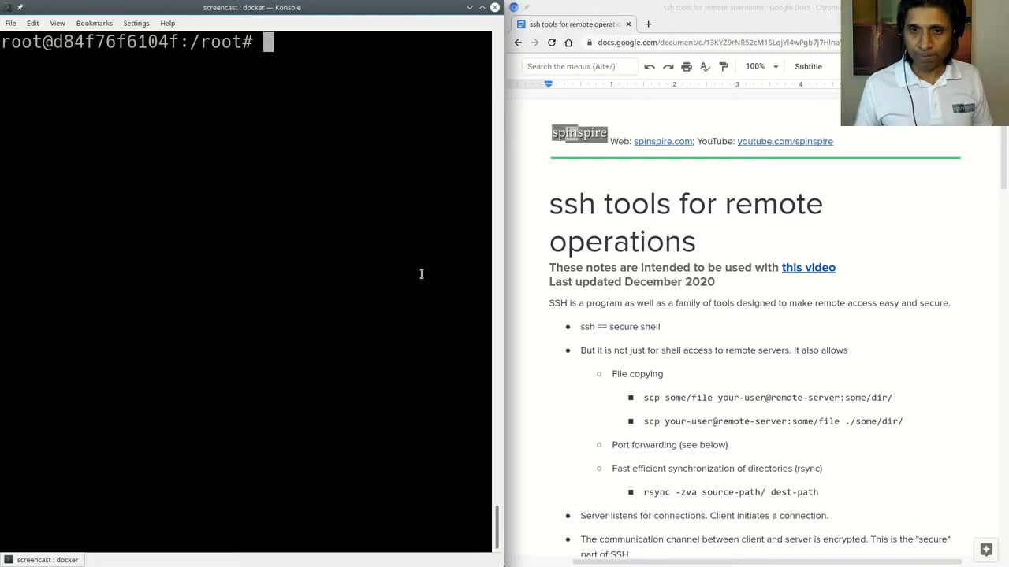
- List root's home directory with ls -la
{"action": "scroll", "scroll_direction": "down", "scroll_amount": 3}
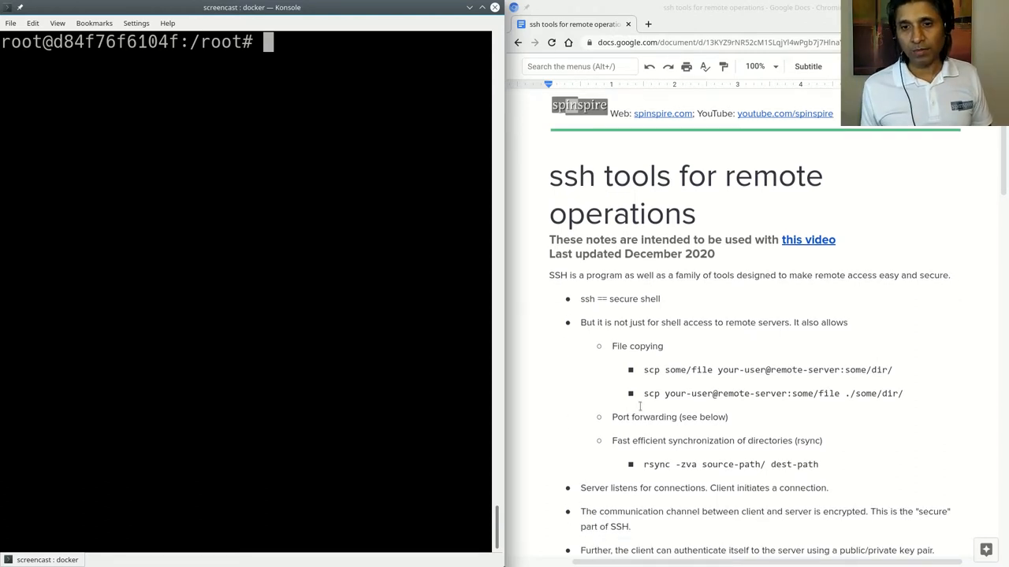
{"action": "scroll", "scroll_direction": "down", "scroll_amount": 3}
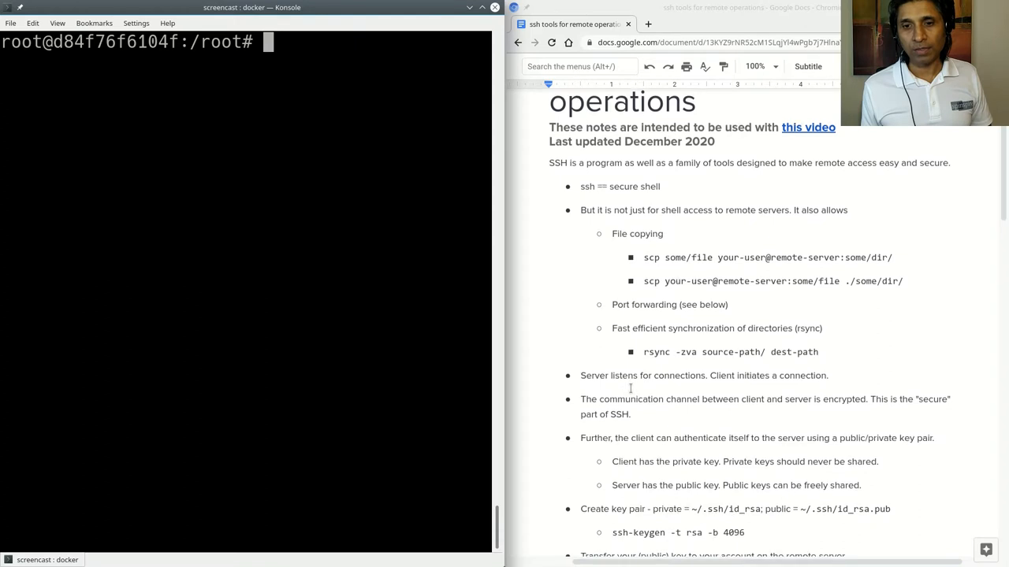
{"action": "scroll", "scroll_direction": "down", "scroll_amount": 3}
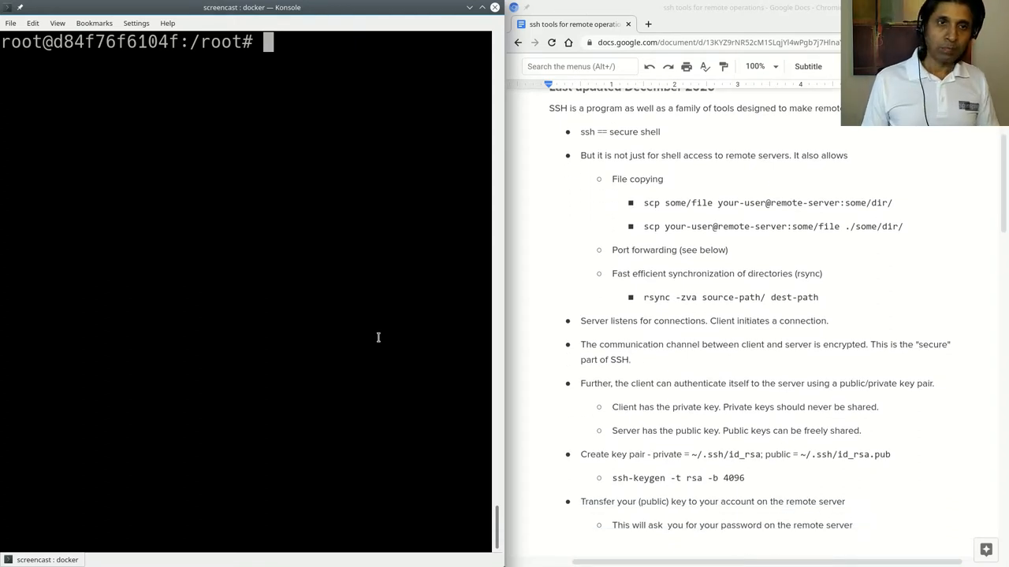
{"action": "type", "text": "ls -la"}
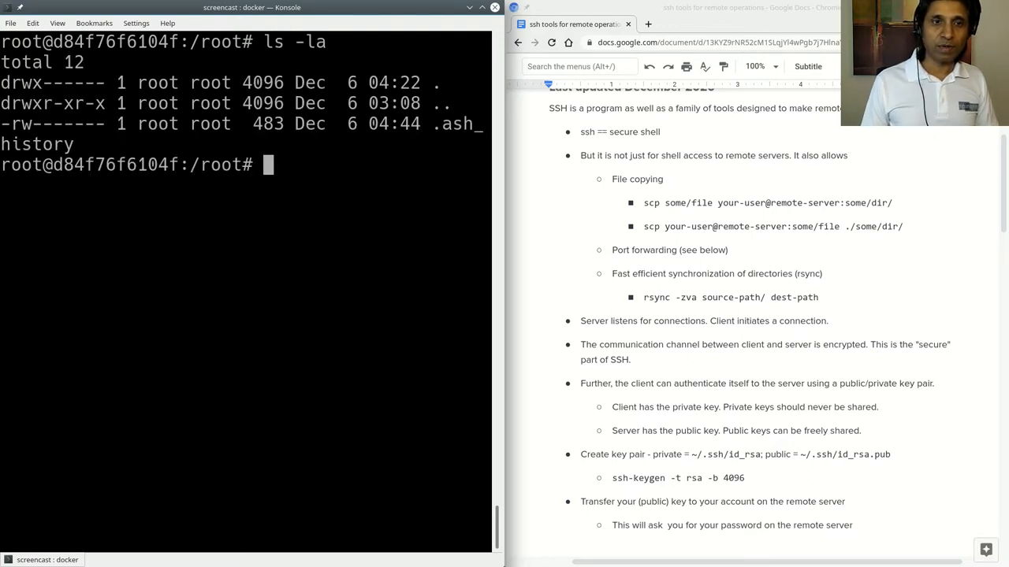
- Run ssh-keygen and accept the default /root/.ssh/id_rsa key location
{"action": "type", "text": "ss"}
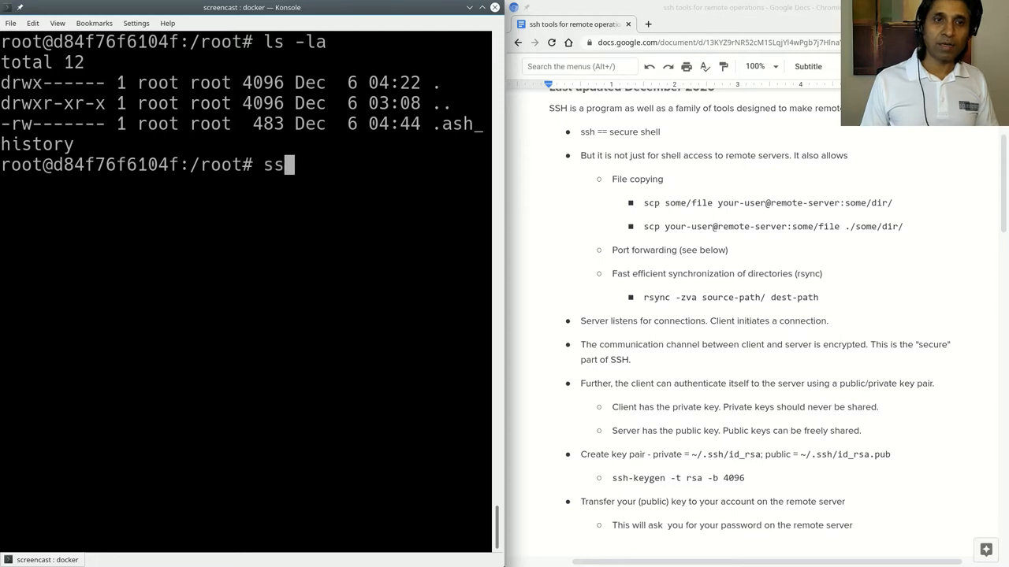
{"action": "type", "text": "h-keygen"}
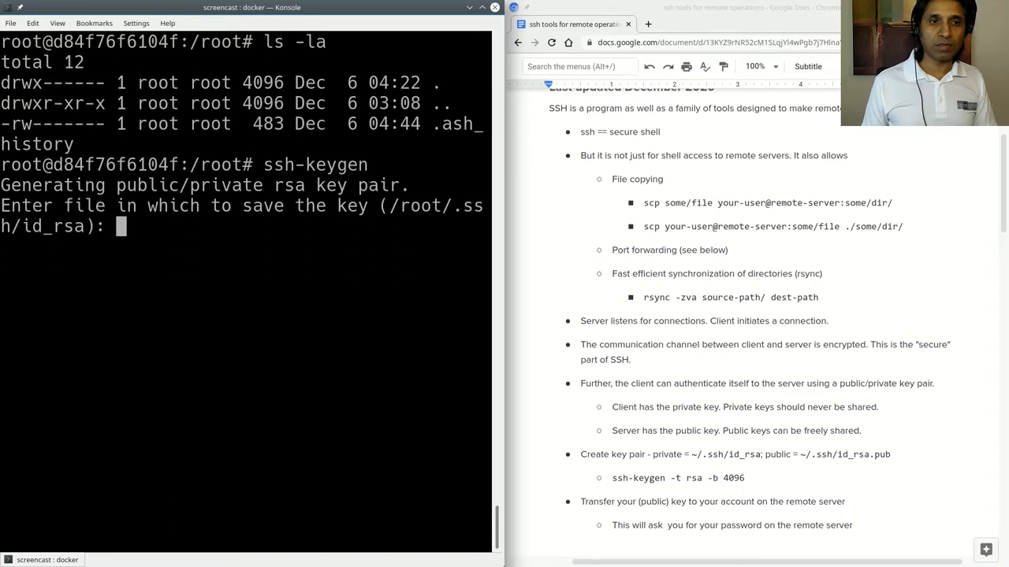
{"action": "mouse_move", "coordinate": [167, 249]}
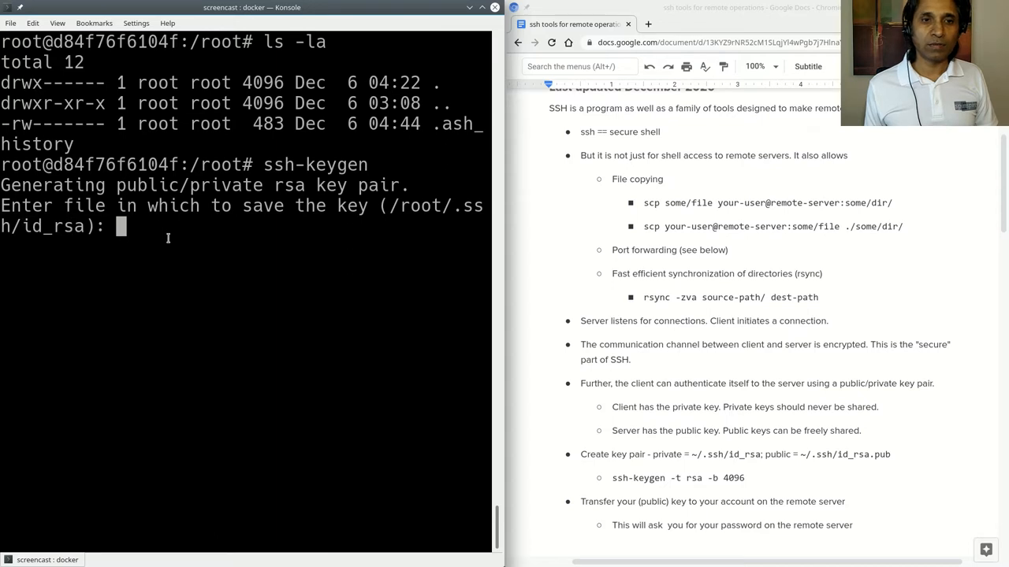
{"action": "mouse_move", "coordinate": [288, 261]}
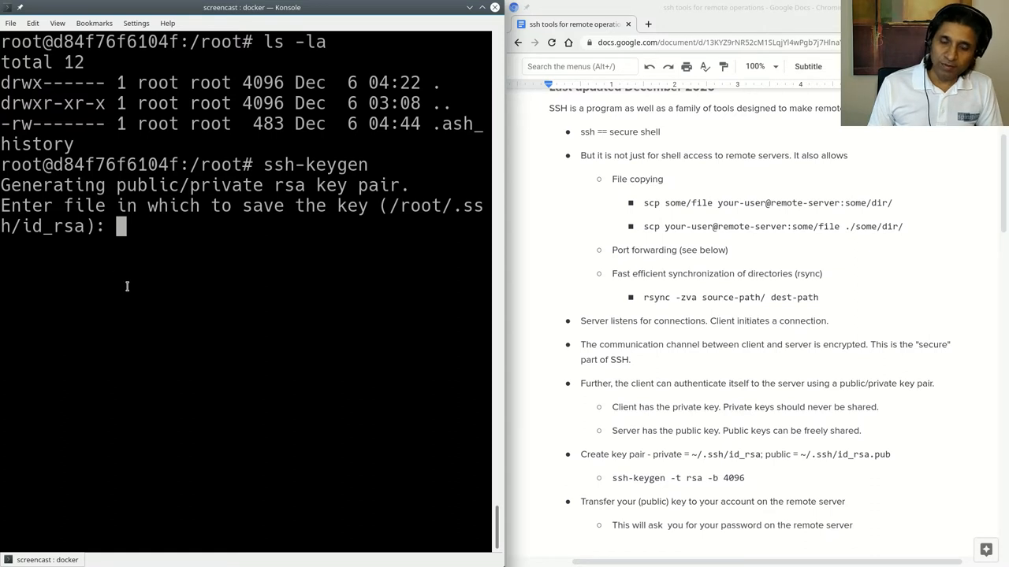
{"action": "mouse_move", "coordinate": [155, 322]}
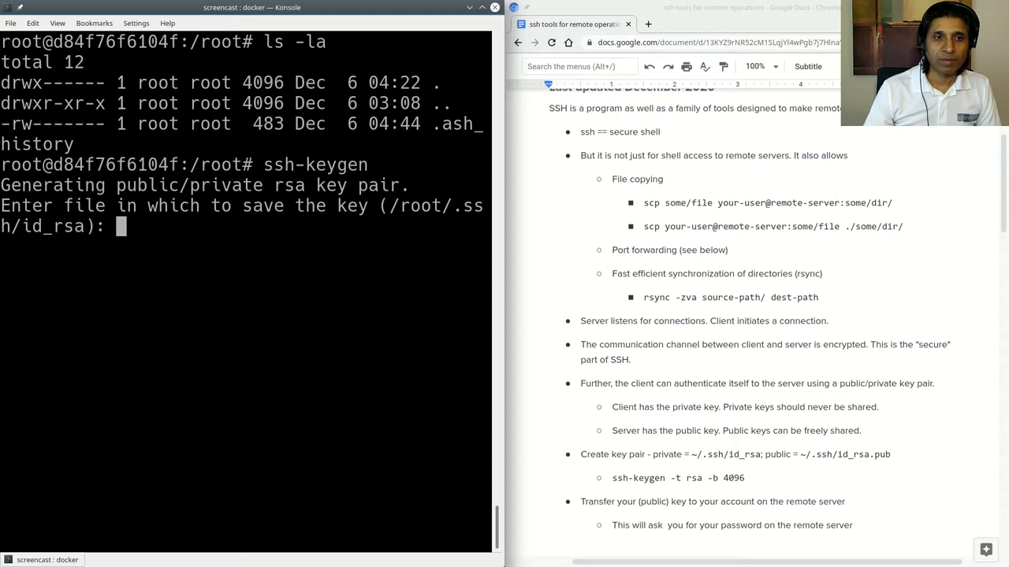
{"action": "mouse_move", "coordinate": [254, 169]}
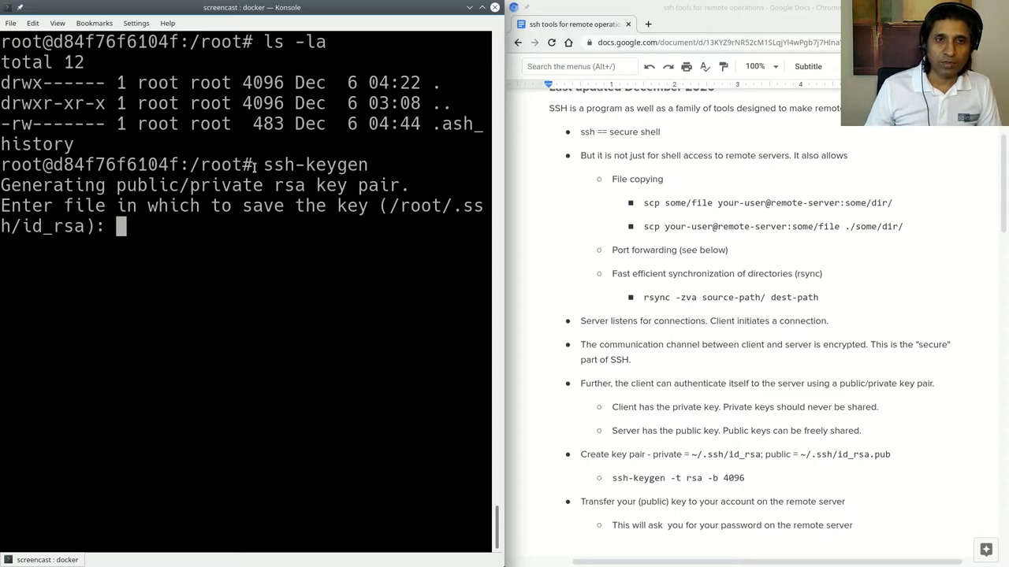
{"action": "mouse_move", "coordinate": [237, 236]}
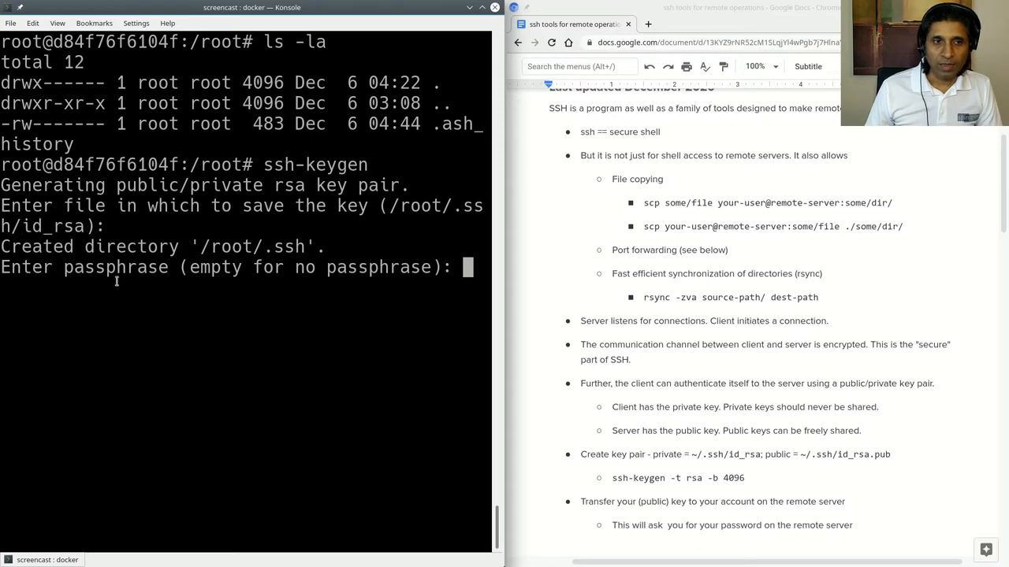
- Finish creating the RSA key pair with an empty passphrase in /root/.ssh
{"action": "double_click", "coordinate": [115, 268]}
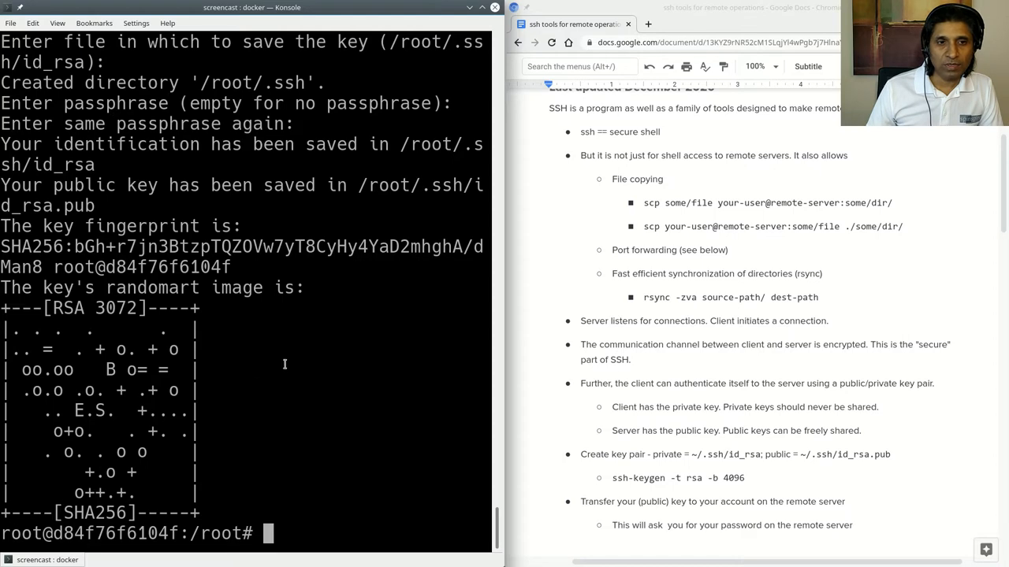
{"action": "mouse_move", "coordinate": [321, 400]}
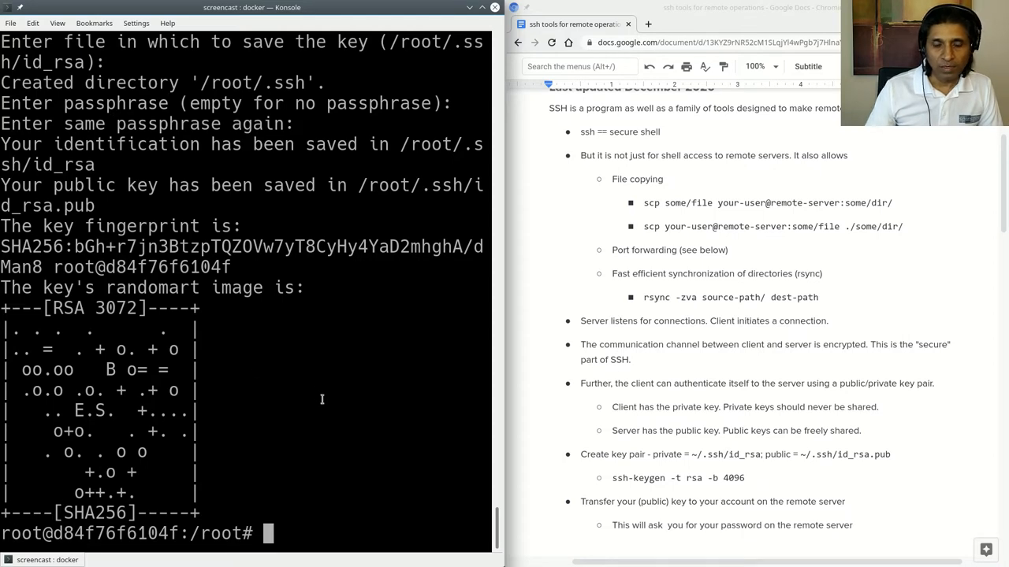
- List the home directory and the .ssh folder to show id_rsa and id_rsa.pub
{"action": "type", "text": "ls -ltr"}
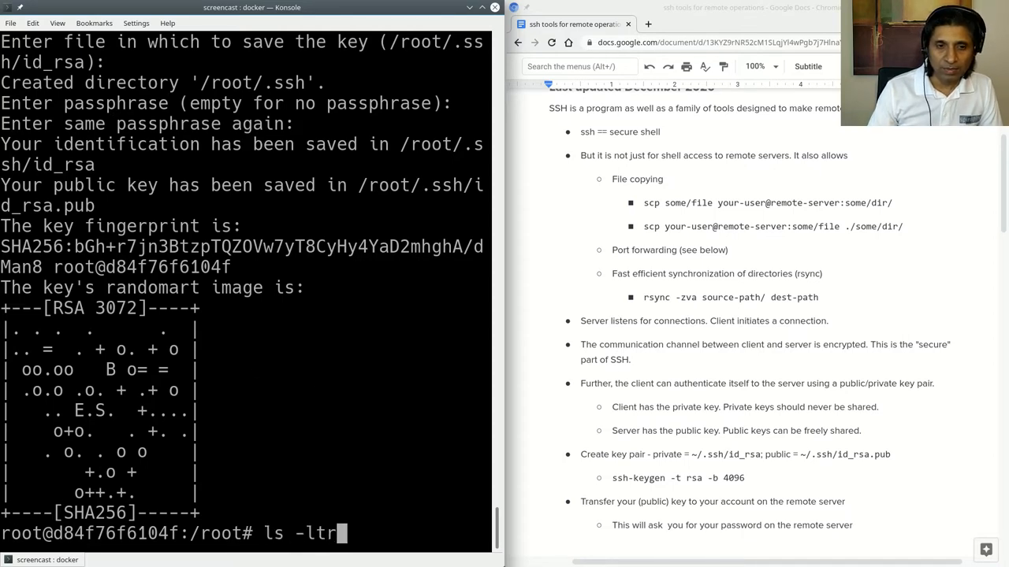
{"action": "key", "text": "Return"}
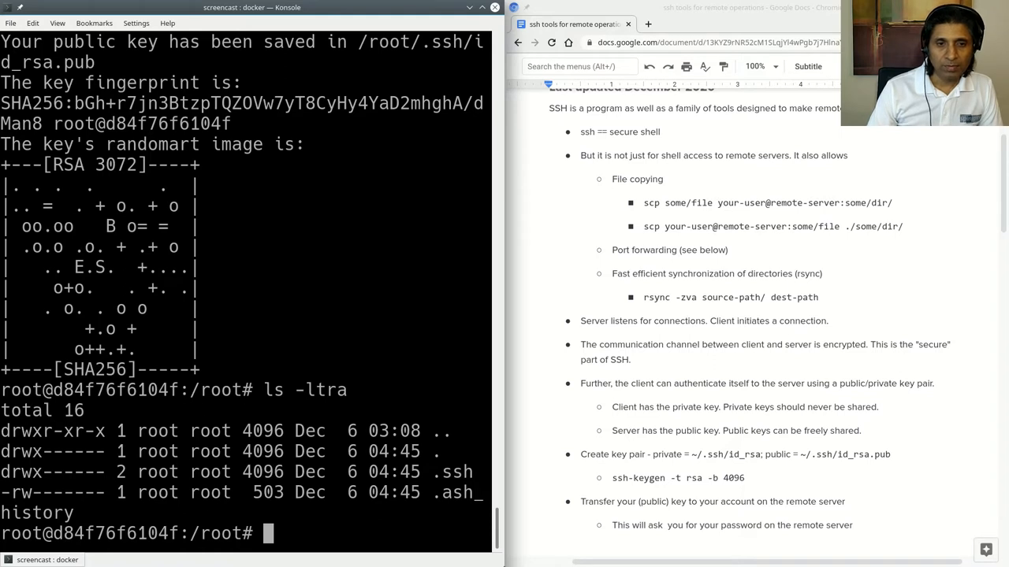
{"action": "double_click", "coordinate": [453, 471]}
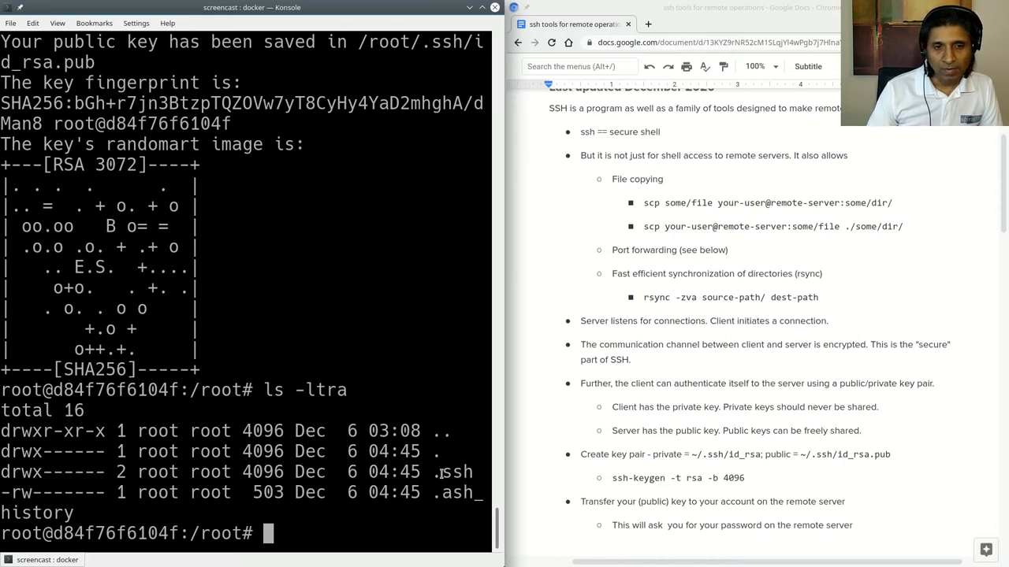
{"action": "type", "text": "ls -ltra .ssh"}
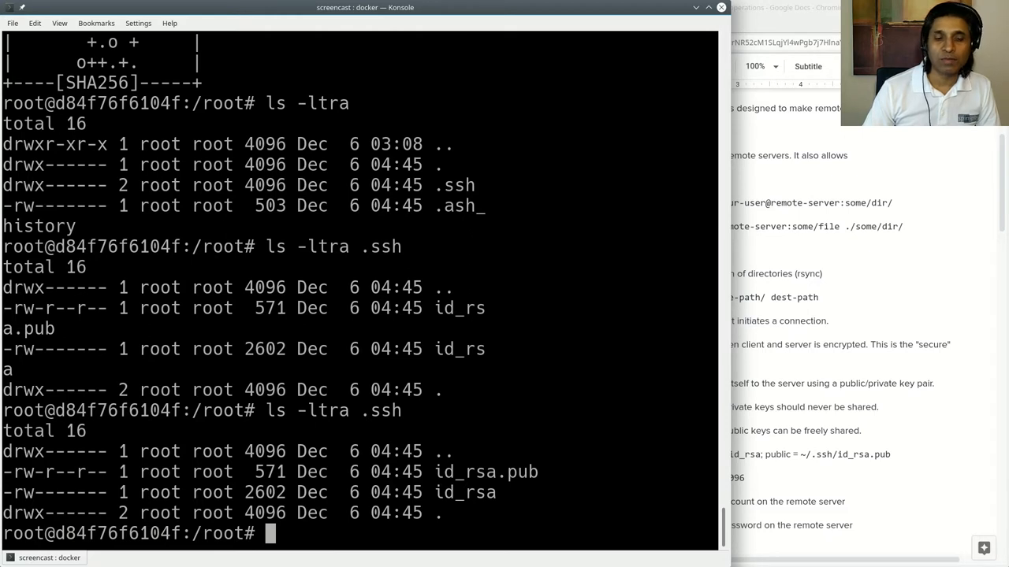
{"action": "mouse_move", "coordinate": [549, 465]}
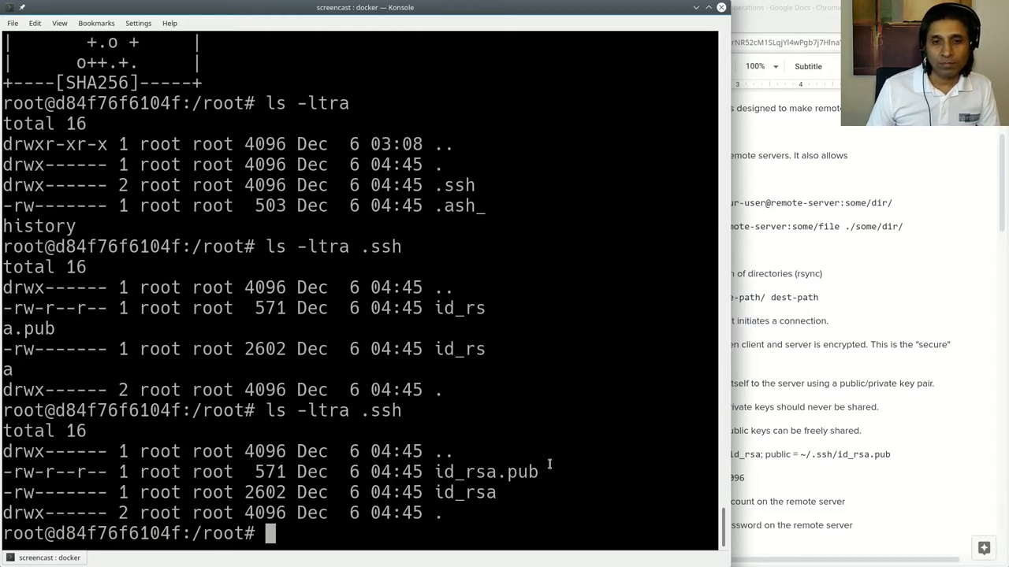
{"action": "mouse_move", "coordinate": [533, 440]}
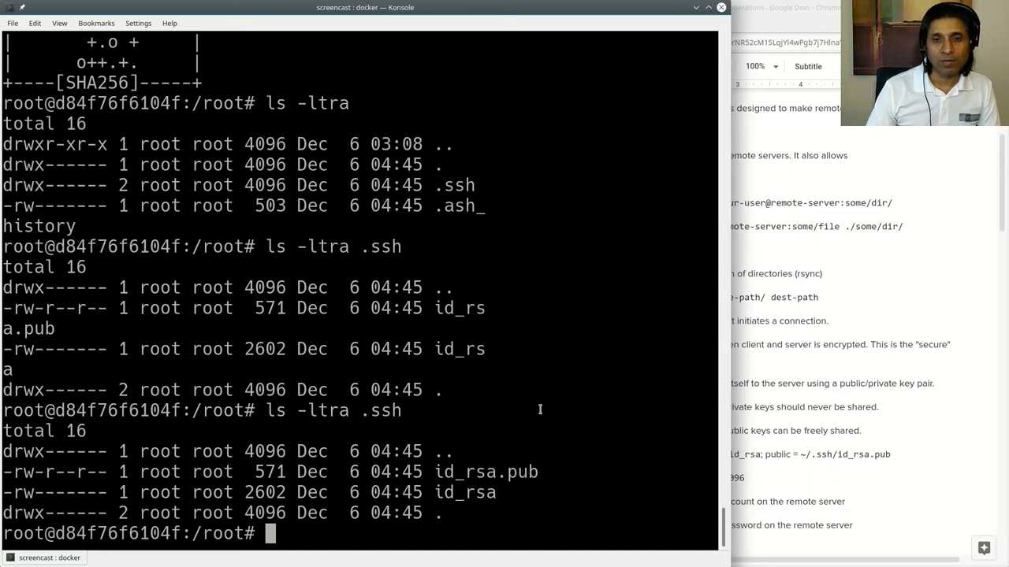
{"action": "type", "text": "offi"}
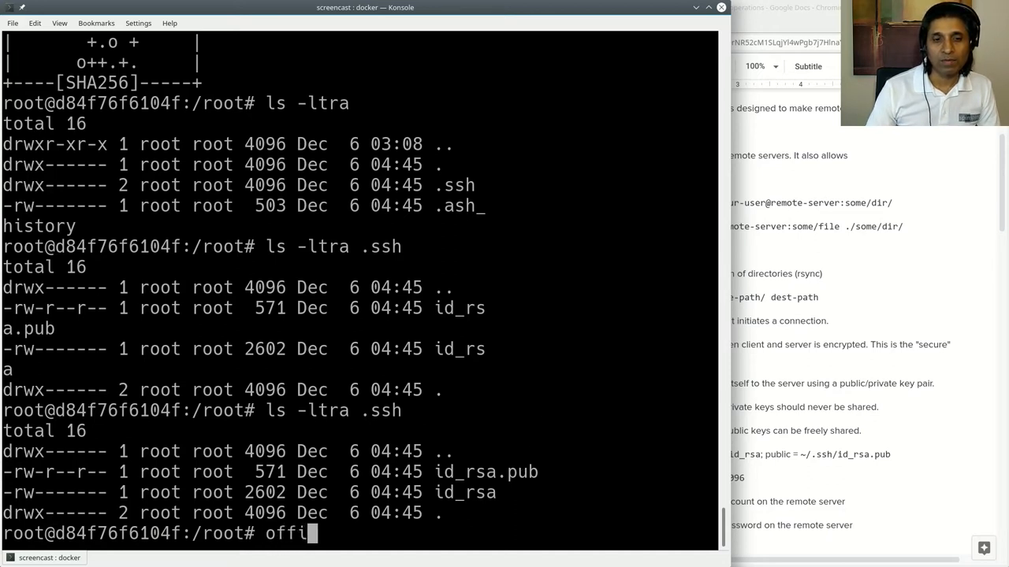
{"action": "type", "text": "ce.spinspire.com"}
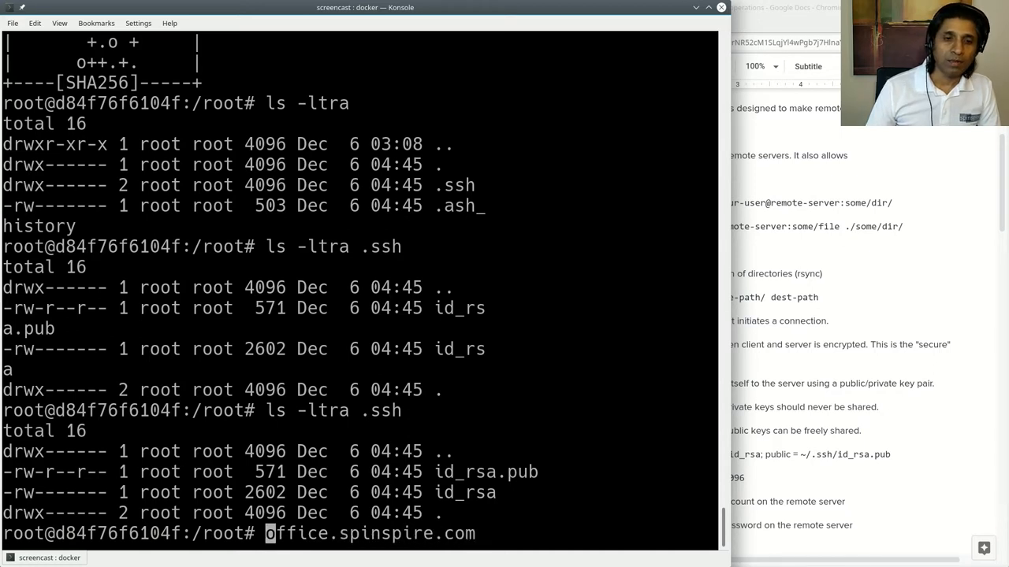
{"action": "type", "text": "jitesh@"}
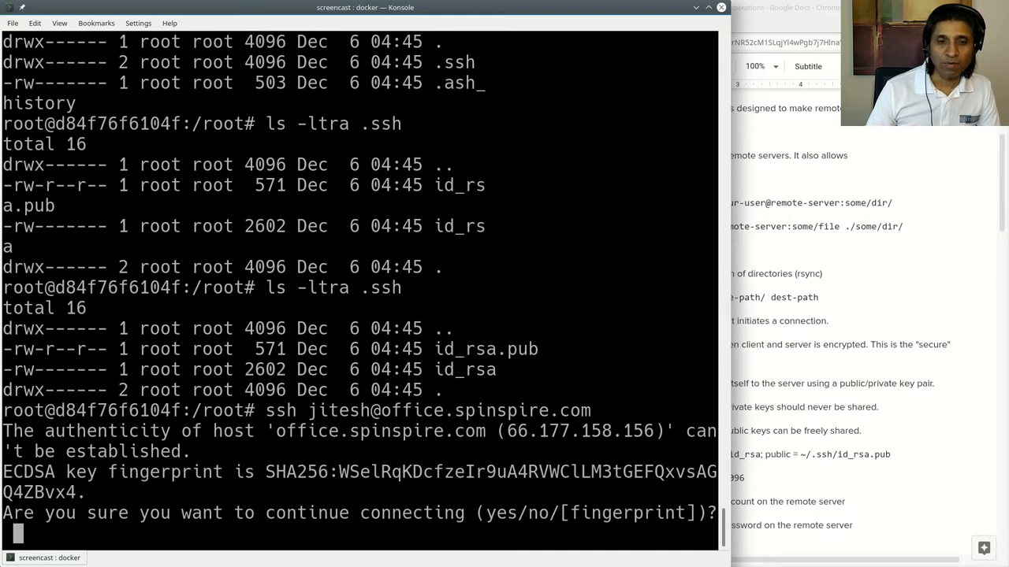
{"action": "type", "text": "y"}
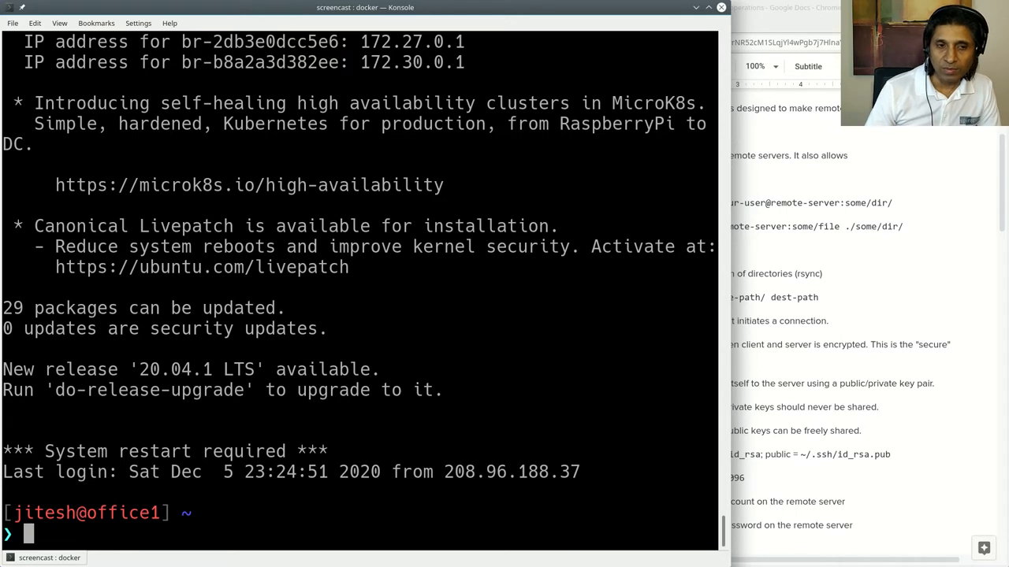
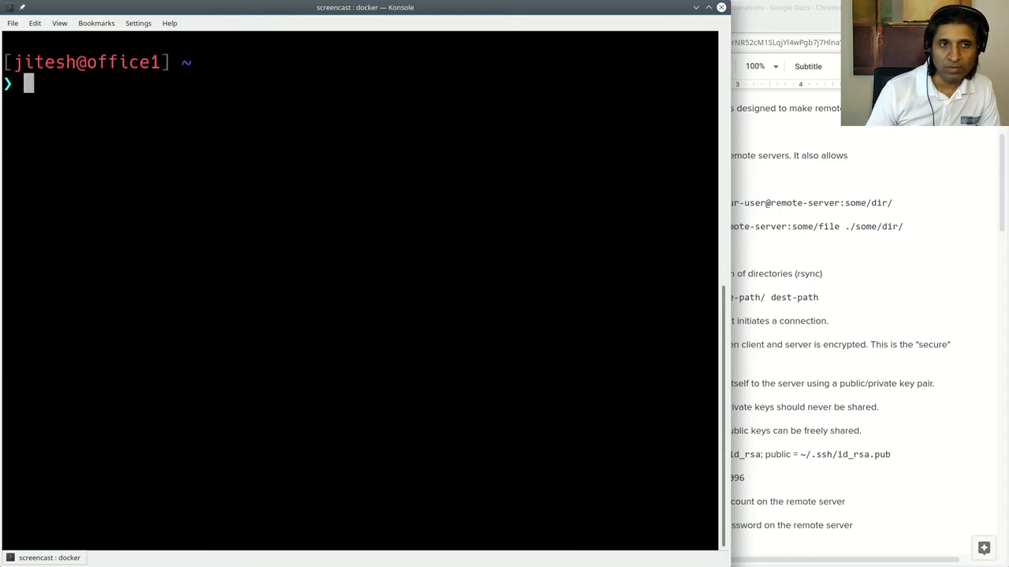
- Enter the password to log in, then exit back to the local shell
{"action": "type", "text": "exit"}
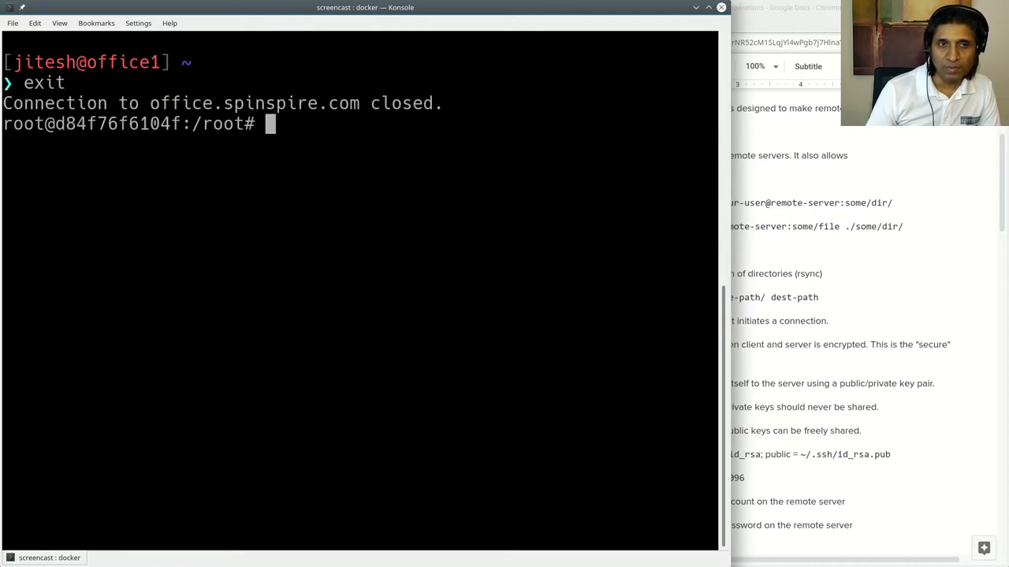
{"action": "type", "text": "kk"}
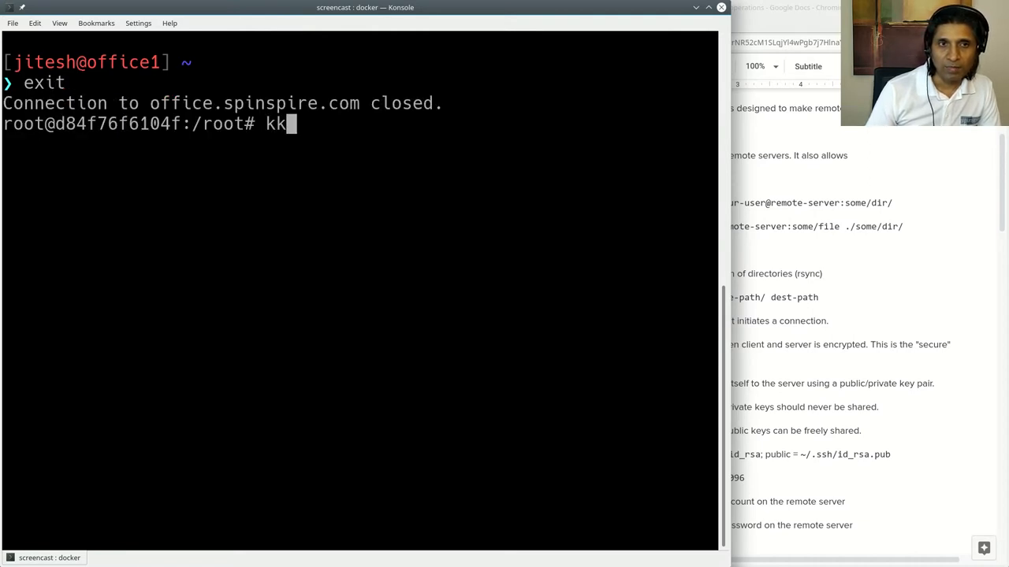
{"action": "type", "text": "ssh jitesh@office.spinspire.com"}
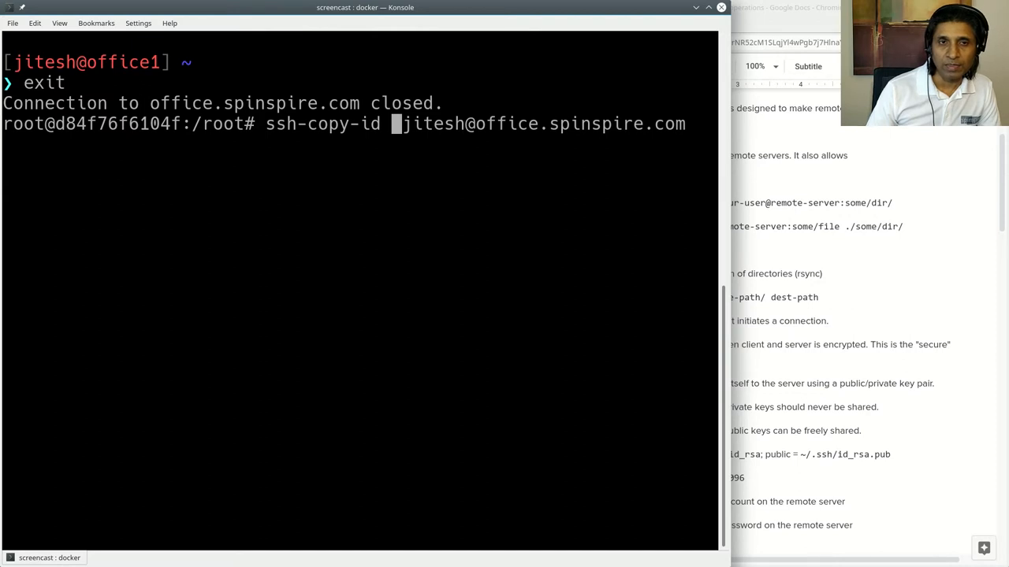
{"action": "key", "text": "BackSpace"}
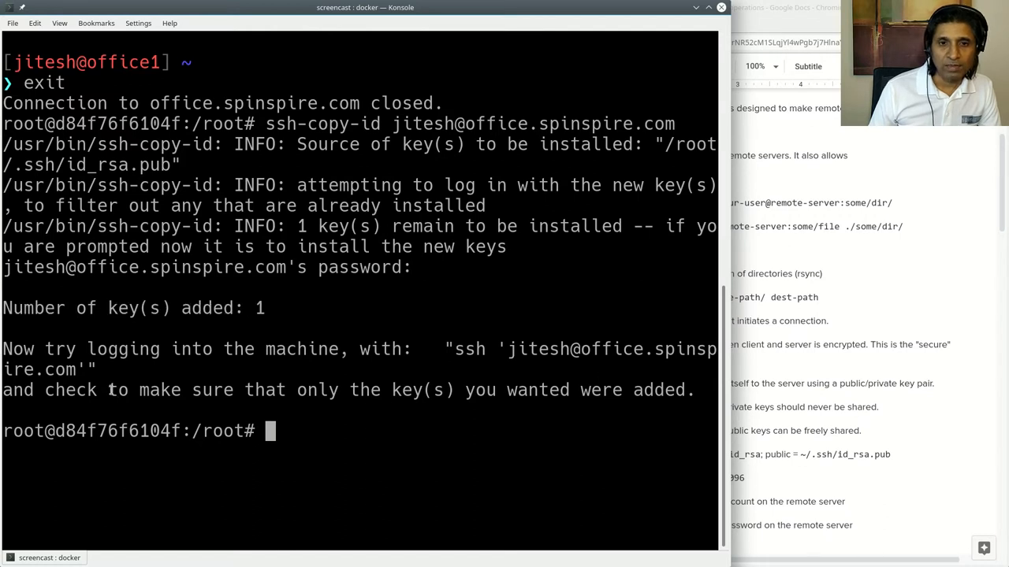
- List the .ssh folder and pick out the id_rsa.pub file name
{"action": "type", "text": "ls -l"}
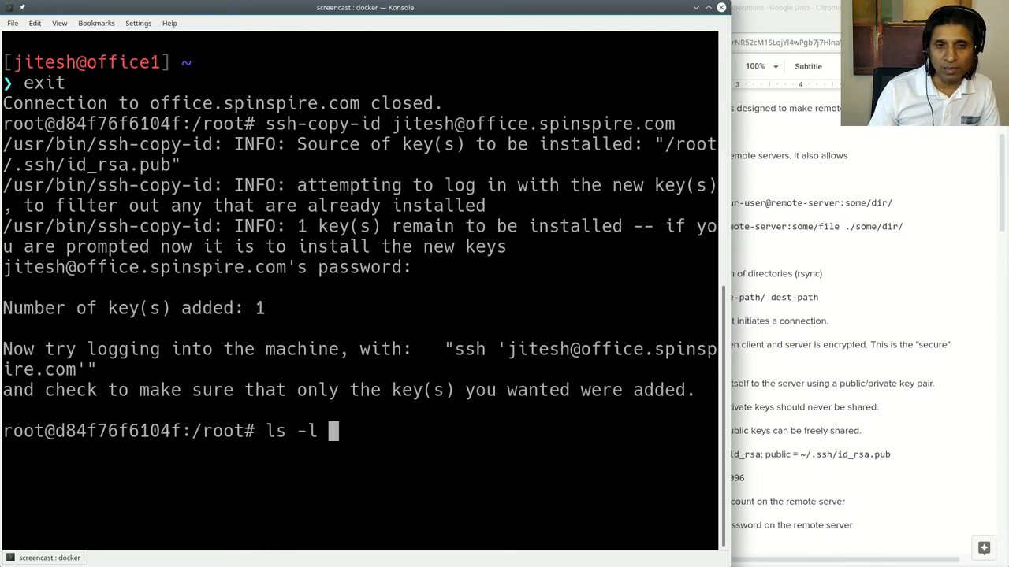
{"action": "type", "text": ".ssh"}
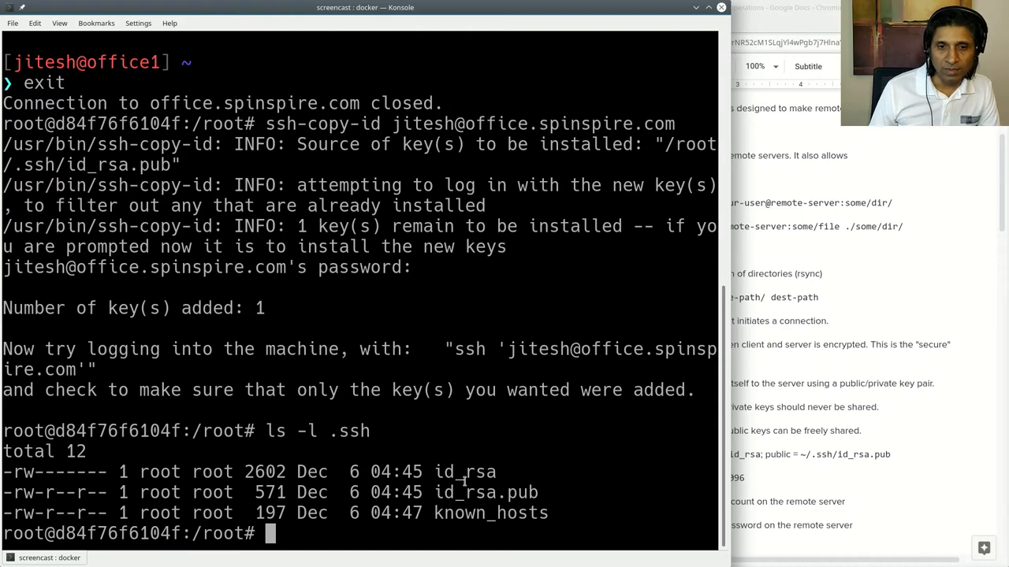
{"action": "double_click", "coordinate": [485, 492]}
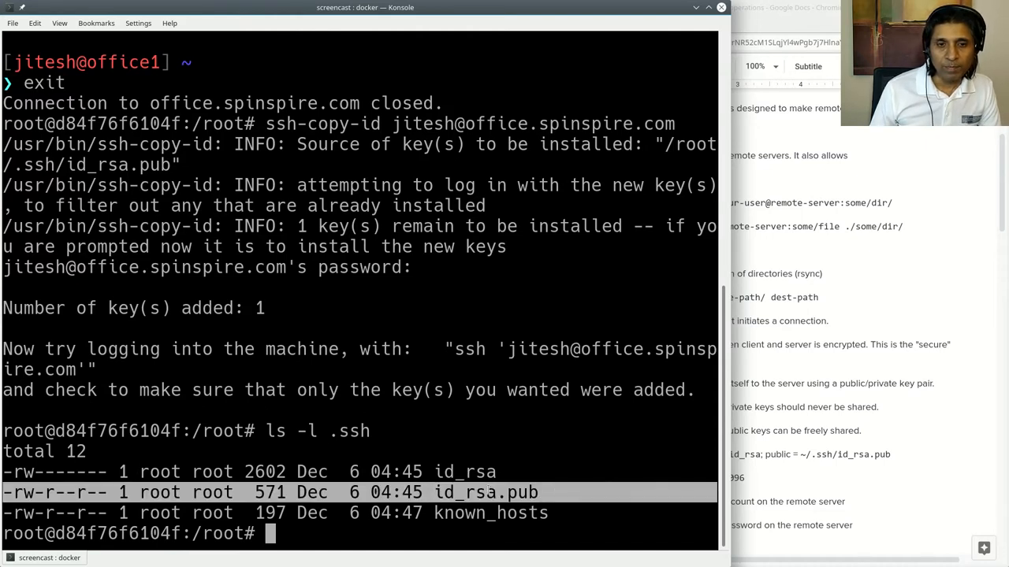
{"action": "double_click", "coordinate": [486, 492]}
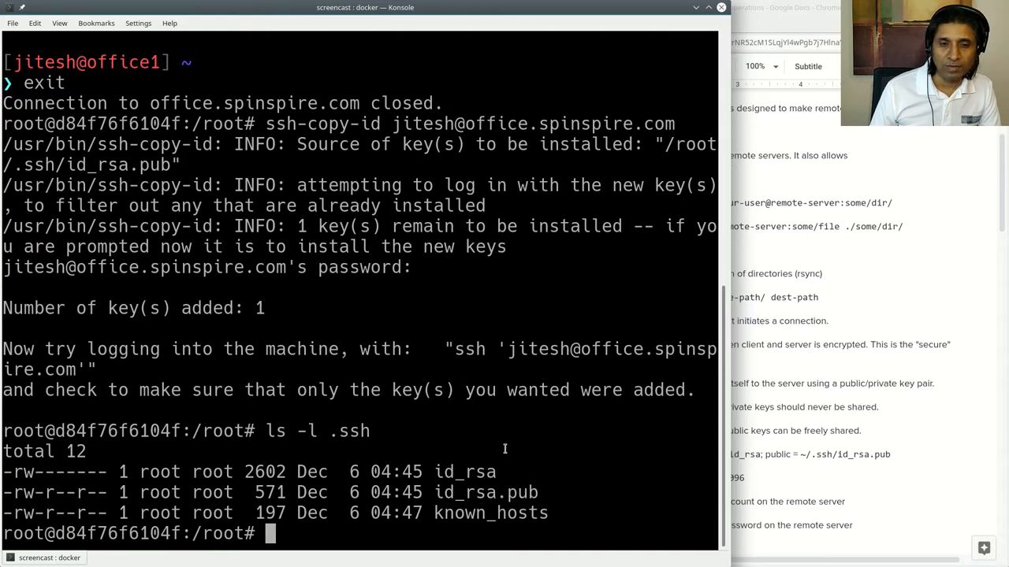
- Print the id_rsa.pub public key with cat .ssh/id_rsa.pub
{"action": "type", "text": "cat"}
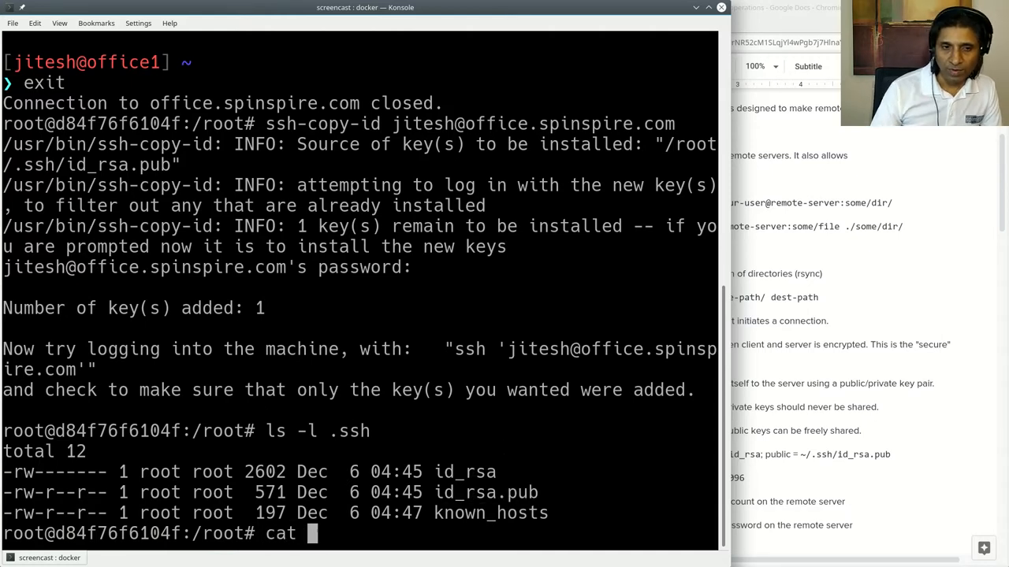
{"action": "type", "text": ".ssh/id_rsa.pub"}
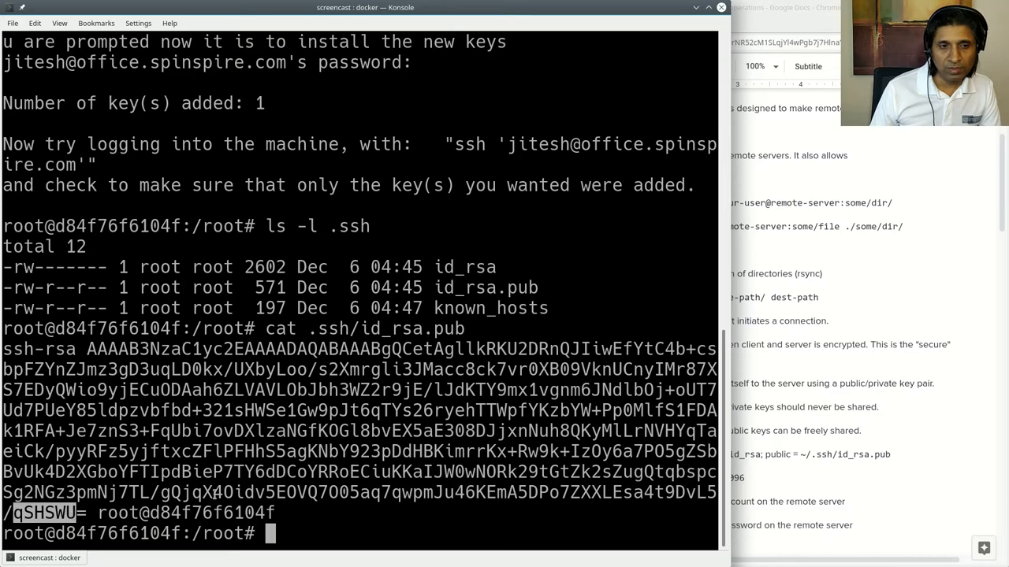
{"action": "type", "text": "k"}
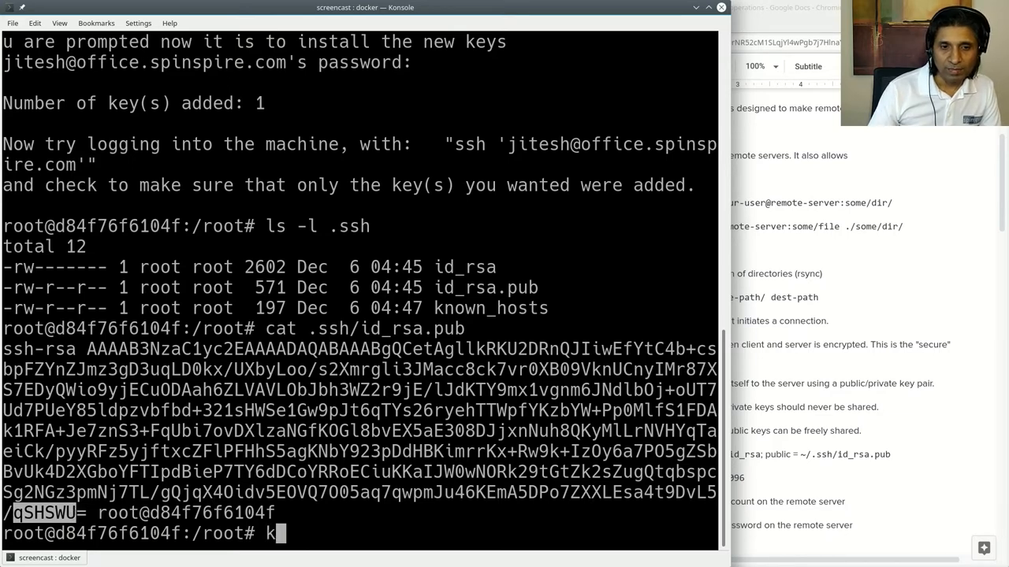
{"action": "type", "text": "at .ssh/id_rsa.pub"}
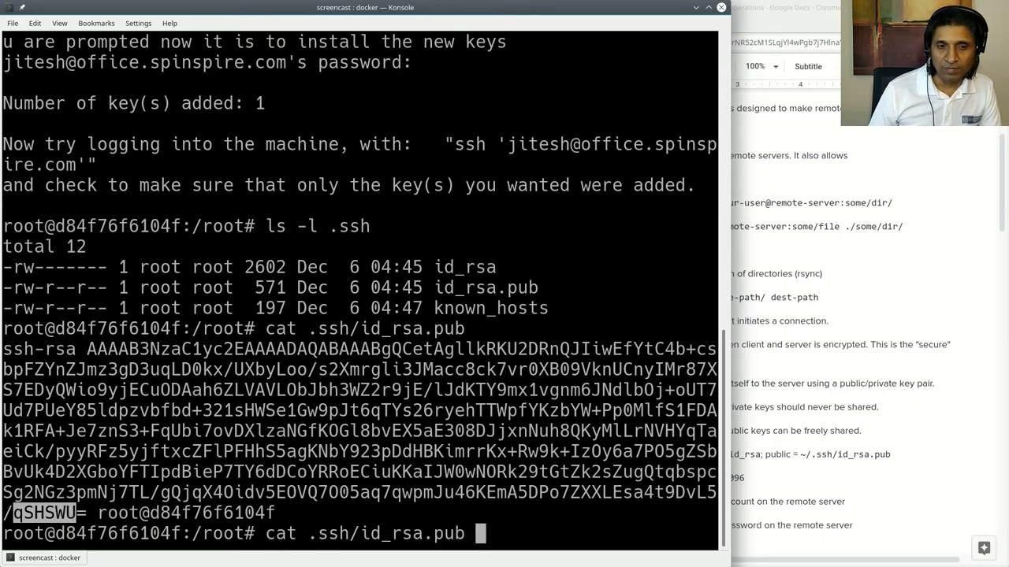
{"action": "type", "text": "ssh-copy-id jitesh@office.spinspire.com"}
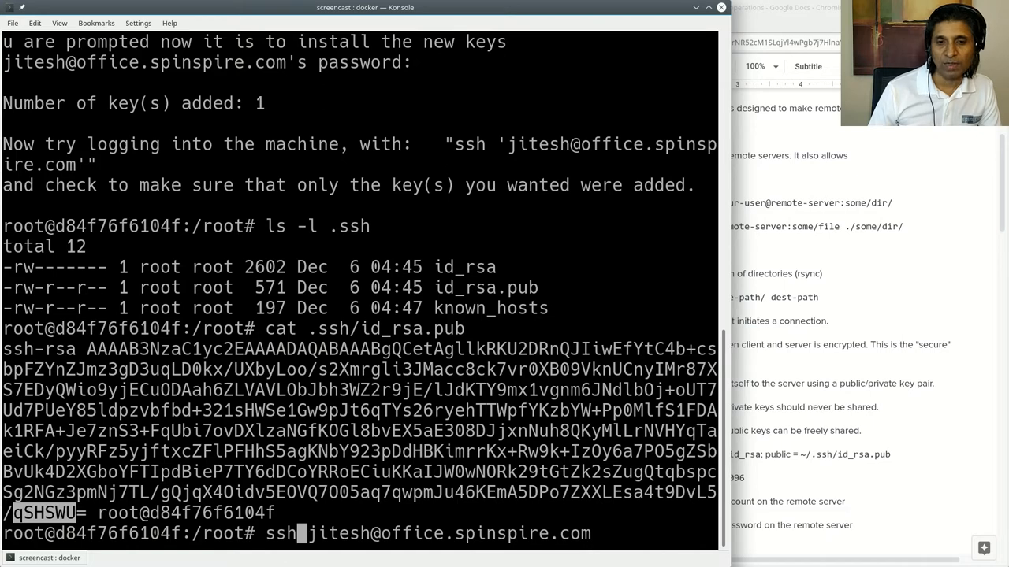
{"action": "key", "text": "Return"}
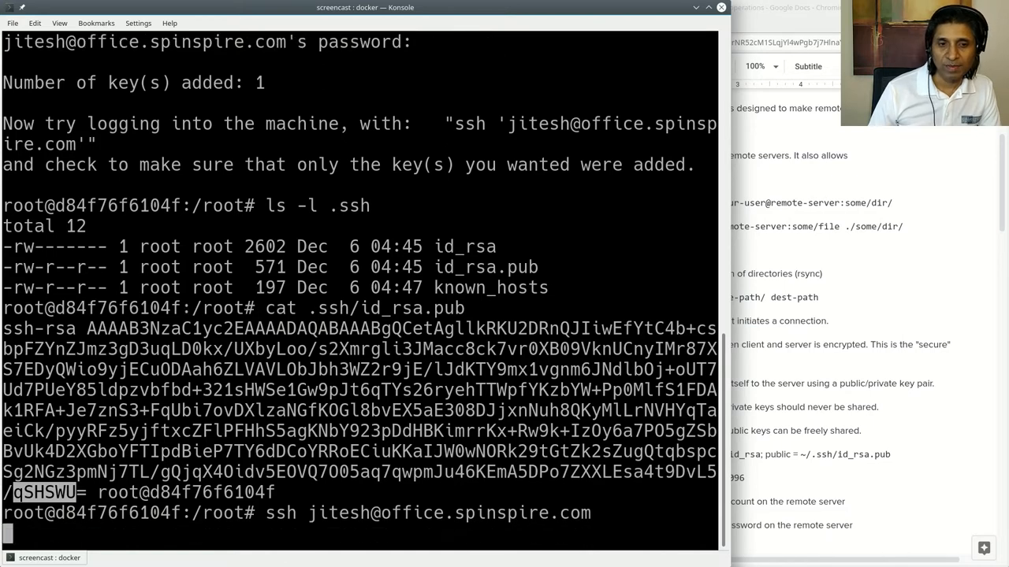
{"action": "key", "text": "Return"}
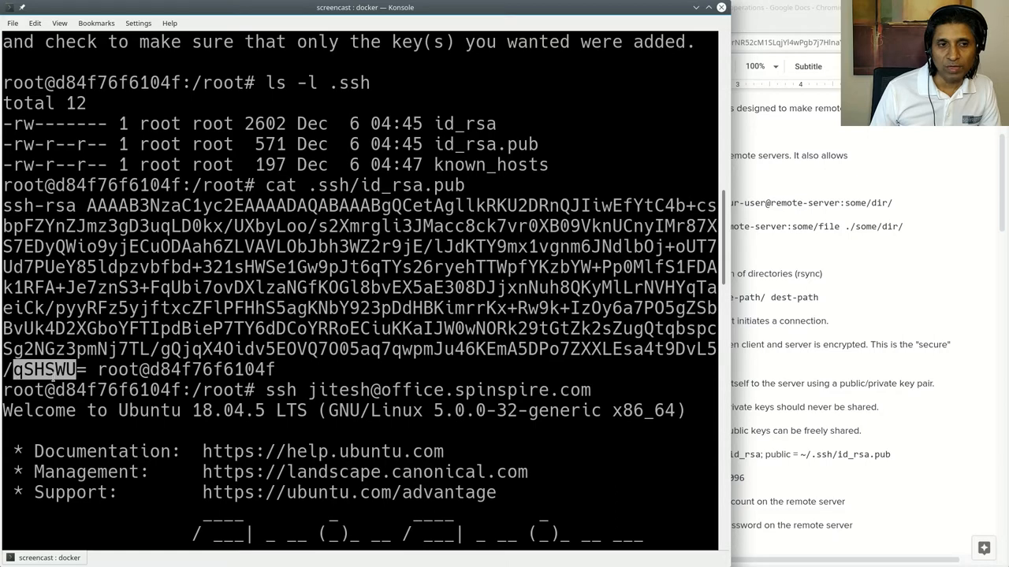
{"action": "scroll", "scroll_direction": "down", "scroll_amount": 3}
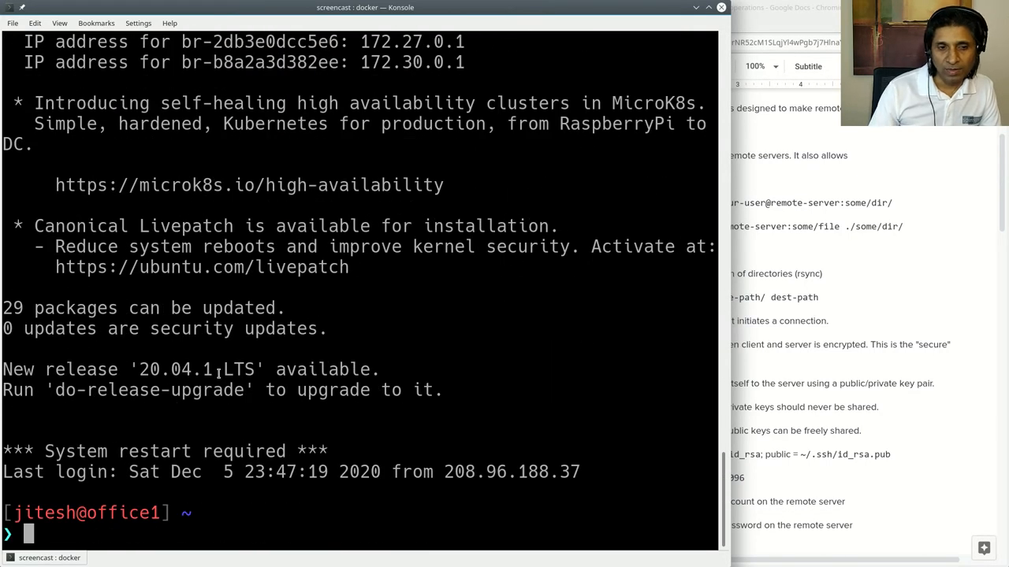
- Print ~/.ssh/authorized_keys on the server and pick out the root@d84f76f6104f key
{"action": "type", "text": "cat"}
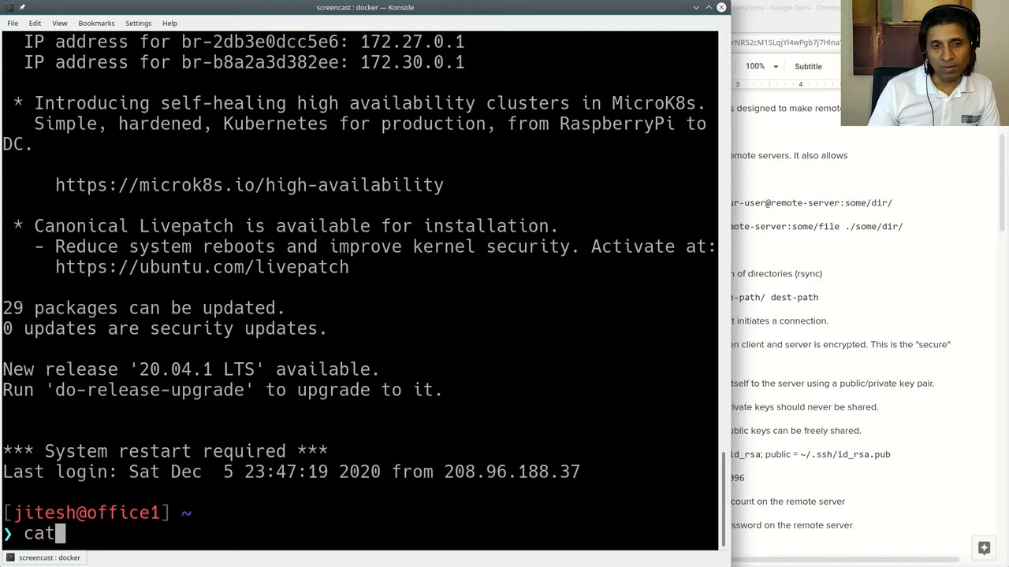
{"action": "type", "text": "~/."}
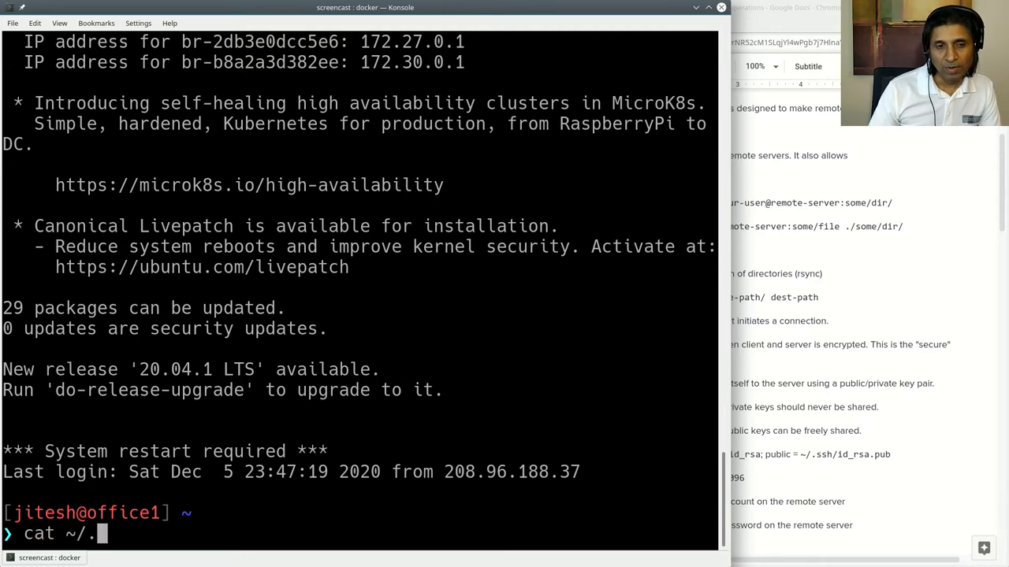
{"action": "type", "text": "ssh/authorized_keys"}
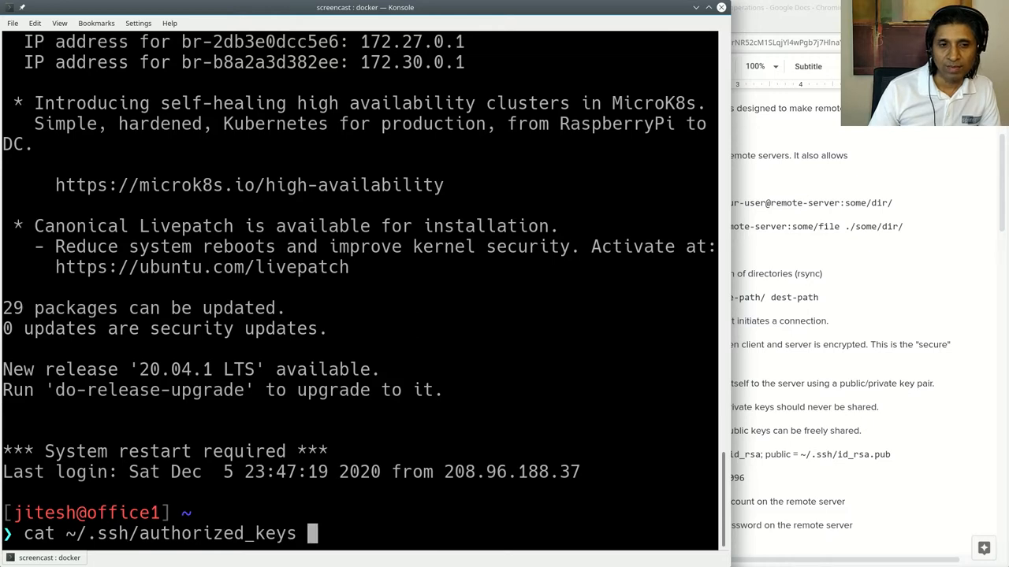
{"action": "key", "text": "Return"}
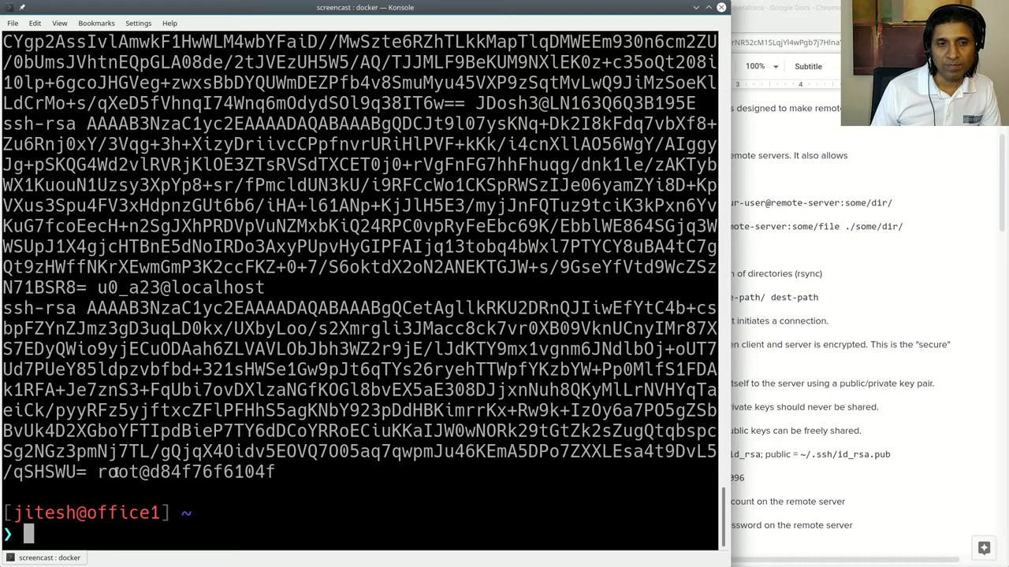
{"action": "double_click", "coordinate": [186, 471]}
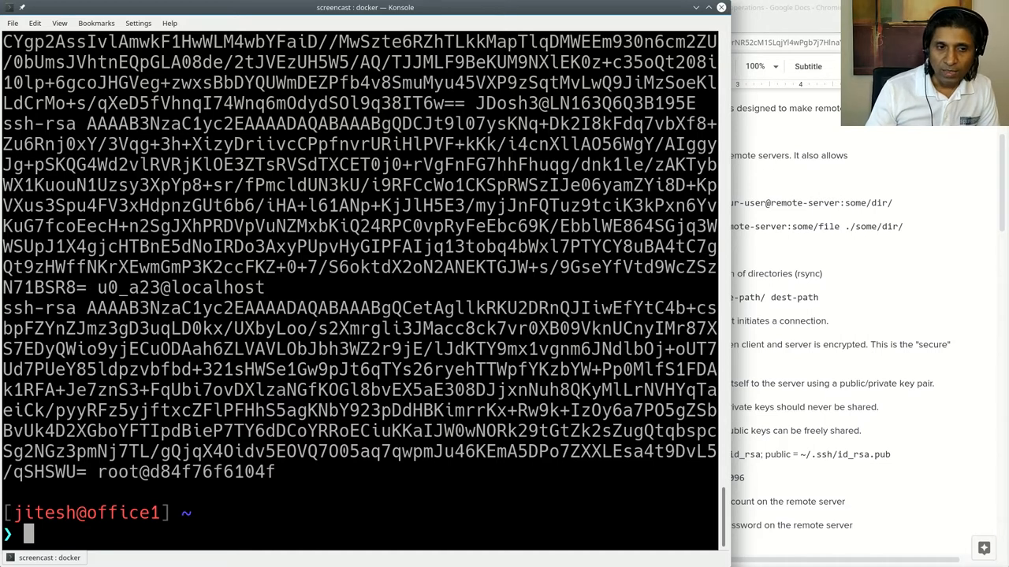
- Append id_rsa.pub to ~jitesh/.ssh/authorized_keys, then exit the server session
{"action": "type", "text": "cat ~/.ssh/authorized_keys"}
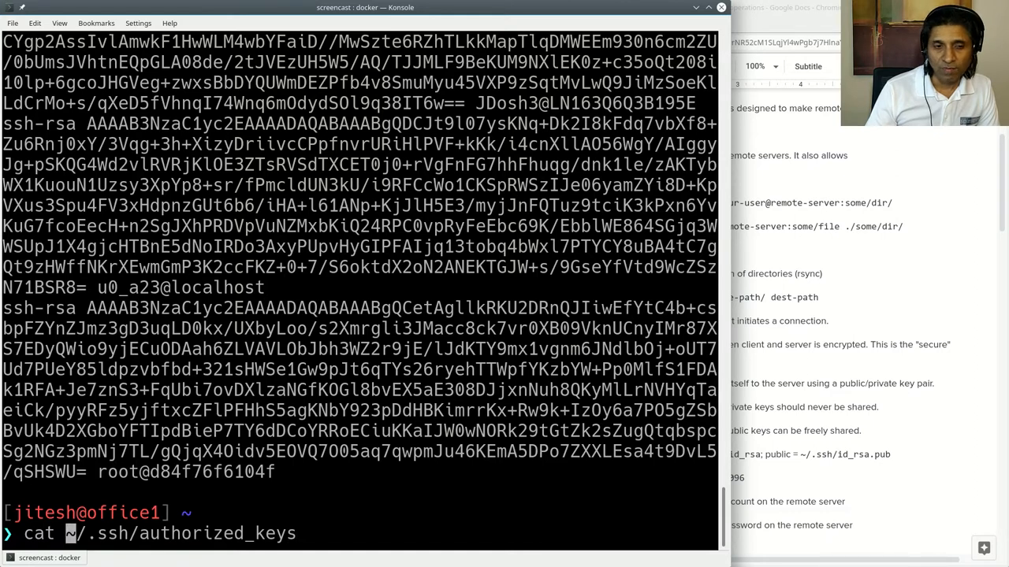
{"action": "type", "text": "ida"}
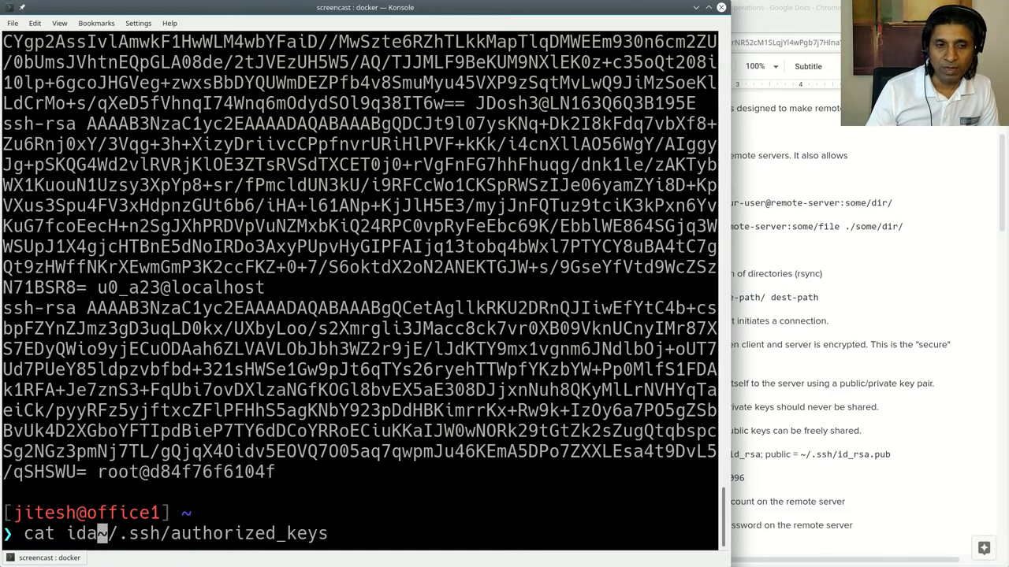
{"action": "type", "text": "_rsa.pub >>"}
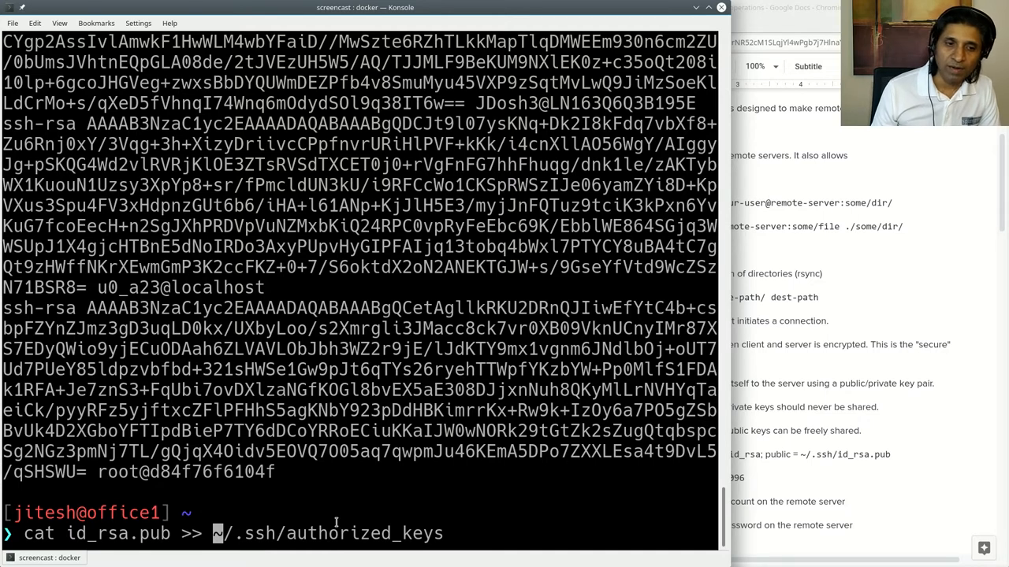
{"action": "double_click", "coordinate": [331, 532]}
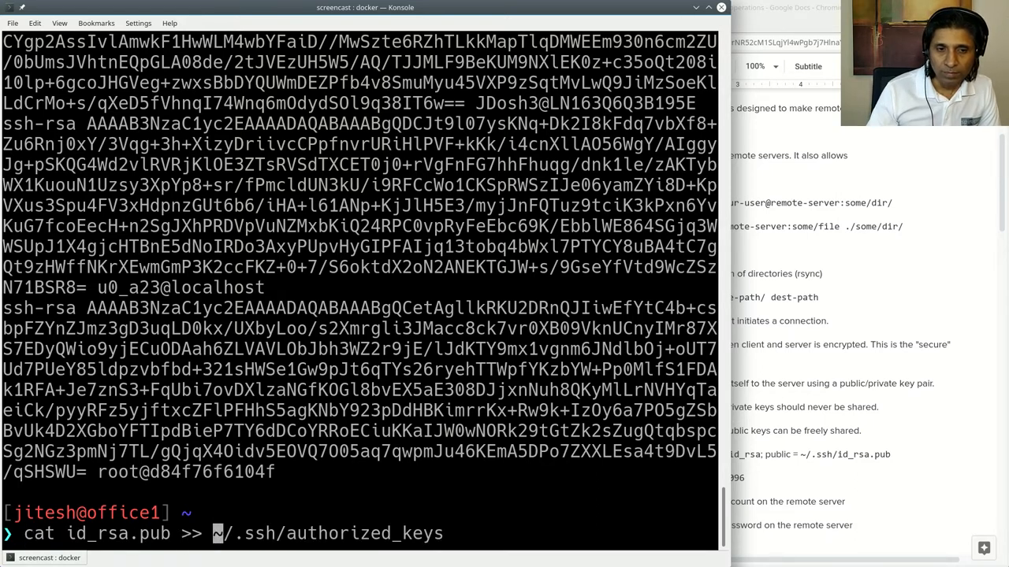
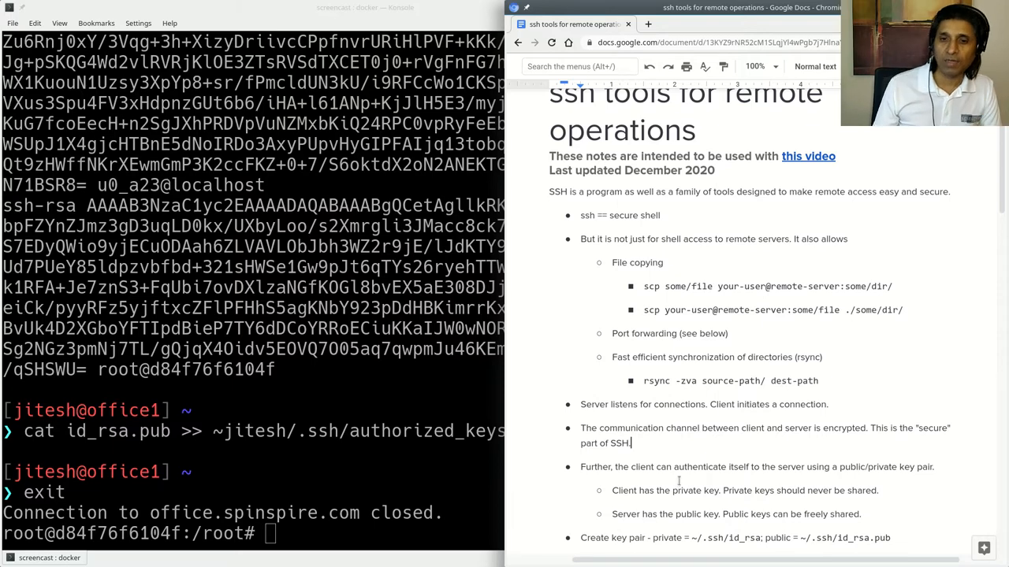
{"action": "scroll", "scroll_direction": "down", "scroll_amount": 3}
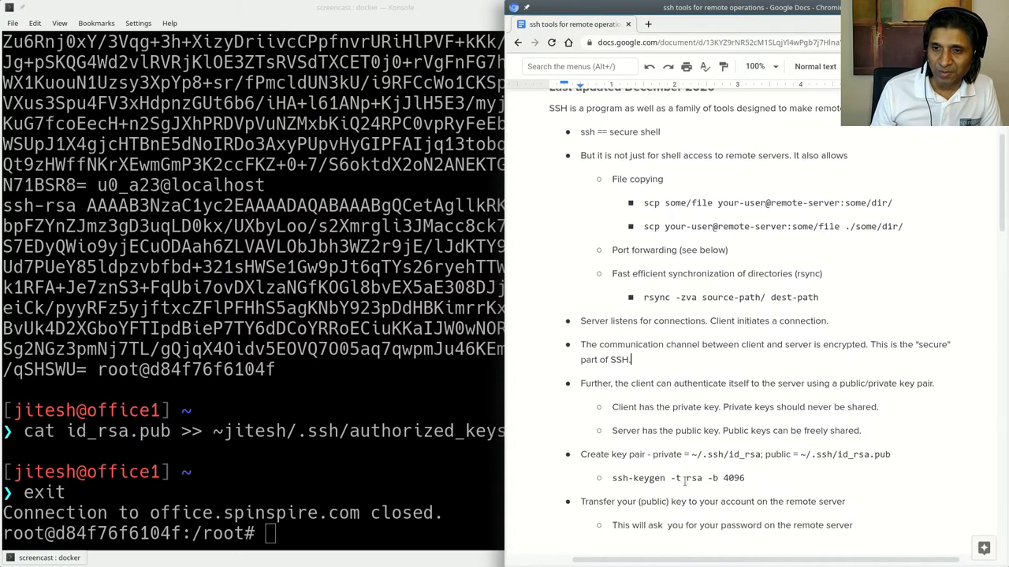
{"action": "scroll", "scroll_direction": "down", "scroll_amount": 3}
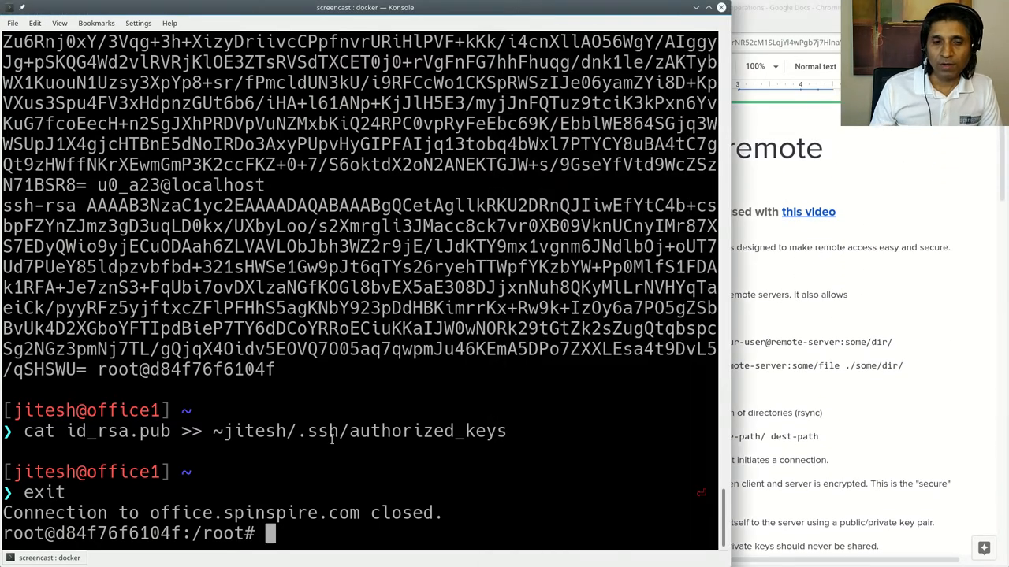
{"action": "type", "text": "l"}
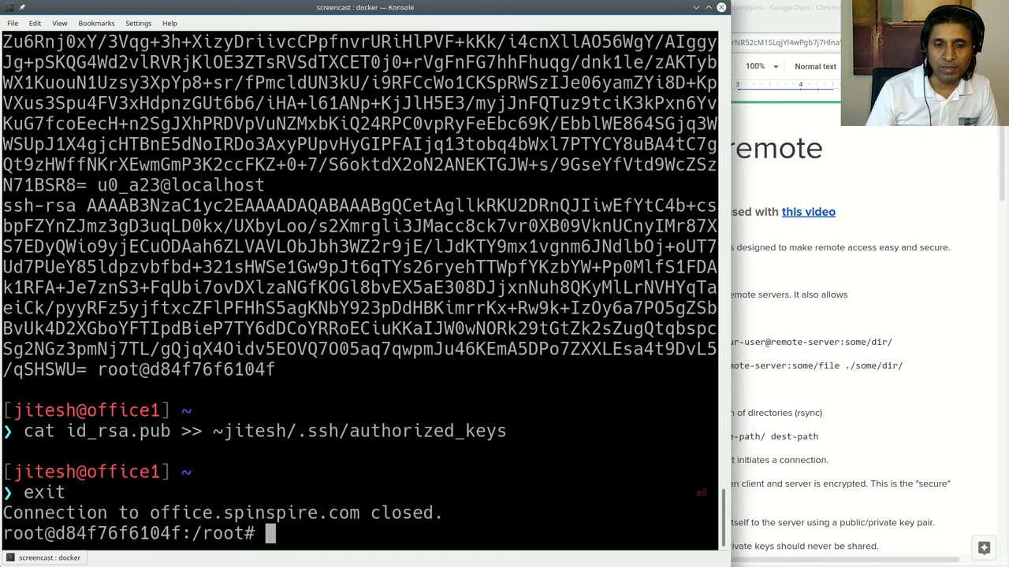
{"action": "type", "text": "ssh jitesh@office.spinspire.com"}
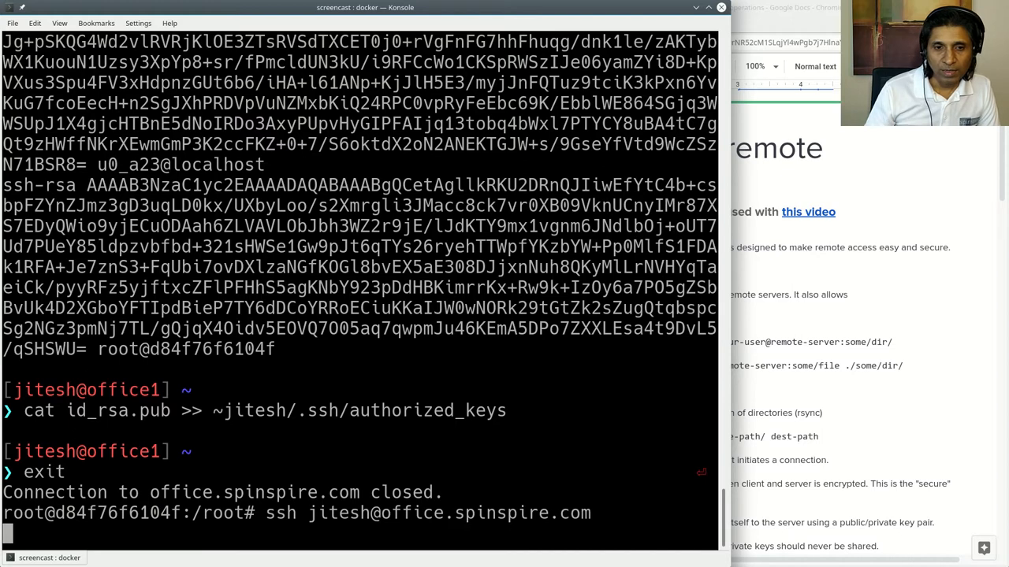
- Log in to the server, list dev/droidcam and read its README.md, then disconnect
{"action": "key", "text": "Return"}
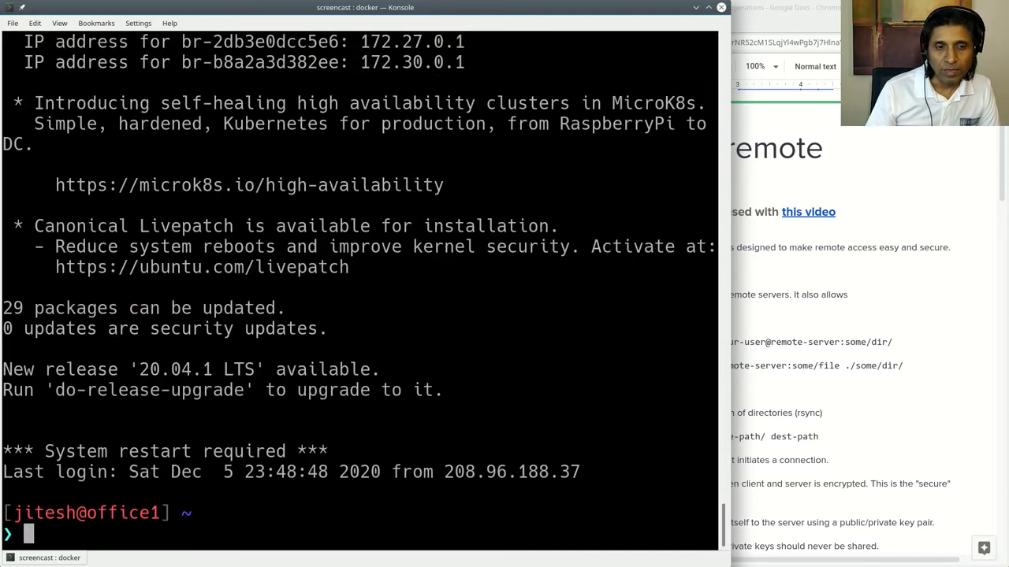
{"action": "type", "text": "cd dev/droidcam"}
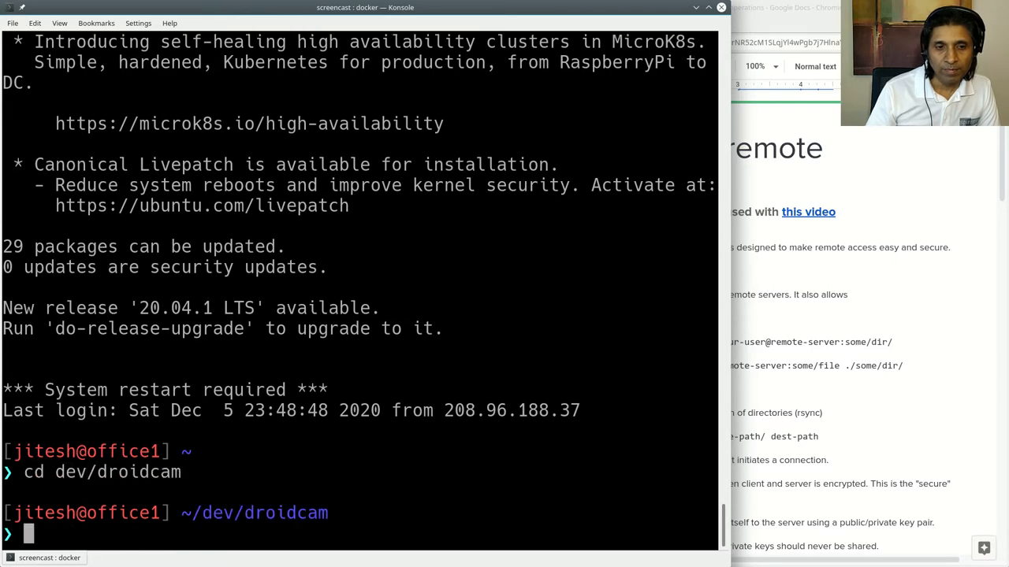
{"action": "type", "text": "ls -la"}
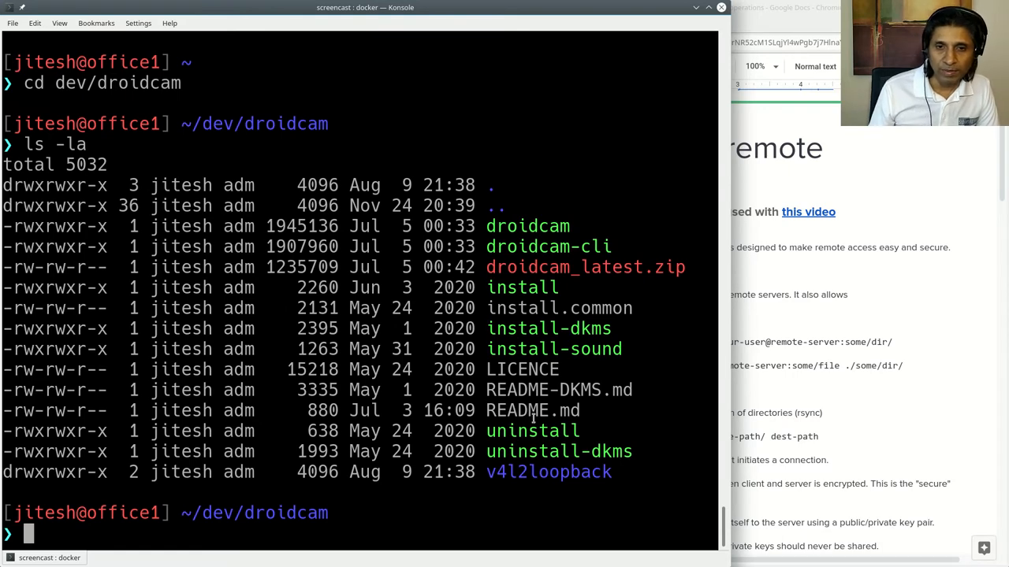
{"action": "type", "text": "cat RE"}
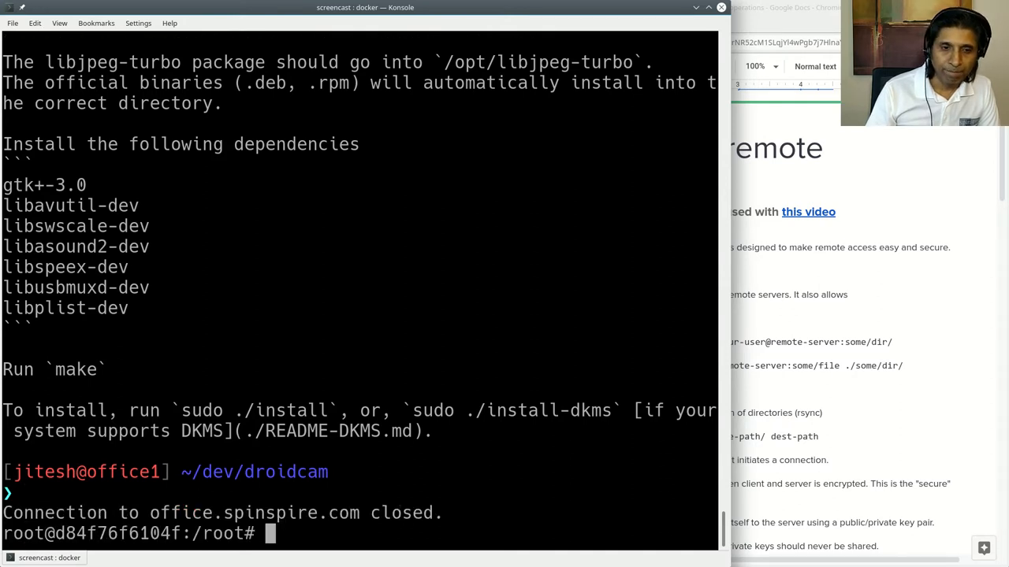
{"action": "type", "text": "scp"}
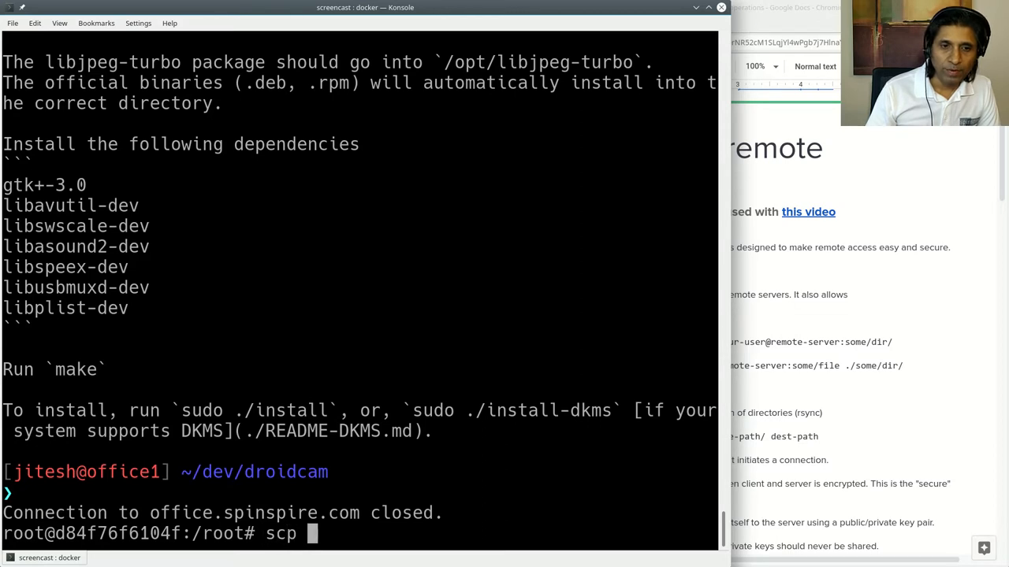
{"action": "type", "text": "jitesh@"}
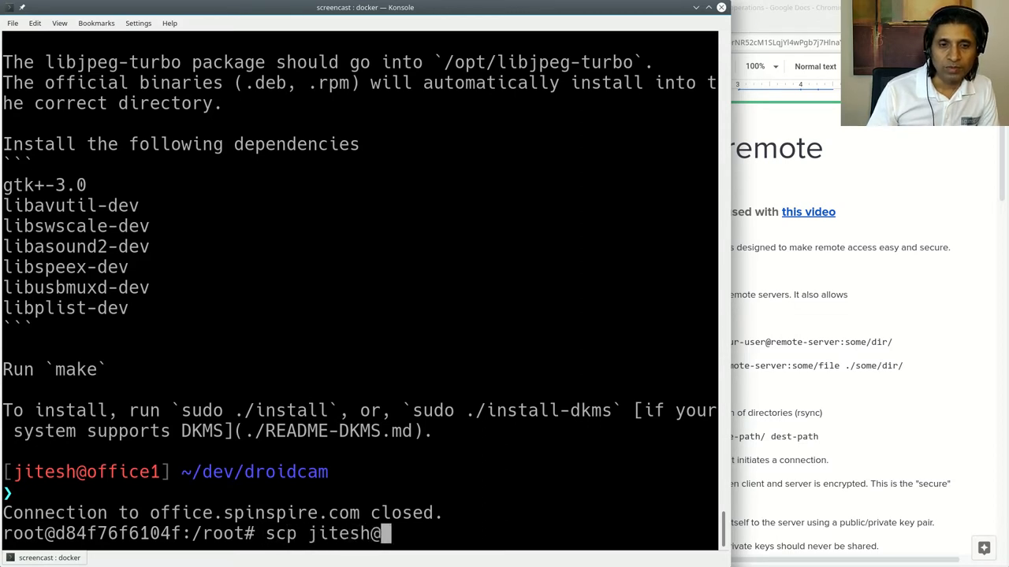
{"action": "type", "text": "office."}
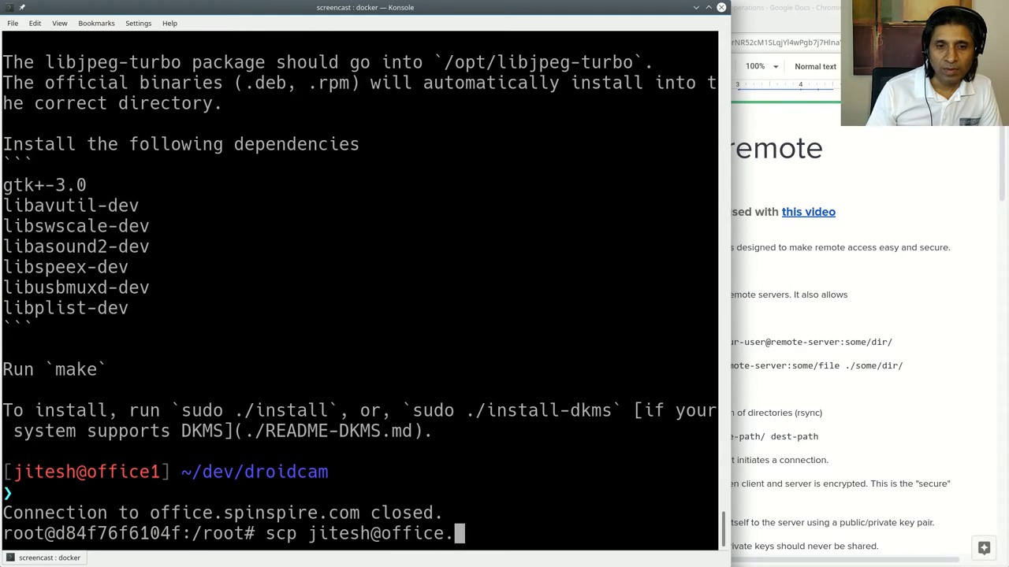
{"action": "type", "text": "spinspire.com"}
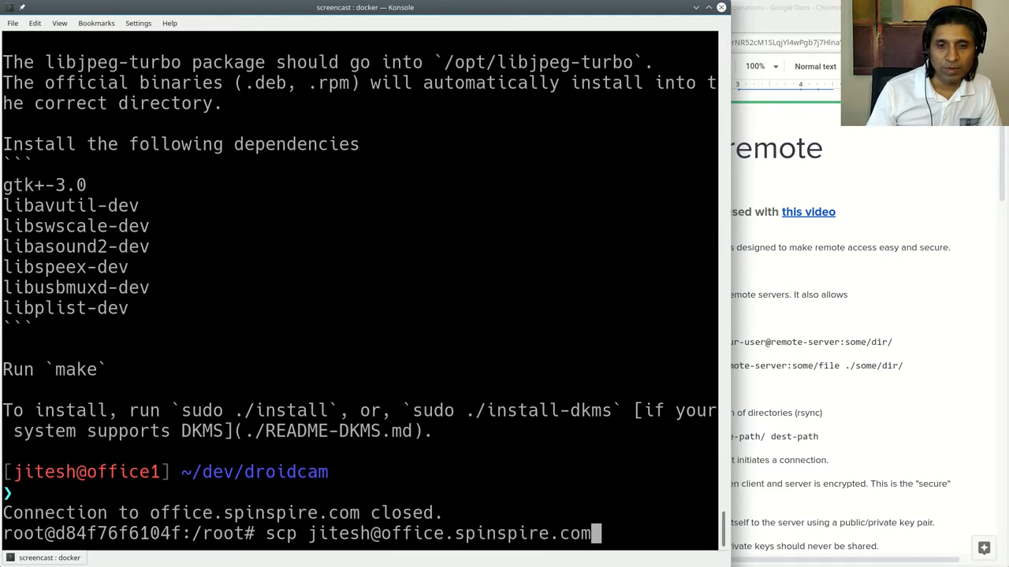
{"action": "type", "text": ":"}
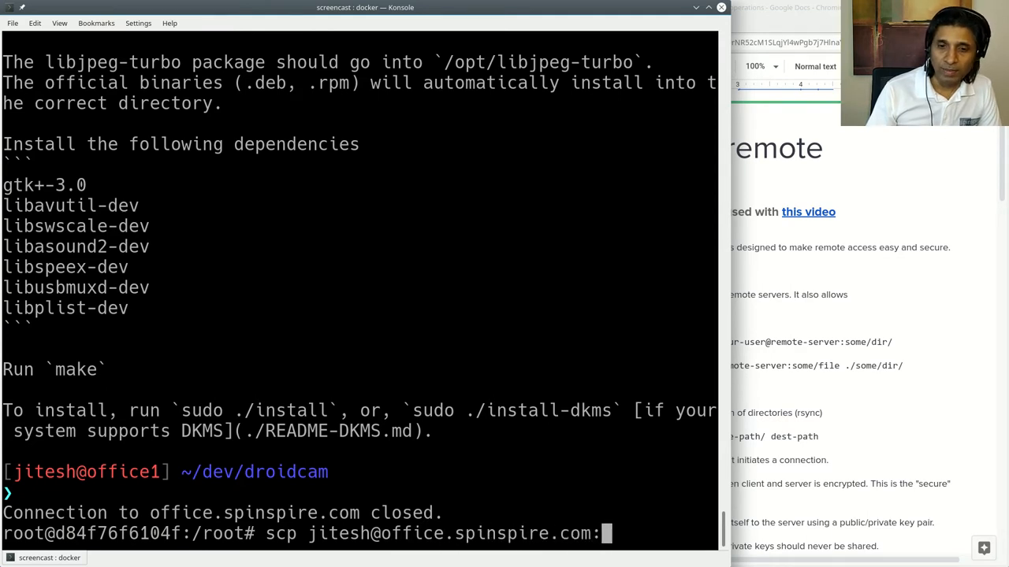
{"action": "type", "text": "/home/jite"}
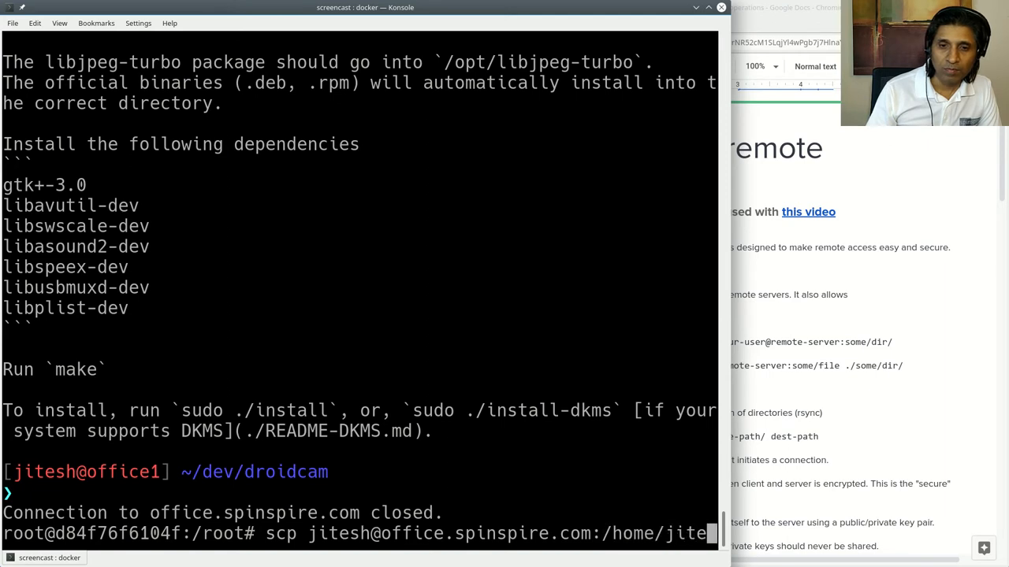
{"action": "type", "text": "sh/"}
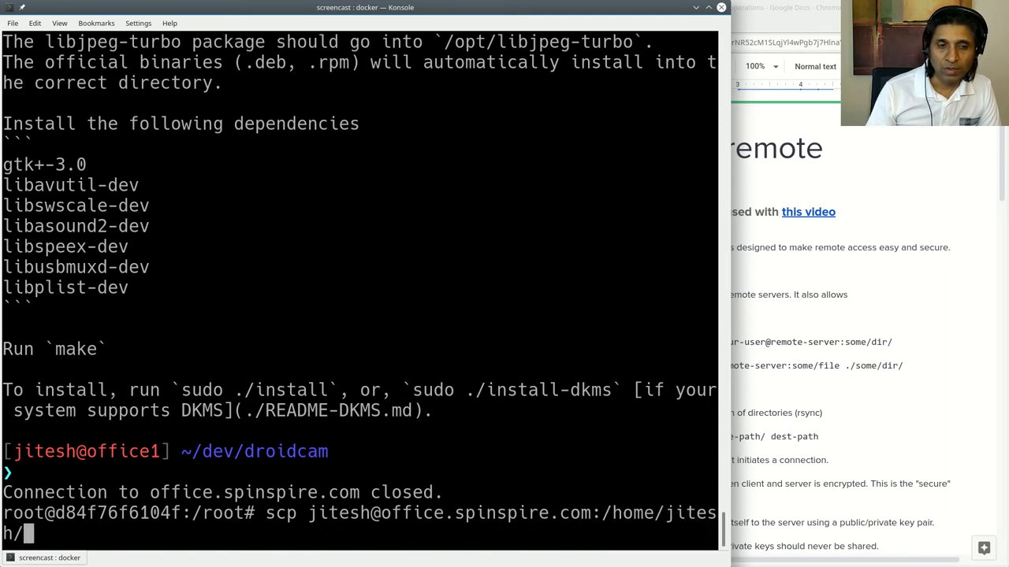
{"action": "type", "text": "dev/droidcam/"}
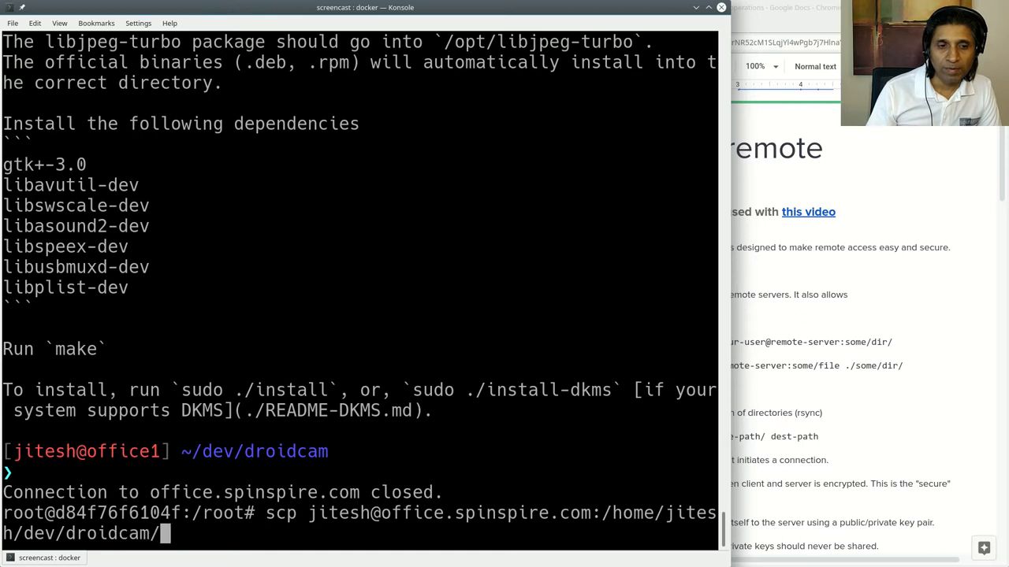
{"action": "type", "text": "README."}
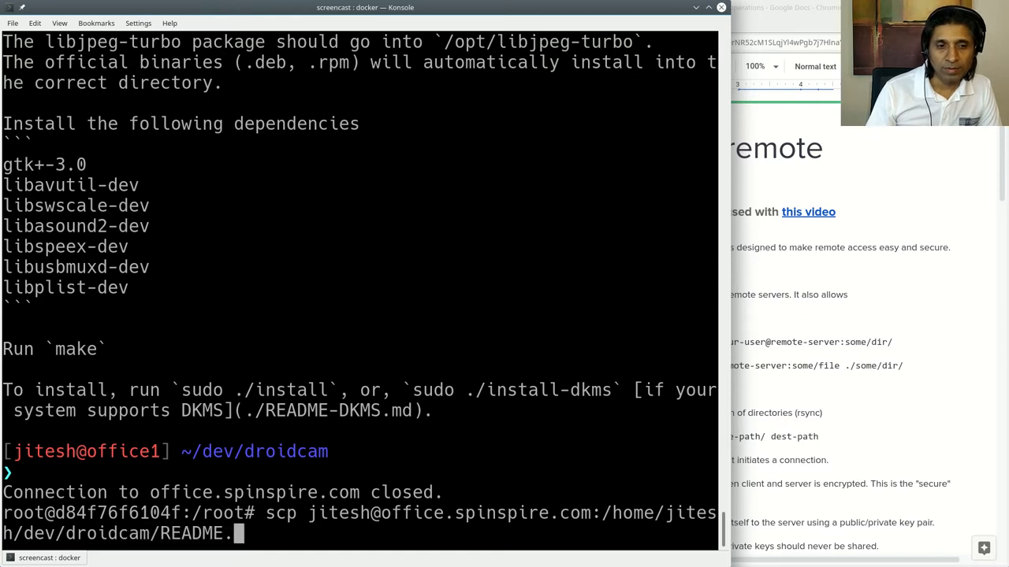
{"action": "type", "text": "md ."}
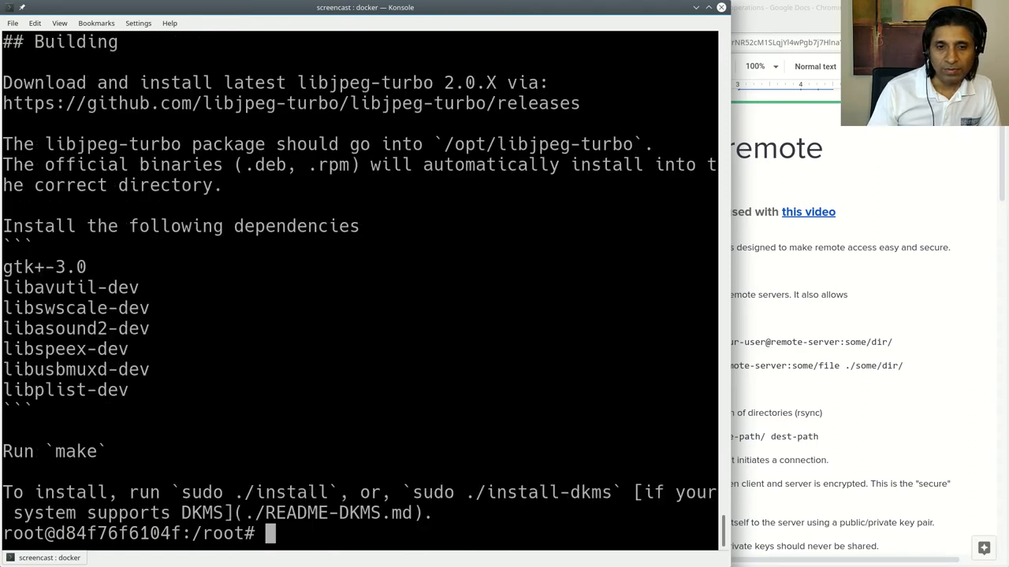
- Clear the screen, list the root home directory, and remove the copied README.md
{"action": "type", "text": "clea"}
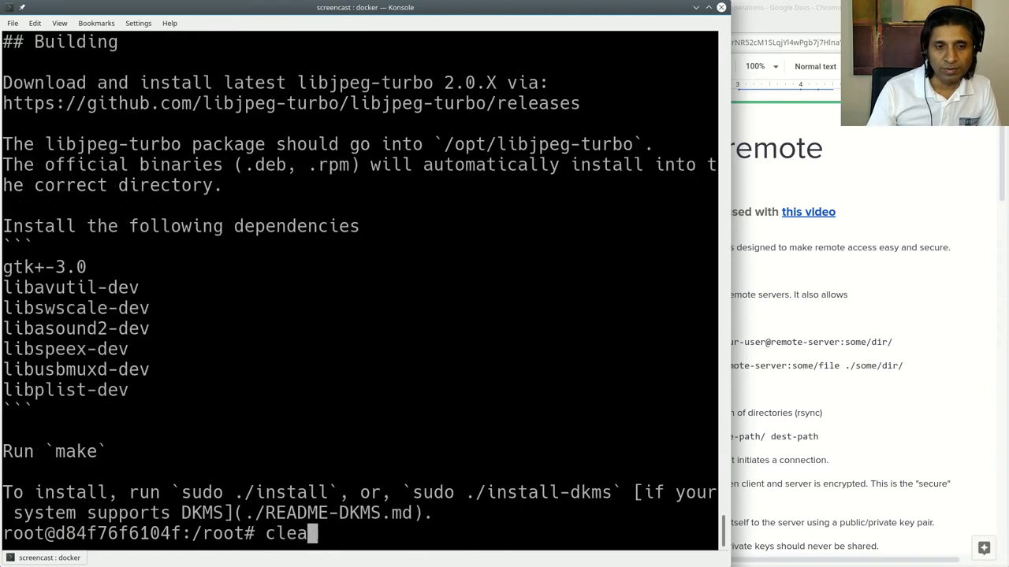
{"action": "key", "text": "Return"}
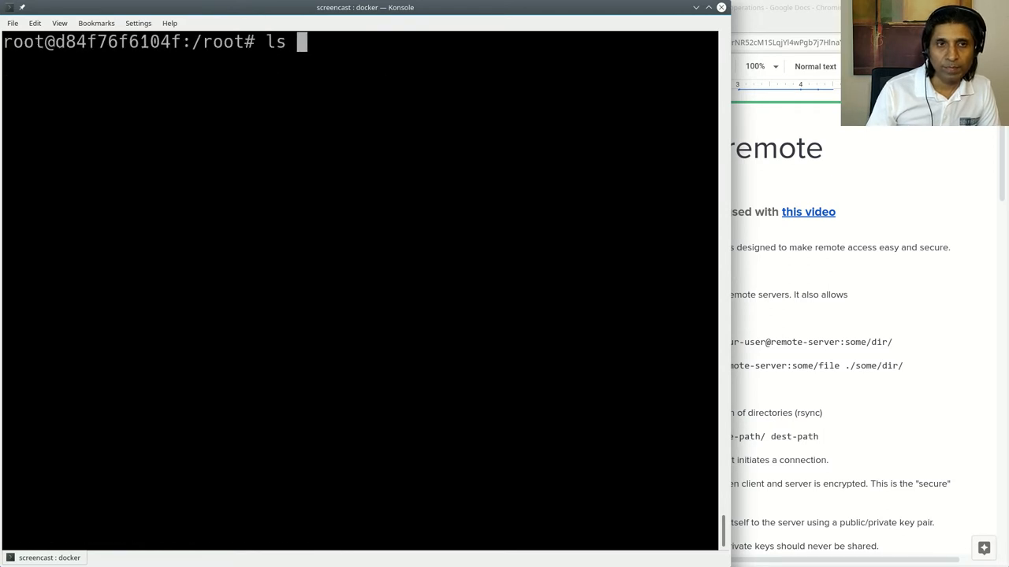
{"action": "key", "text": "Return"}
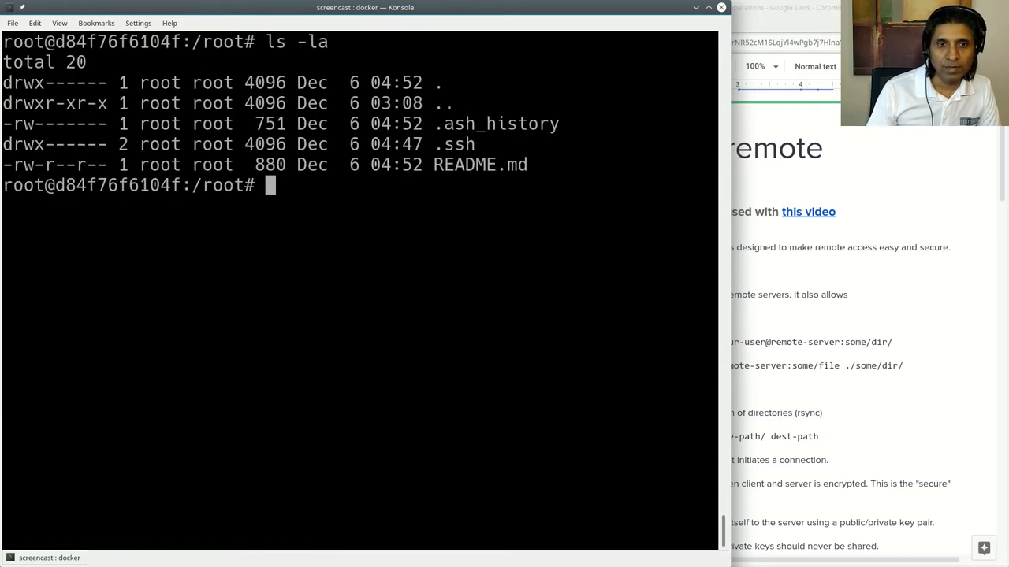
{"action": "type", "text": "rm README.md"}
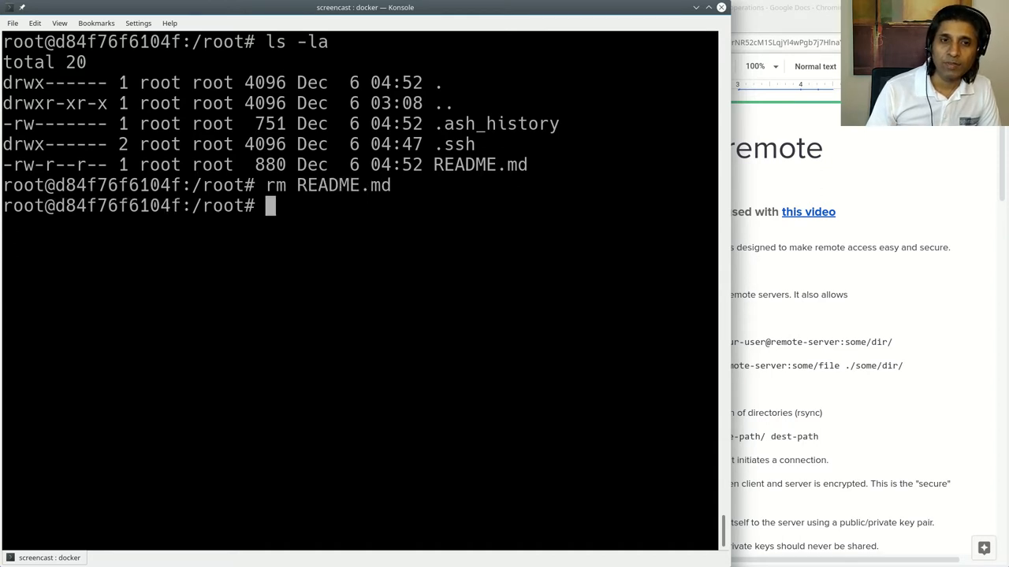
{"action": "type", "text": "rm README.md"}
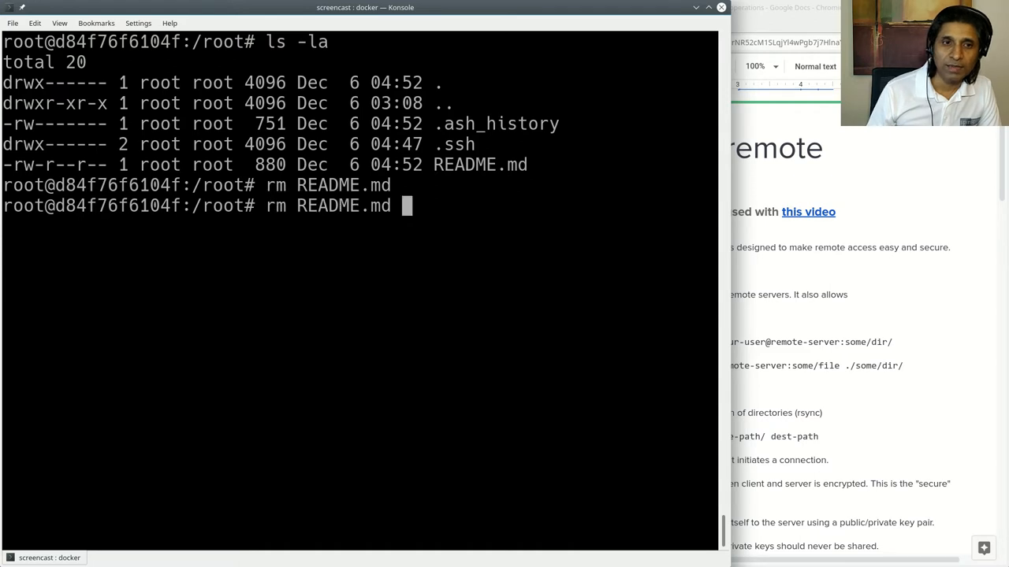
- Recall the scp command and add -r to copy the whole droidcam directory
{"action": "type", "text": "scp jitesh@office.spinspire.com:/home/jitesh/dev/droidcam/README.md ."}
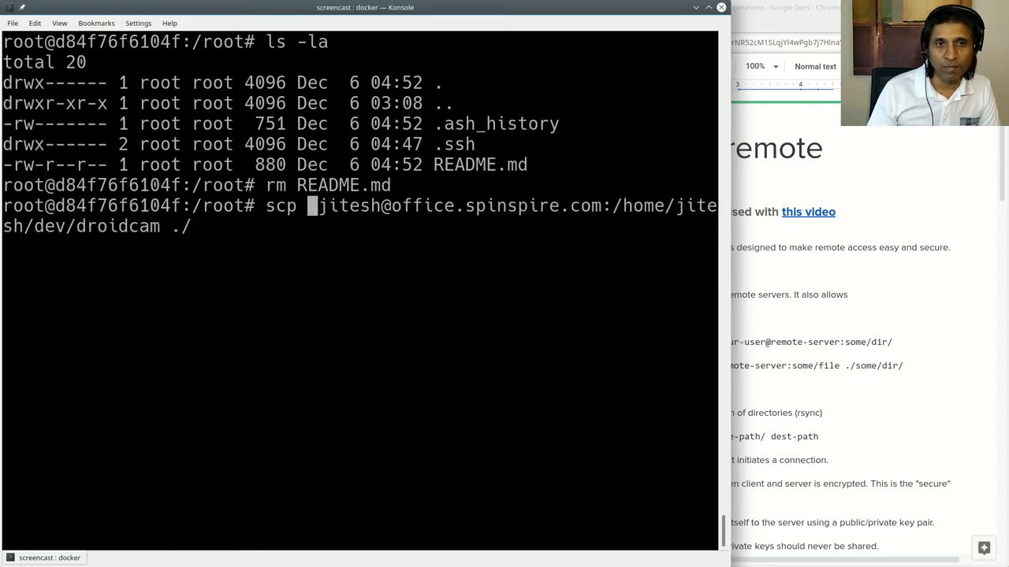
{"action": "type", "text": "-r"}
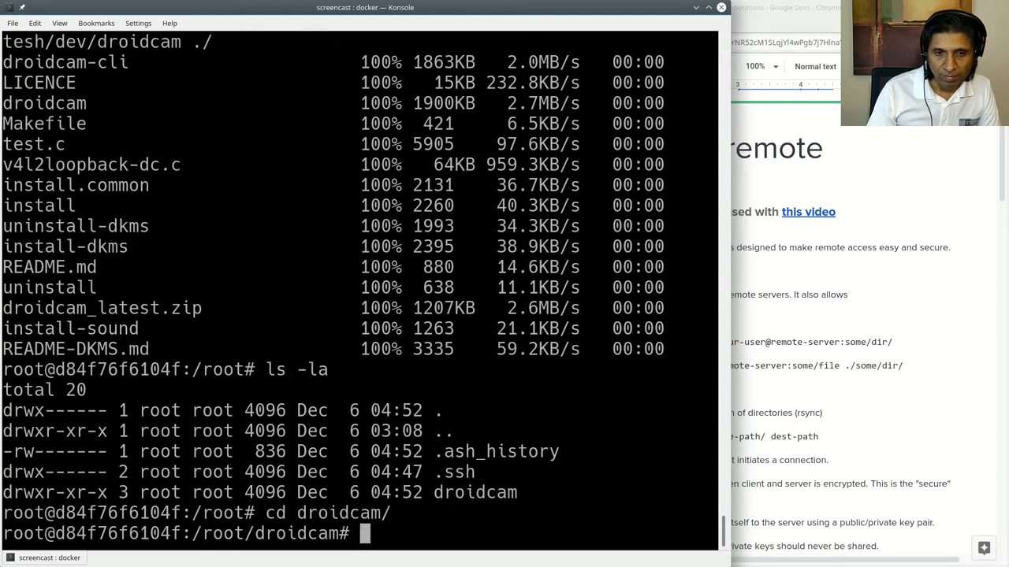
- List and enter the copied droidcam folder, then abandon a half-typed ssh jitesh@ login
{"action": "type", "text": "a"}
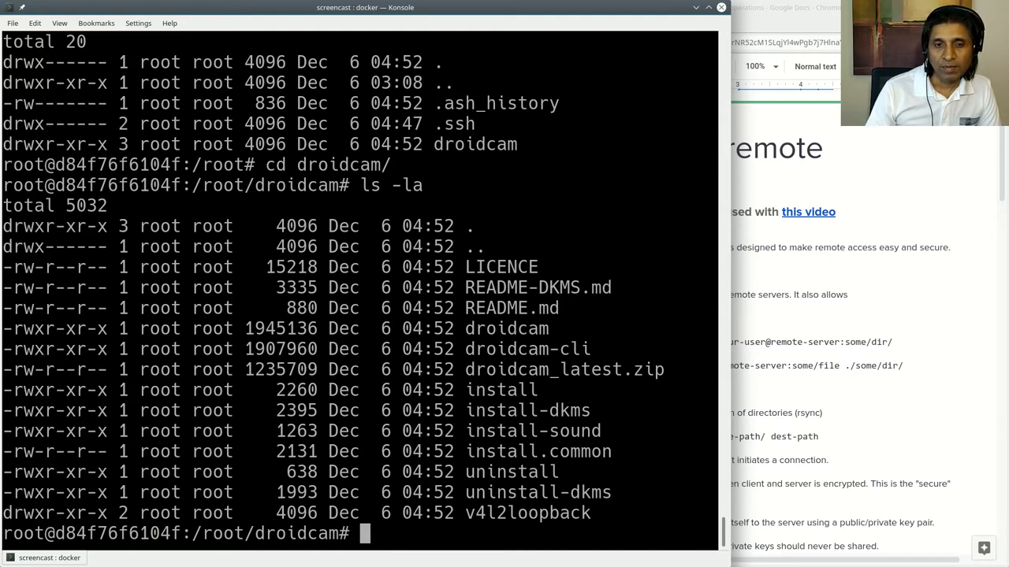
{"action": "type", "text": "ssh jitesh@"}
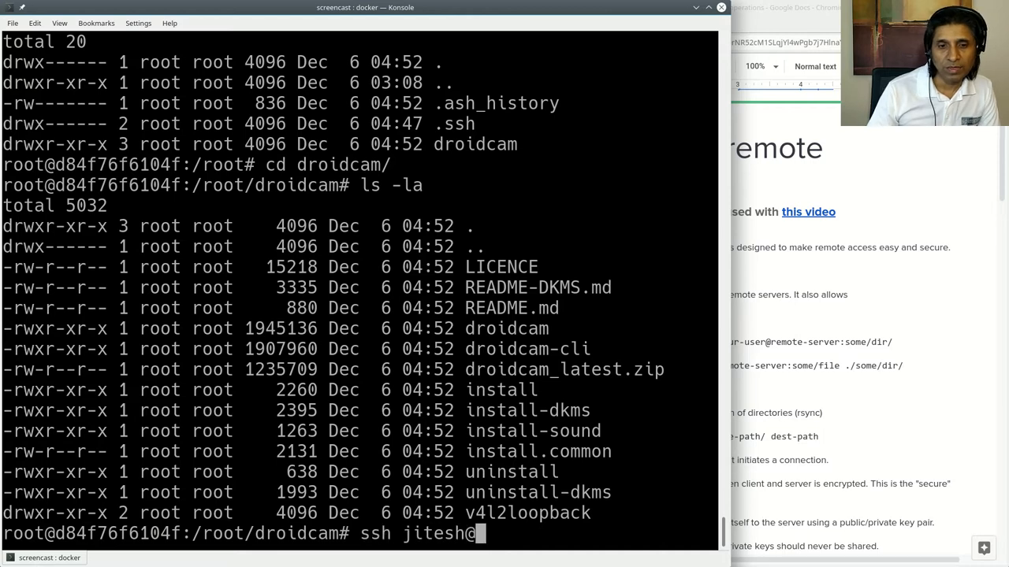
{"action": "key", "text": "BackSpace"}
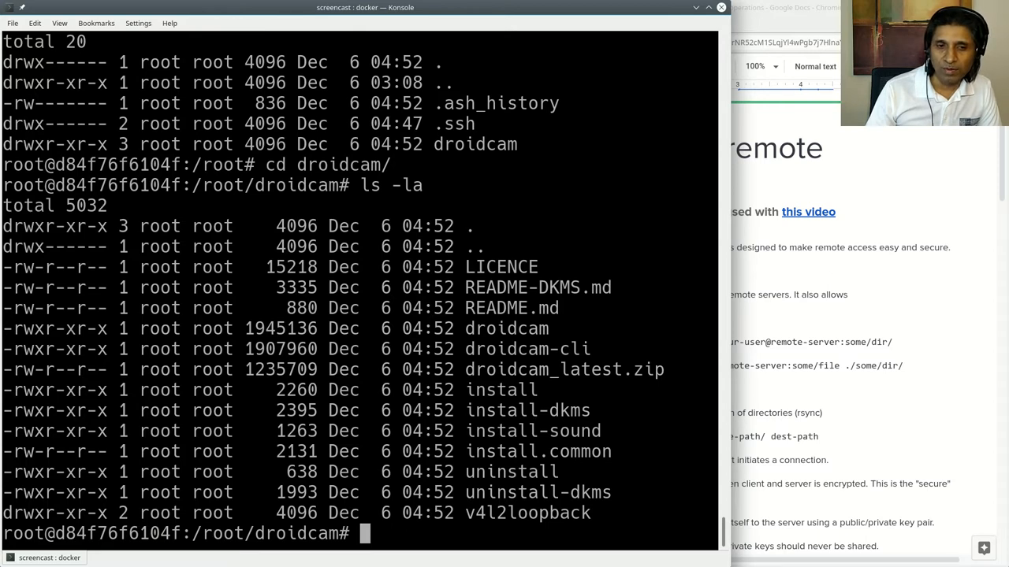
- In vi ~/.ssh/config add Host office with HostName office.spinspire.com and User jitesh, then save
{"action": "type", "text": "vi ~/.ssh/co"}
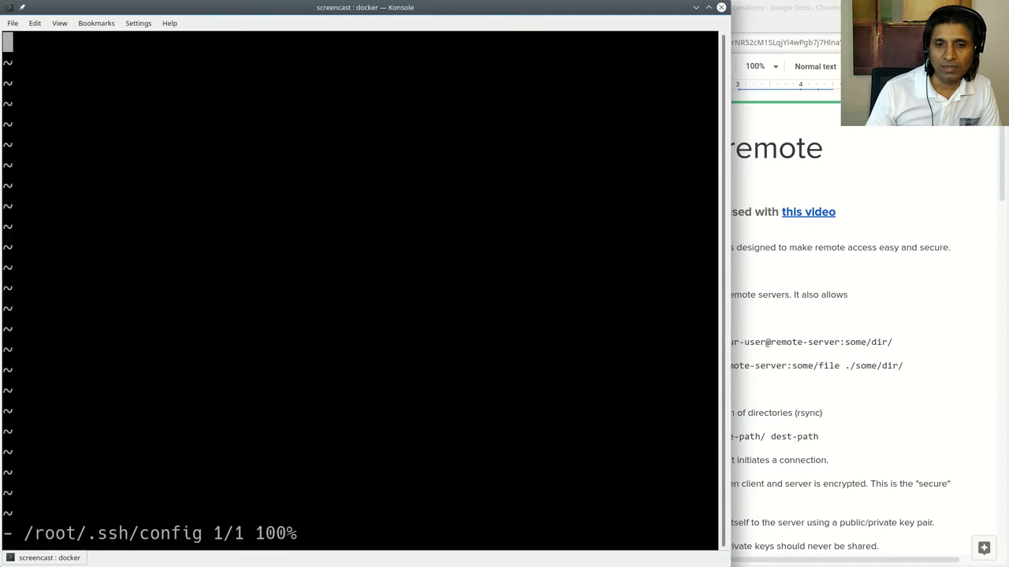
{"action": "type", "text": "Host"}
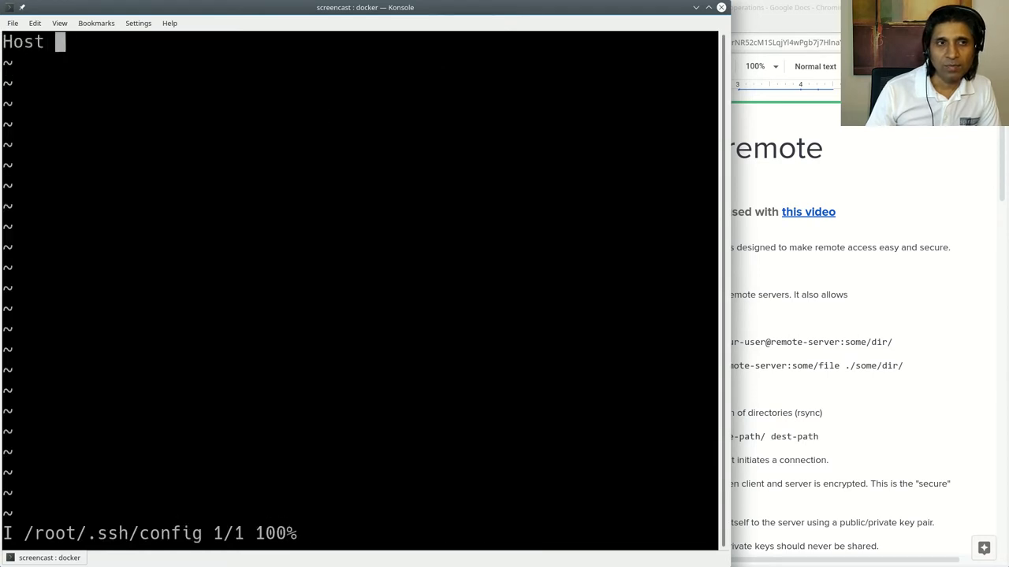
{"action": "type", "text": "office"}
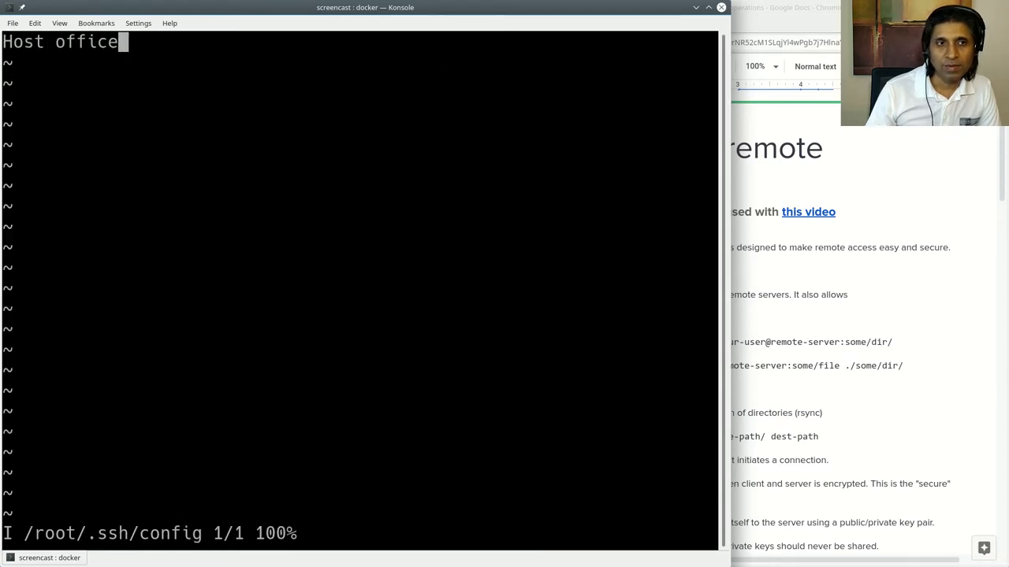
{"action": "type", "text": "Host"}
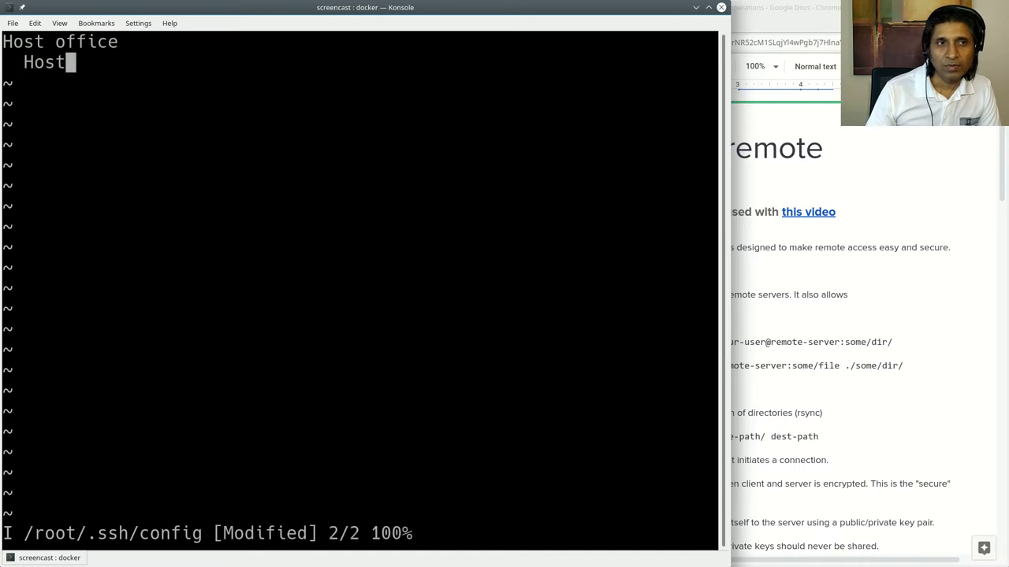
{"action": "type", "text": "Nma"}
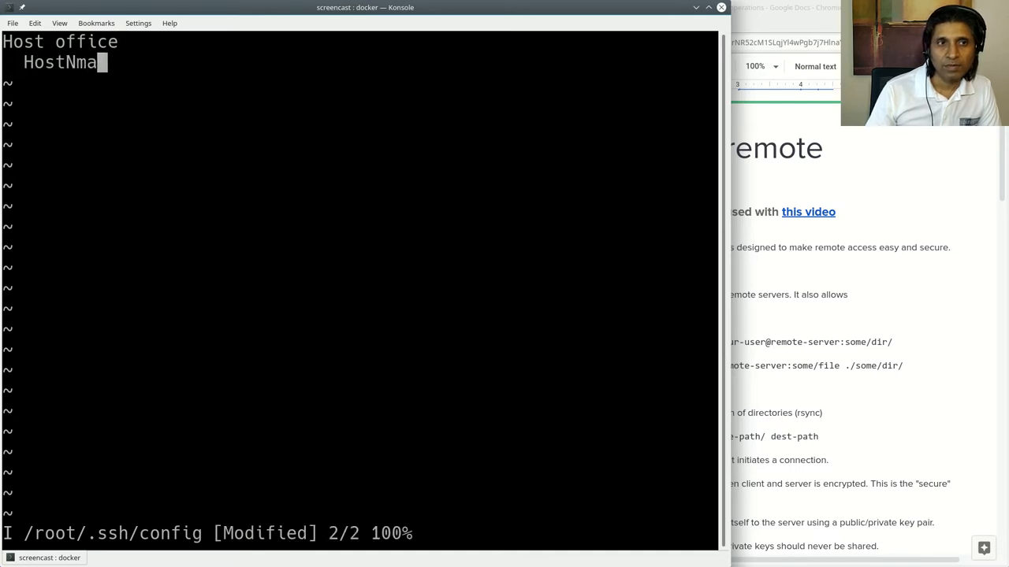
{"action": "type", "text": "me"}
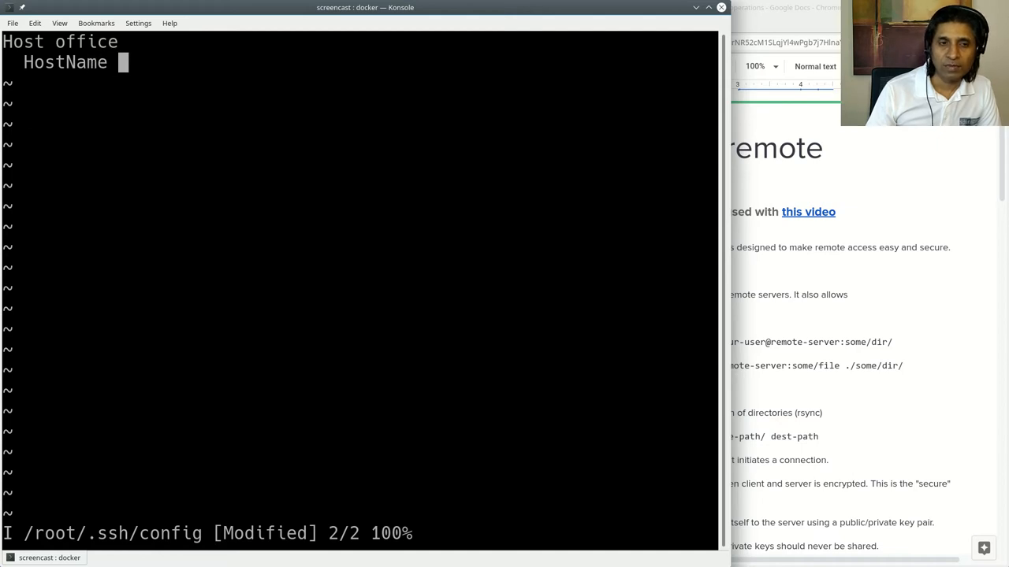
{"action": "type", "text": "office"}
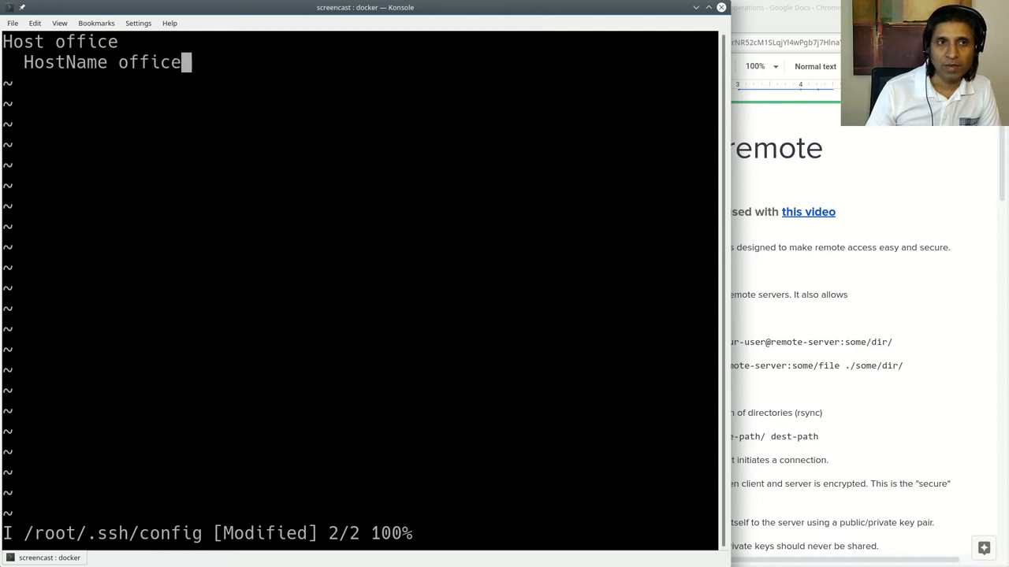
{"action": "type", "text": ".spinspire.com"}
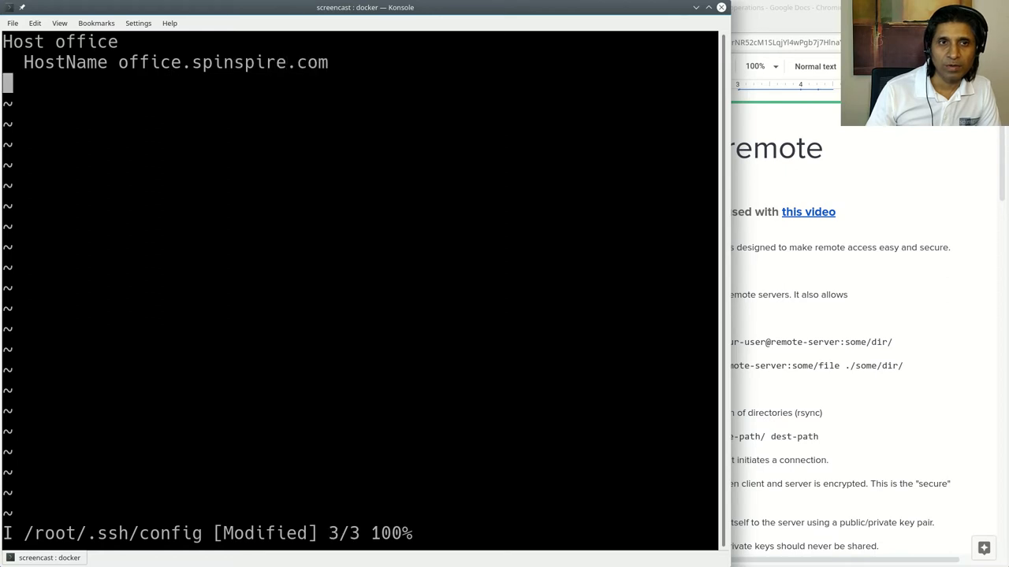
{"action": "type", "text": "User"}
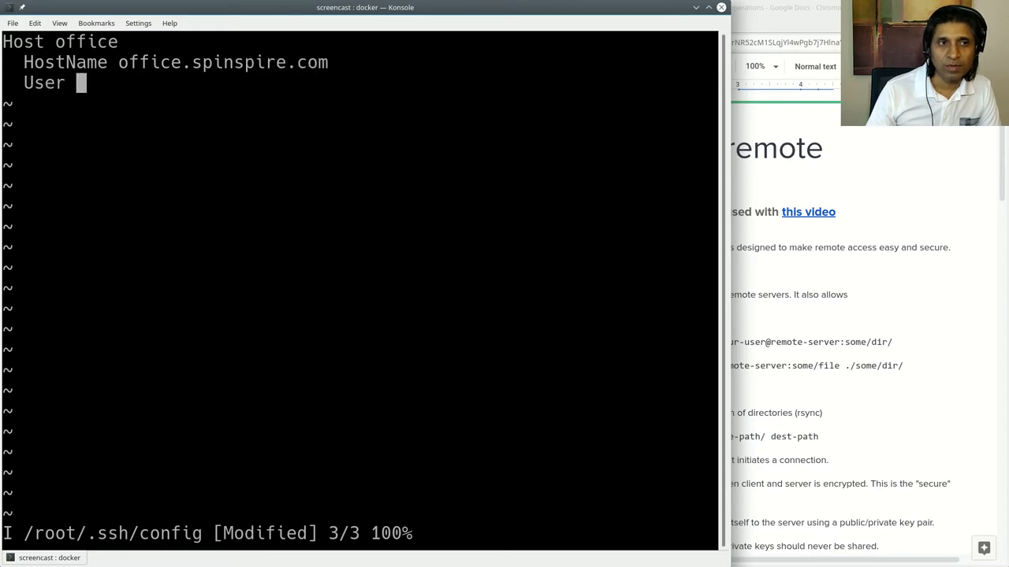
{"action": "type", "text": "jitesh"}
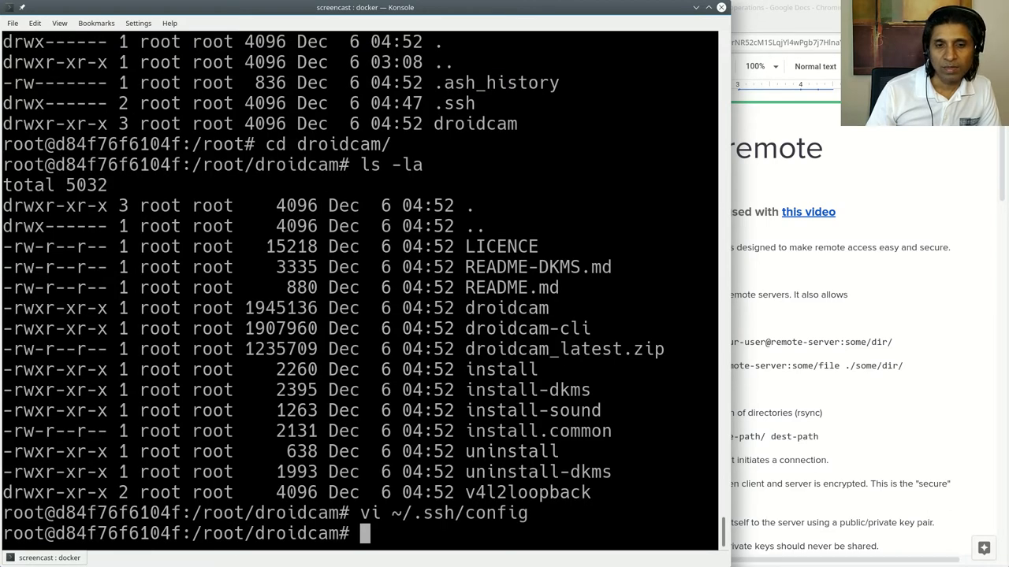
- Review the config and scp history, then log in with ssh office and close the session
{"action": "type", "text": "vi ~/.ssh/config"}
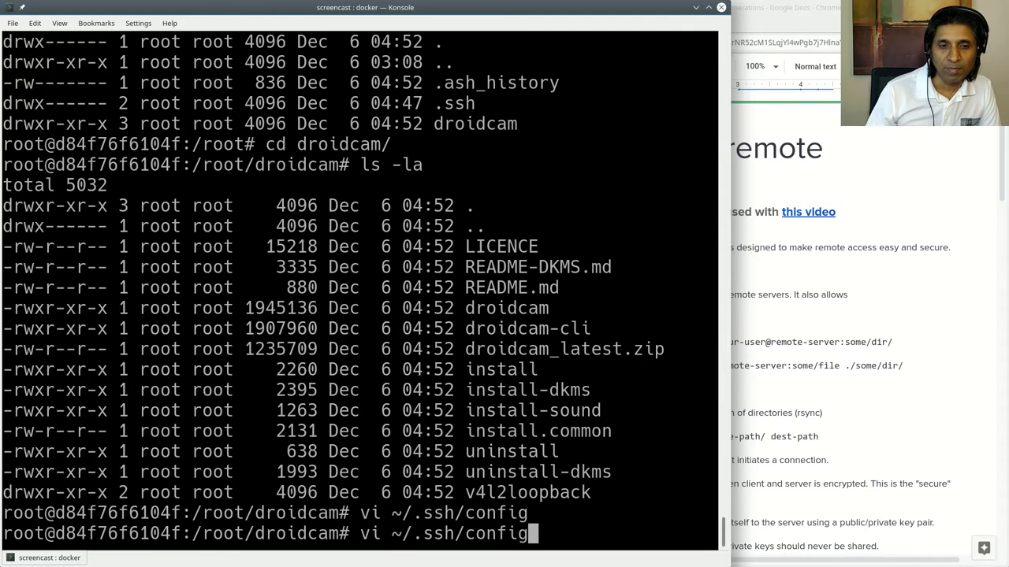
{"action": "type", "text": "scp -r jitesh@office.spinspire.com:/home/jitesh/dev/droidcam ./"}
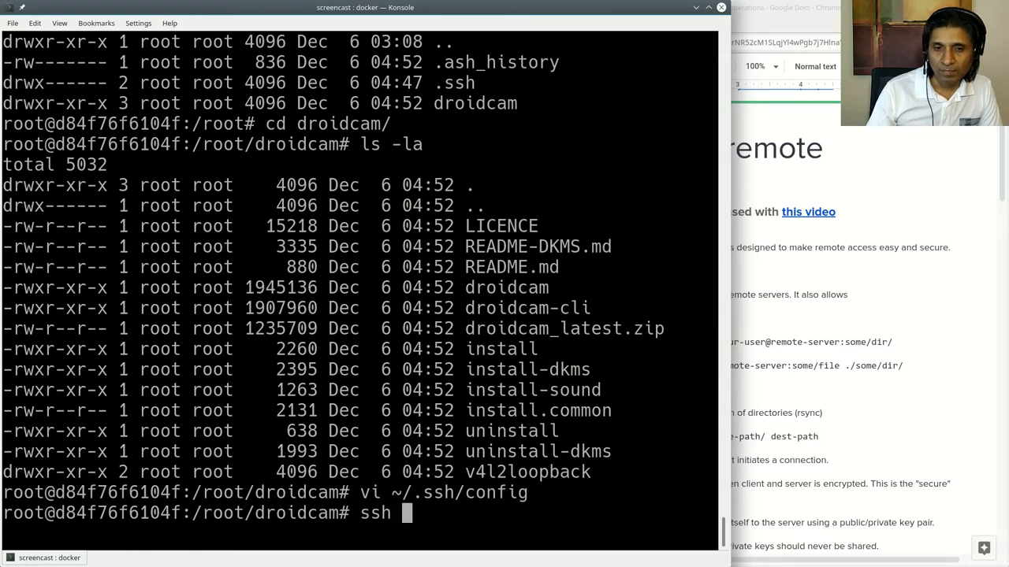
{"action": "type", "text": "j"}
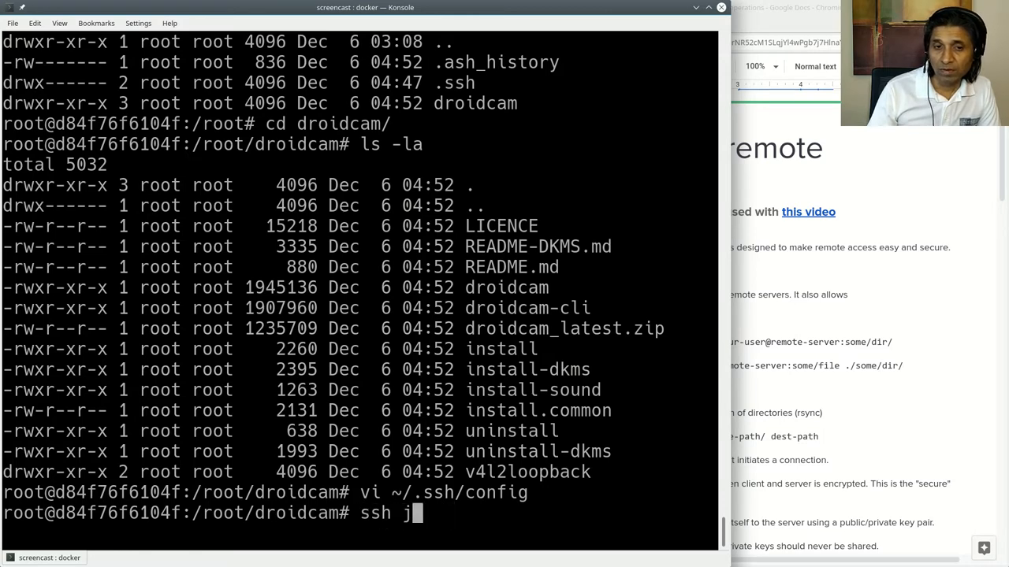
{"action": "type", "text": "office"}
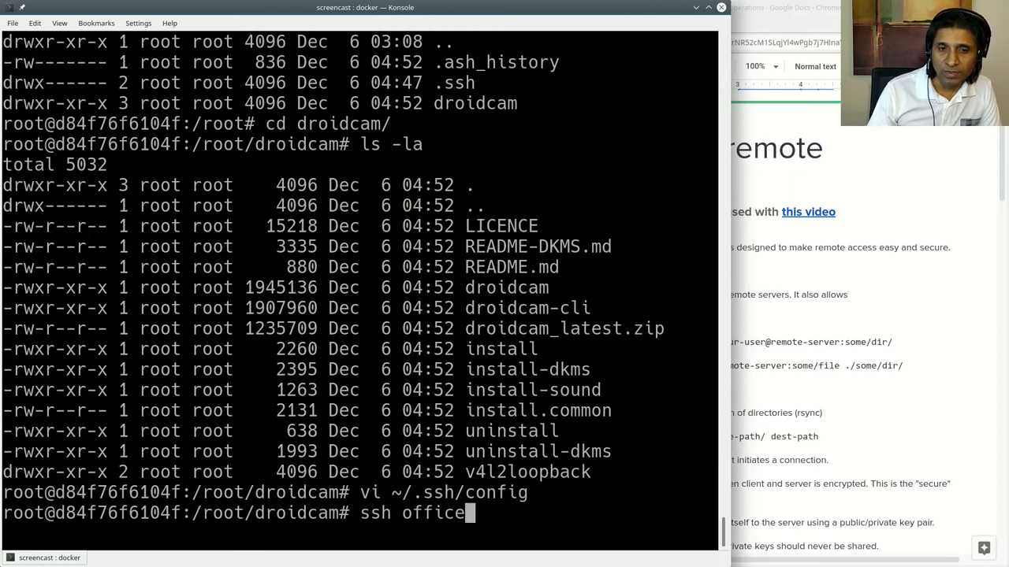
{"action": "key", "text": "Return"}
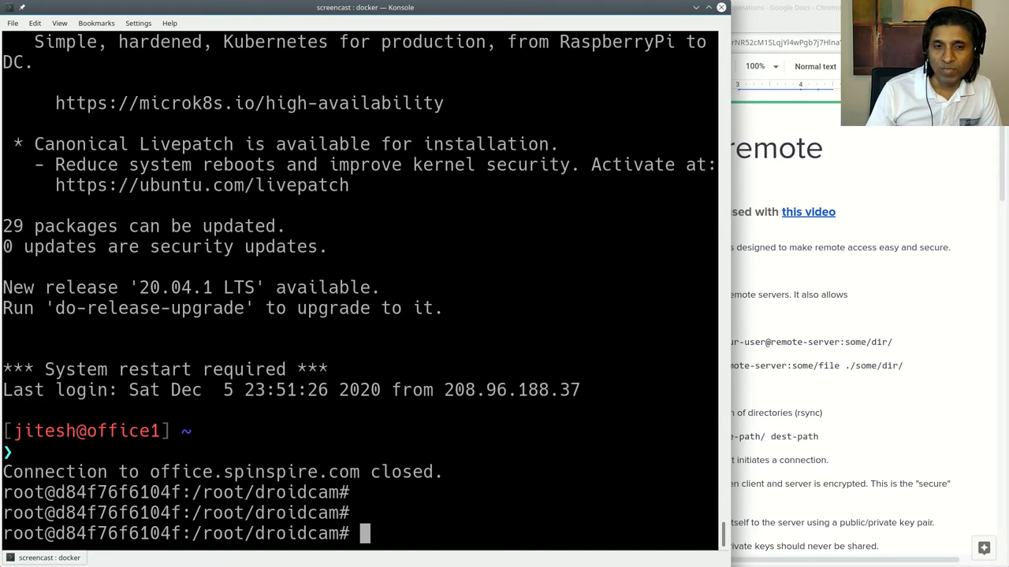
- On office1, cd into dev/droidcam and create foo.txt containing 'hi' with echo, then exit
{"action": "type", "text": "k"}
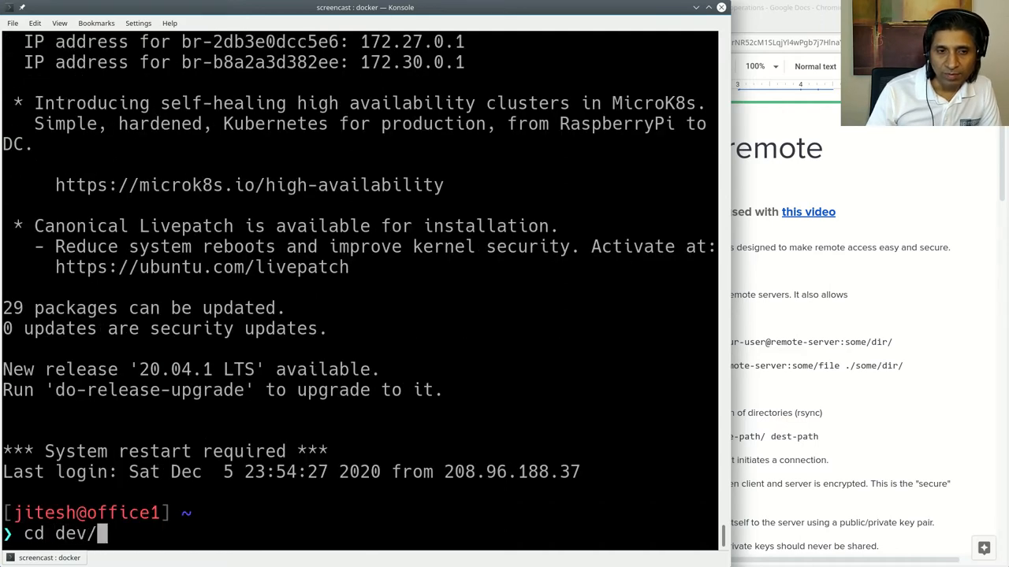
{"action": "type", "text": "dr"}
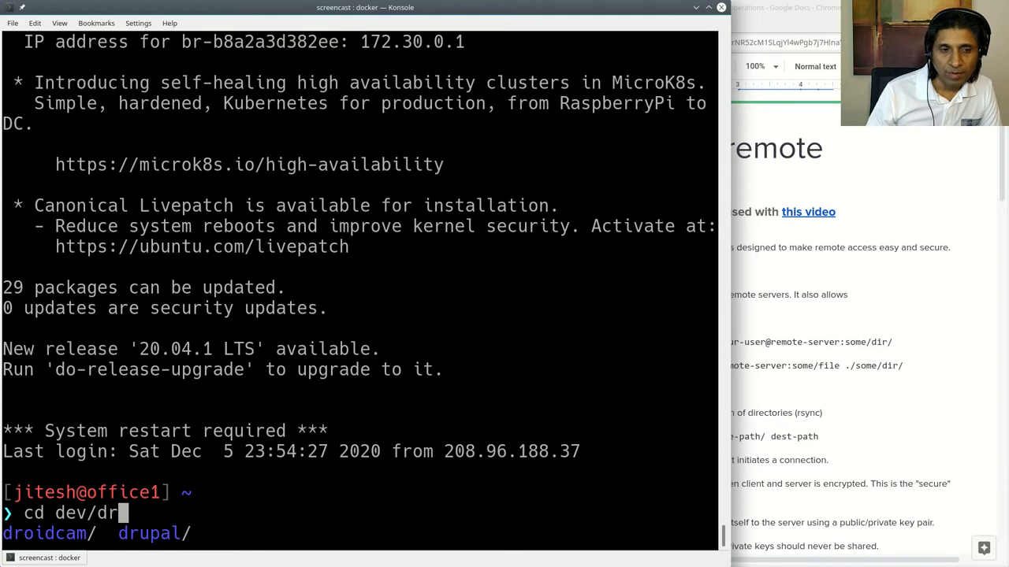
{"action": "key", "text": "Tab"}
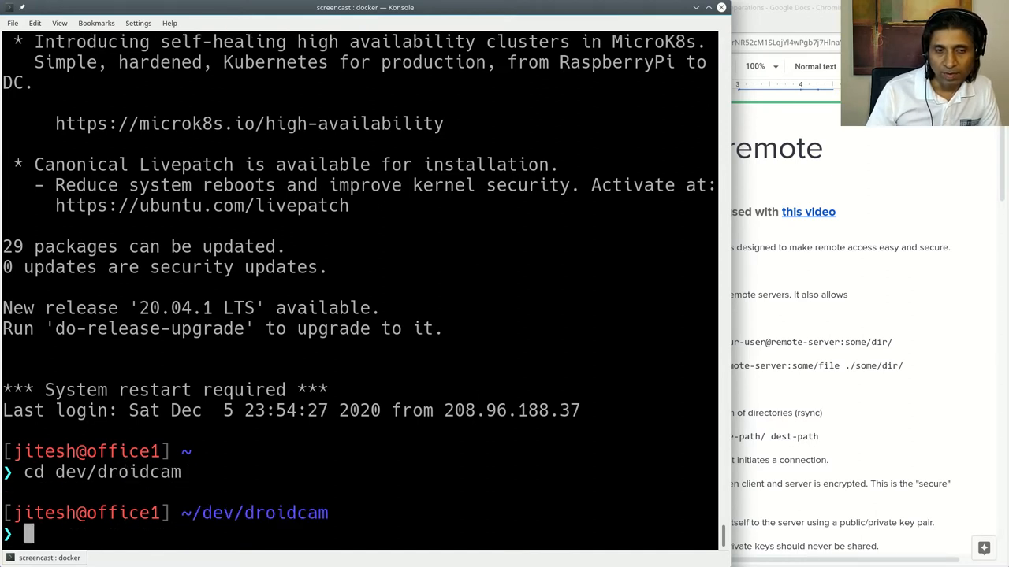
{"action": "type", "text": "tou"}
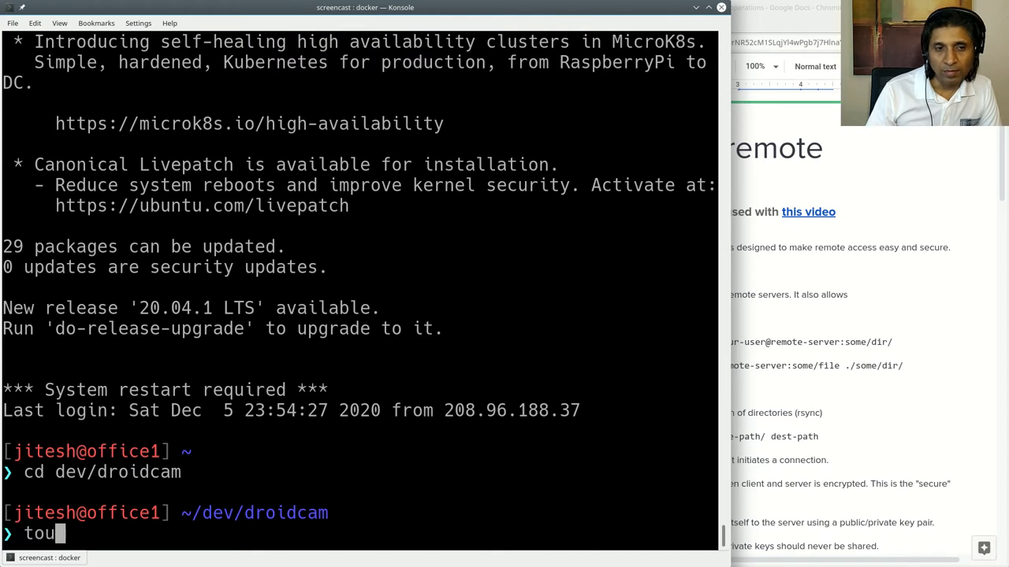
{"action": "type", "text": "echo"}
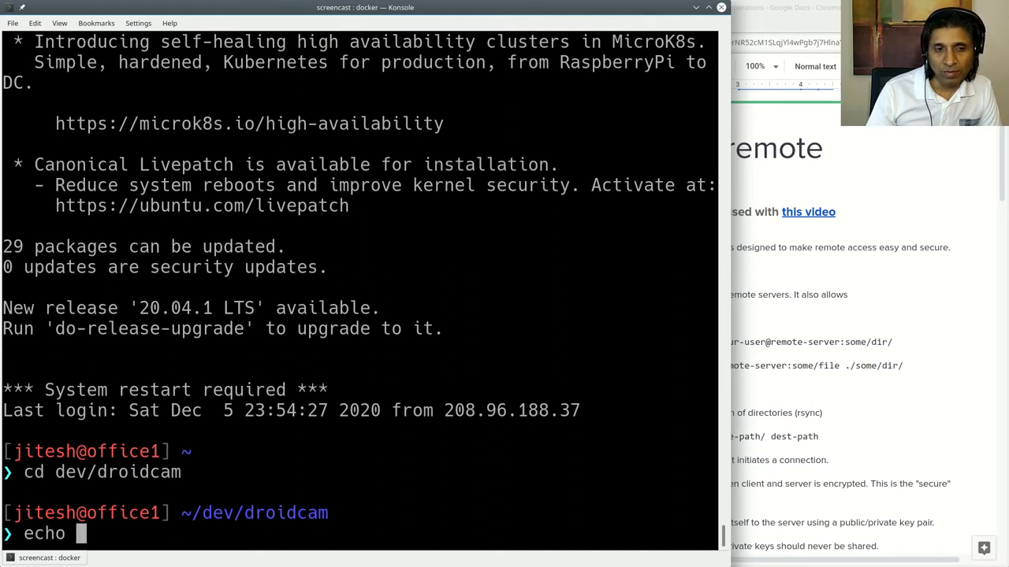
{"action": "type", "text": "'hi' foo.txt"}
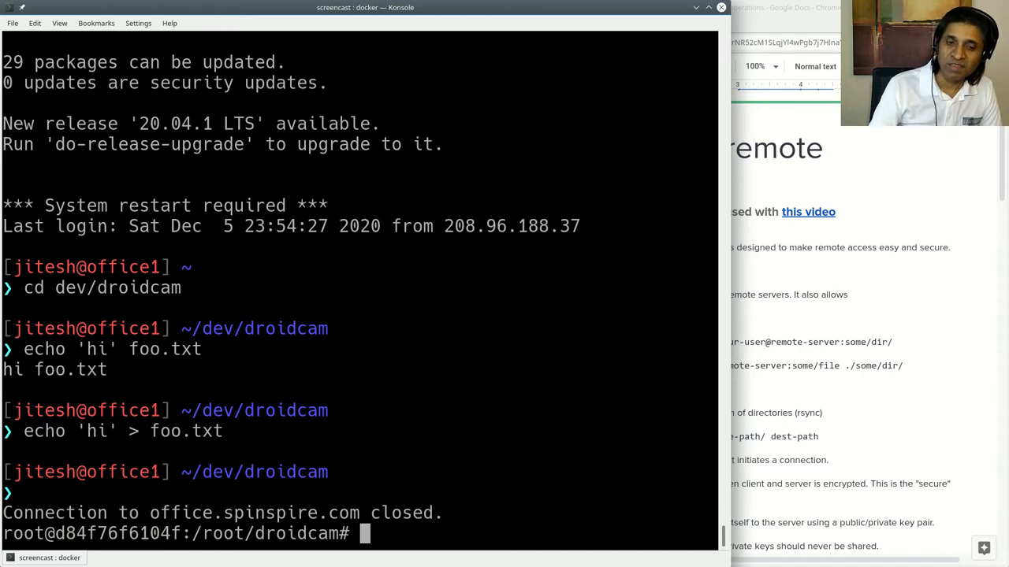
- From root's home run rsync -zva office:dev/droidcam/ ./droidcam/, which fails with rsync not found
{"action": "type", "text": "cd .."}
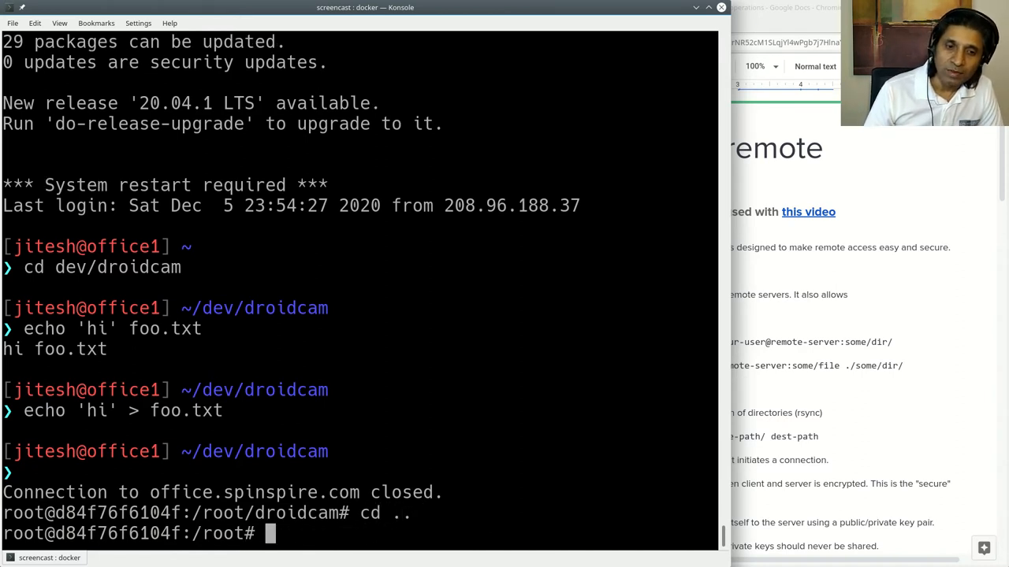
{"action": "type", "text": "rsync"}
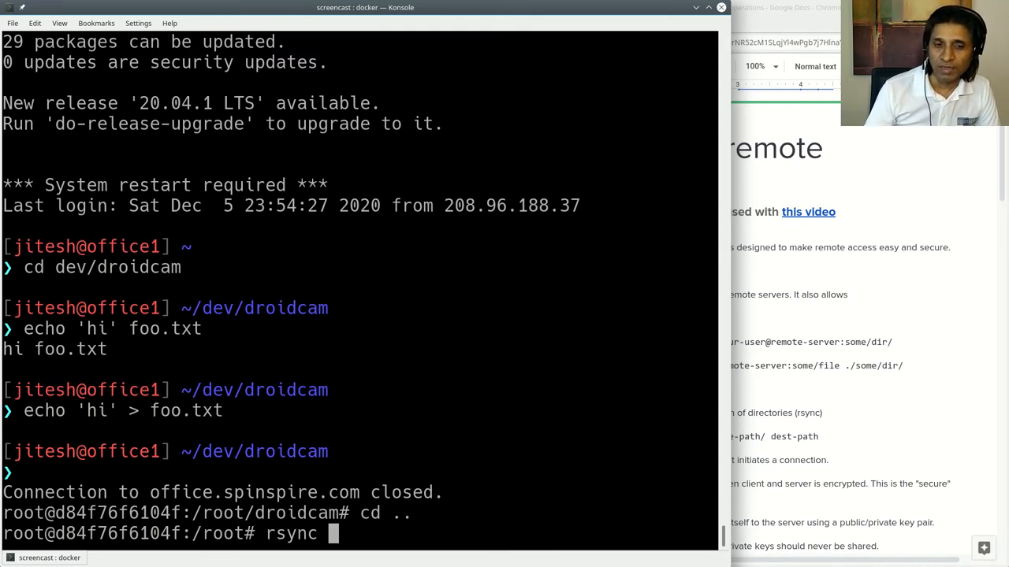
{"action": "type", "text": "-z"}
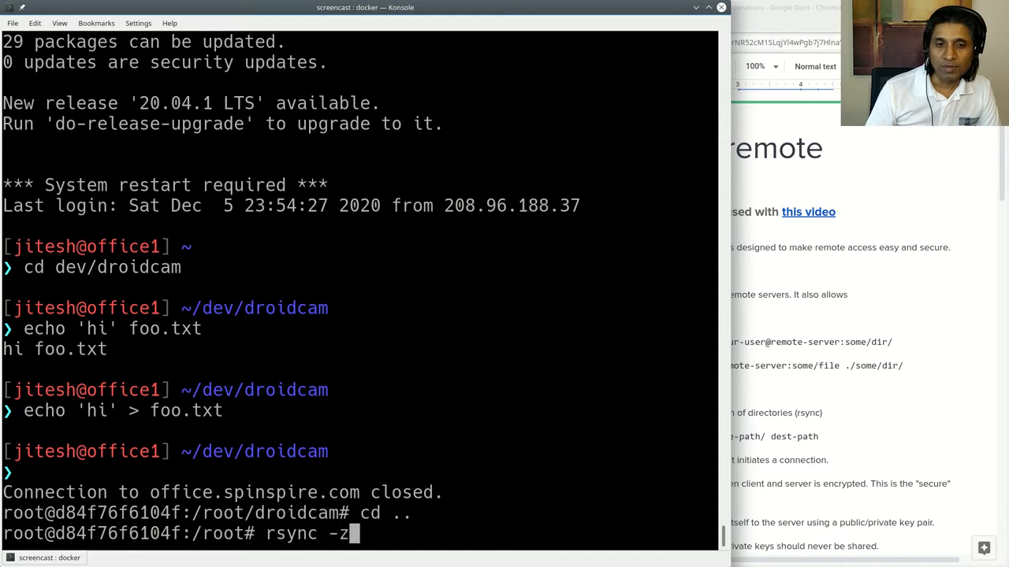
{"action": "type", "text": "v"}
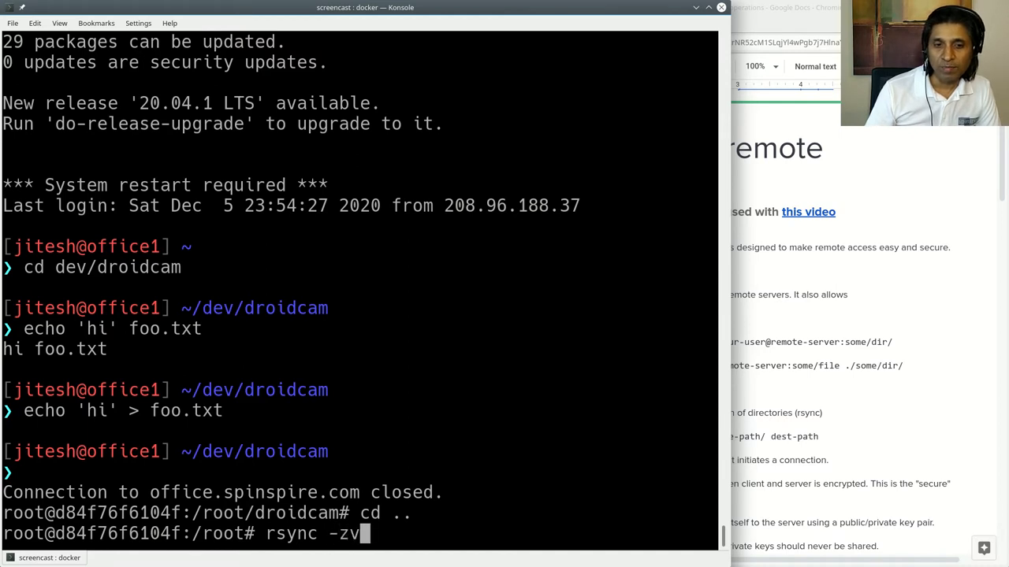
{"action": "type", "text": "a"}
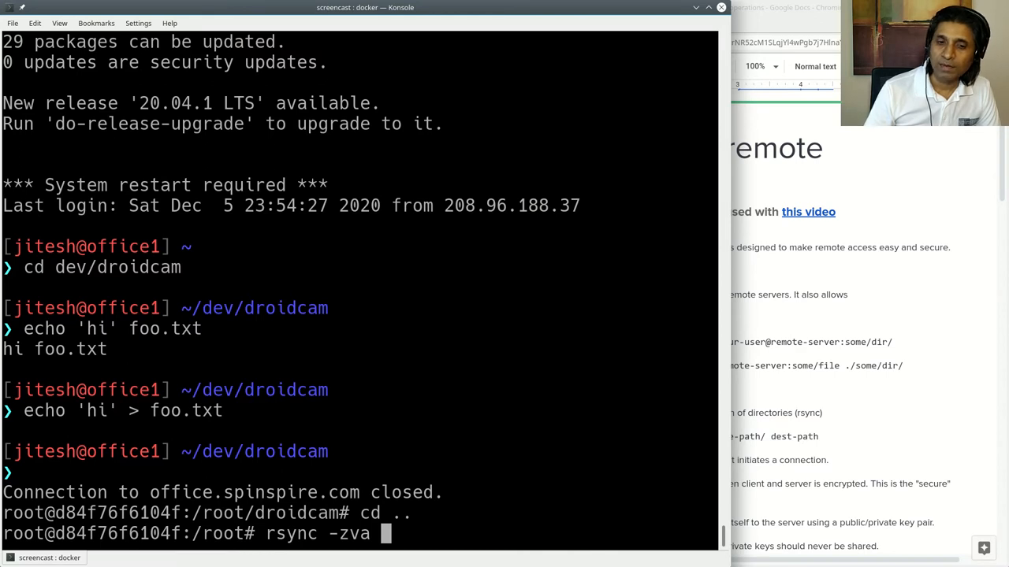
{"action": "type", "text": "office:"}
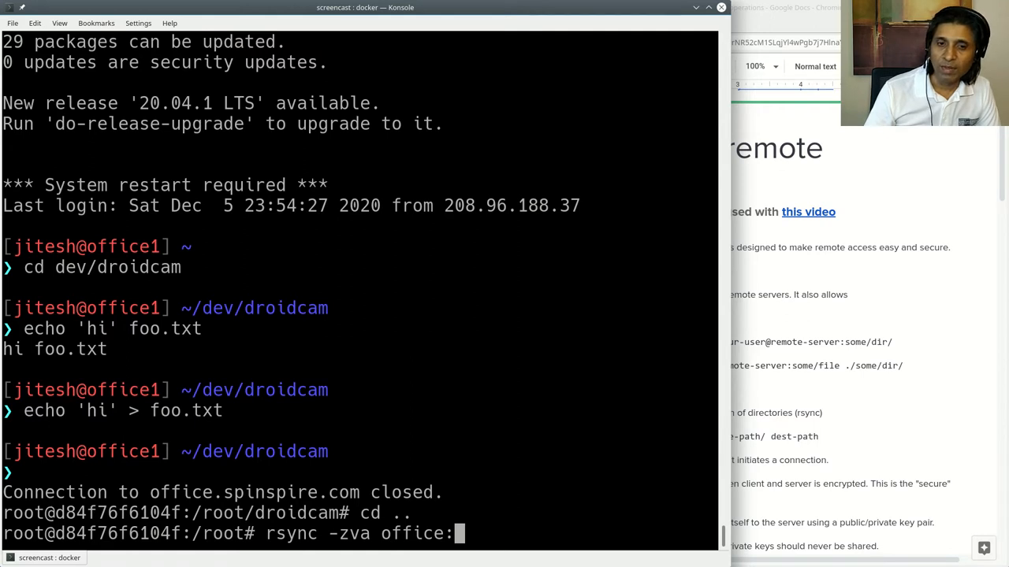
{"action": "type", "text": "dev/droidcam/"}
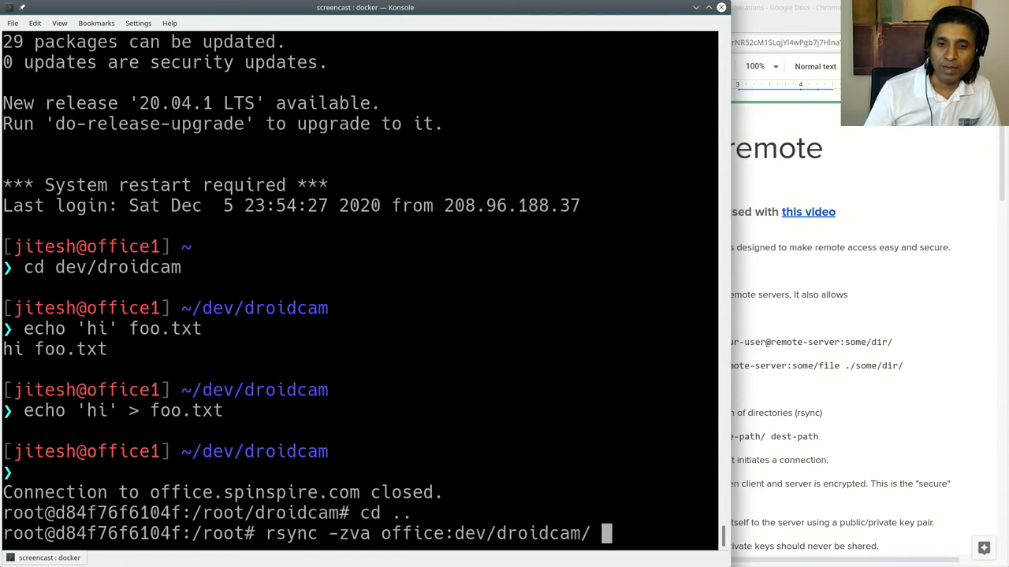
{"action": "type", "text": "./droidcam/"}
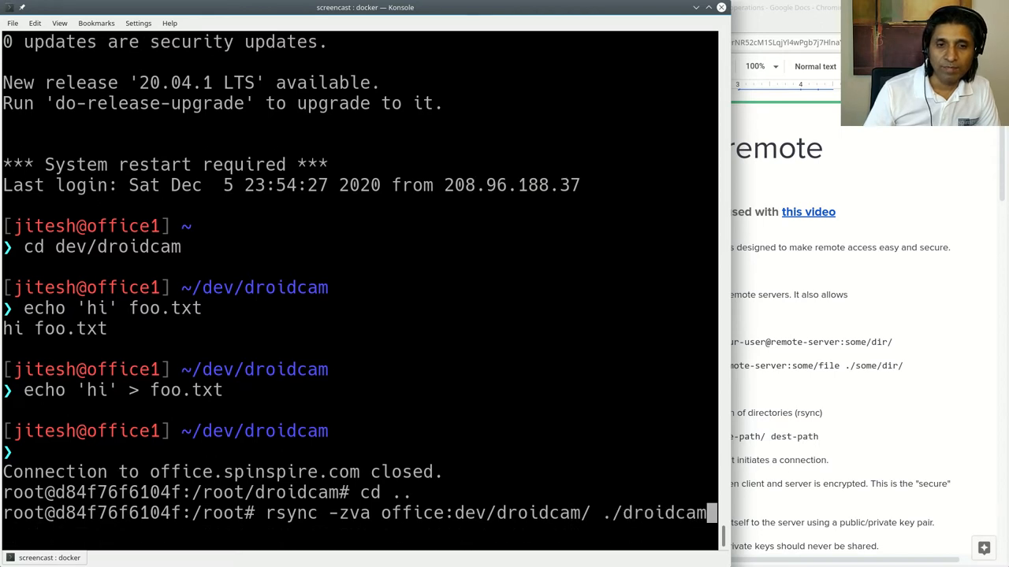
{"action": "key", "text": "Return"}
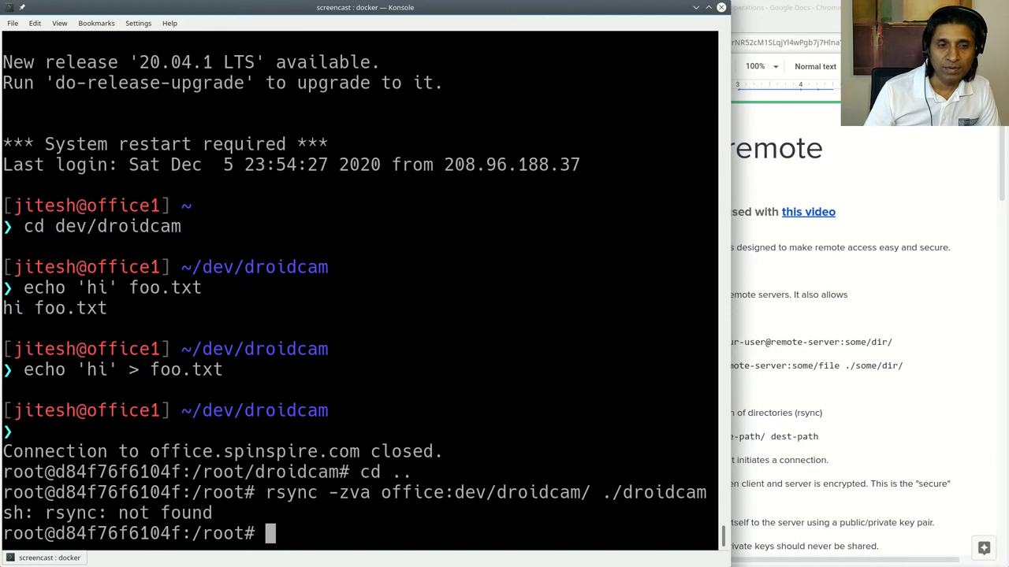
- Install rsync with apk add rsync and rerun the pull, copying droidcam including foo.txt
{"action": "type", "text": "a"}
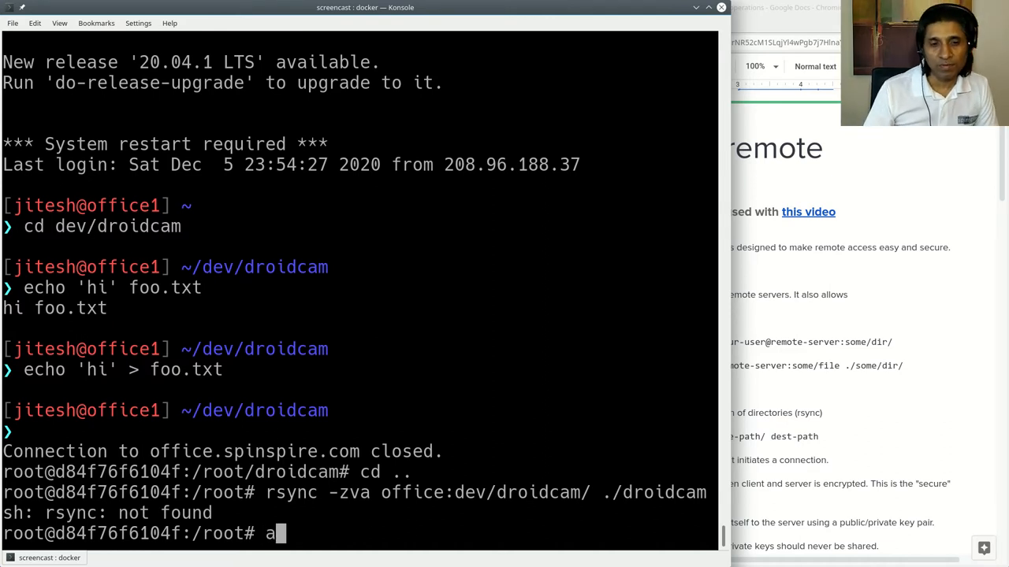
{"action": "type", "text": "pk add"}
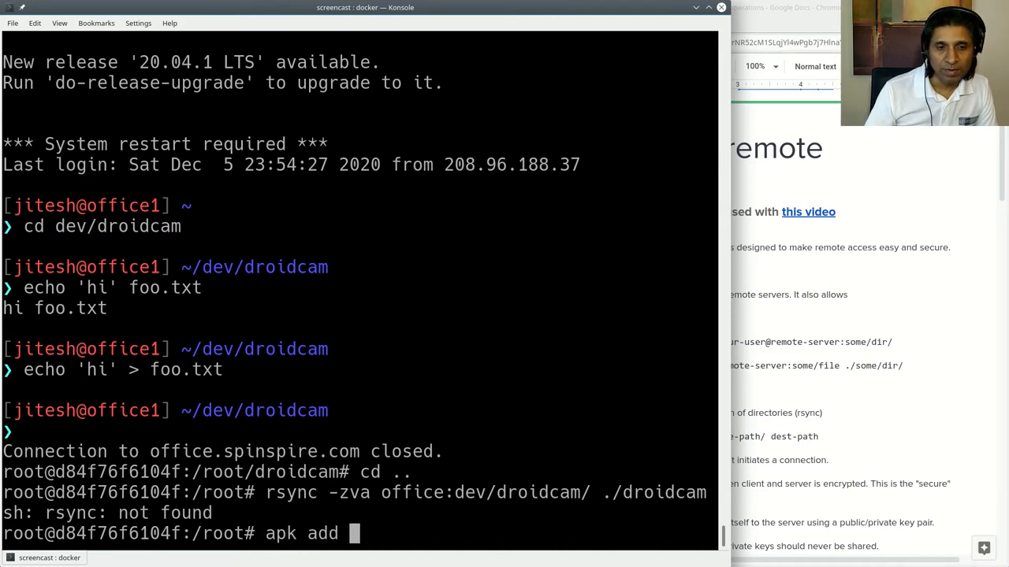
{"action": "type", "text": "rsync"}
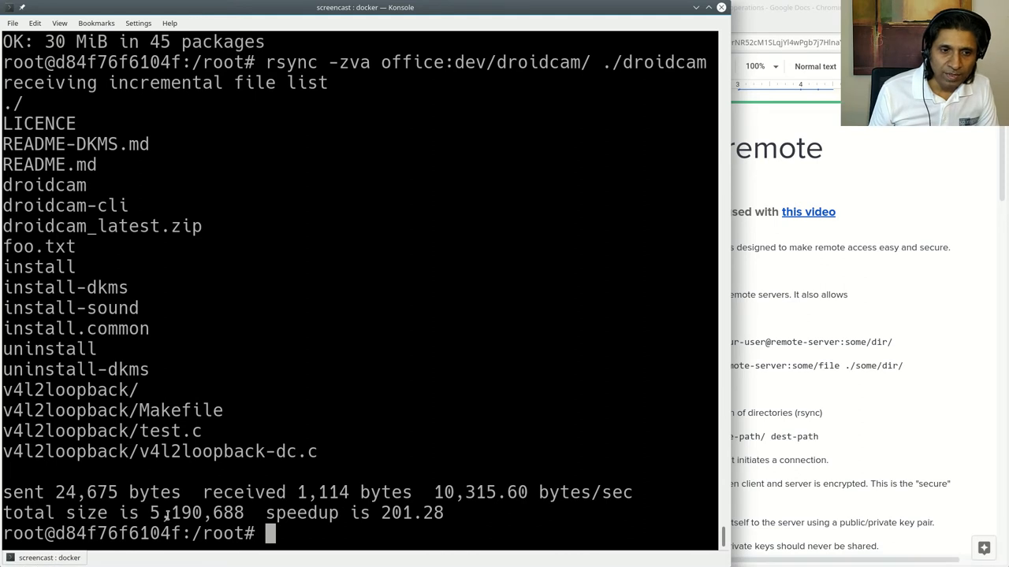
{"action": "double_click", "coordinate": [196, 514]}
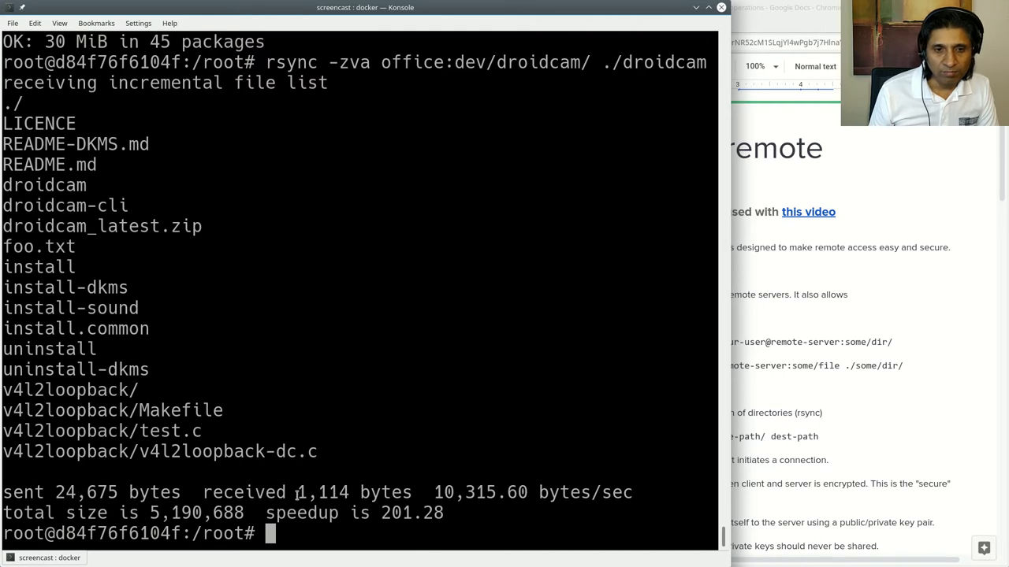
{"action": "double_click", "coordinate": [101, 492]}
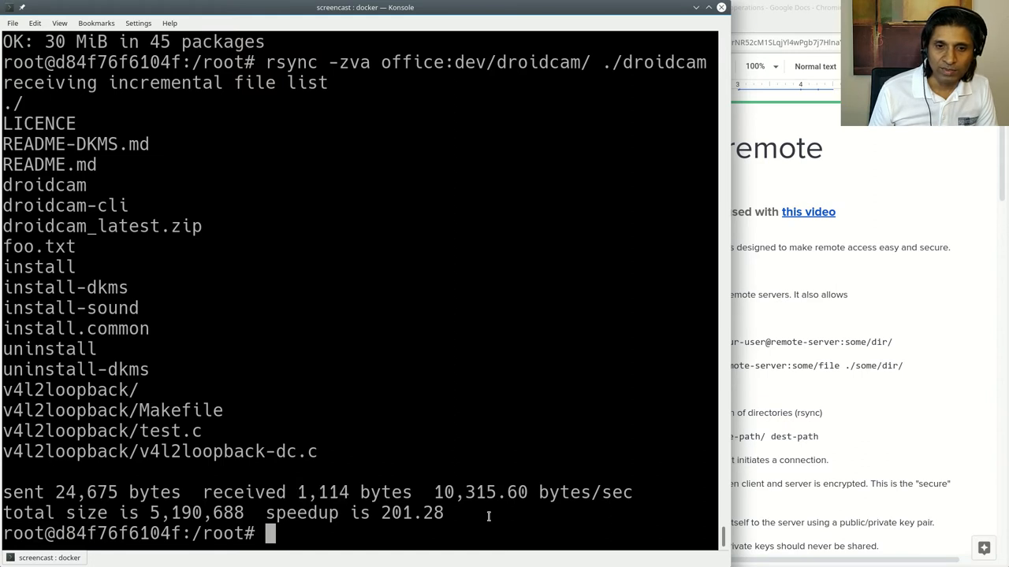
- Rerun the sync showing only 21 bytes sent, then confirm droidcam/foo.txt exists and reads 'hi'
{"action": "key", "text": "Up"}
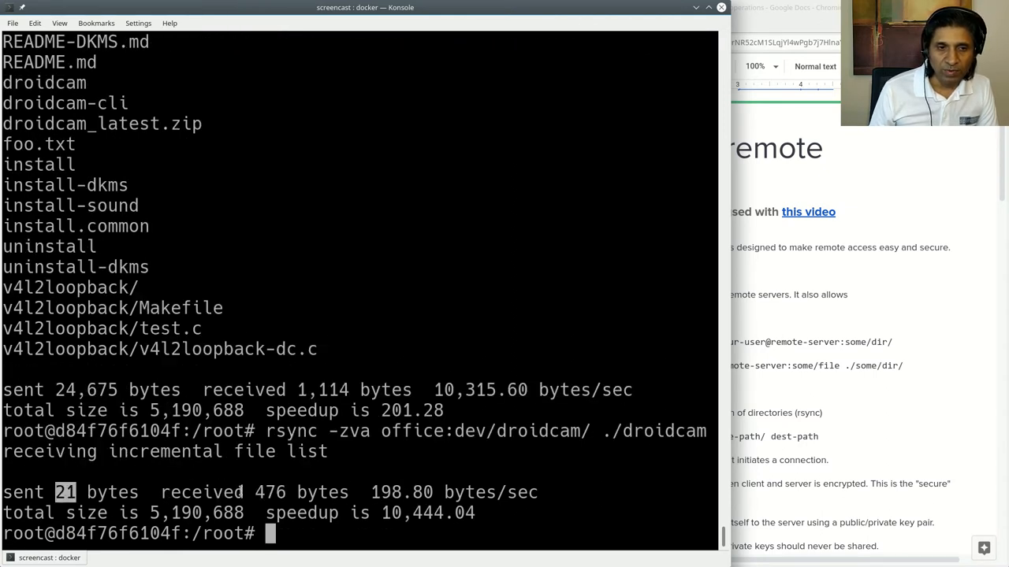
{"action": "double_click", "coordinate": [269, 492]}
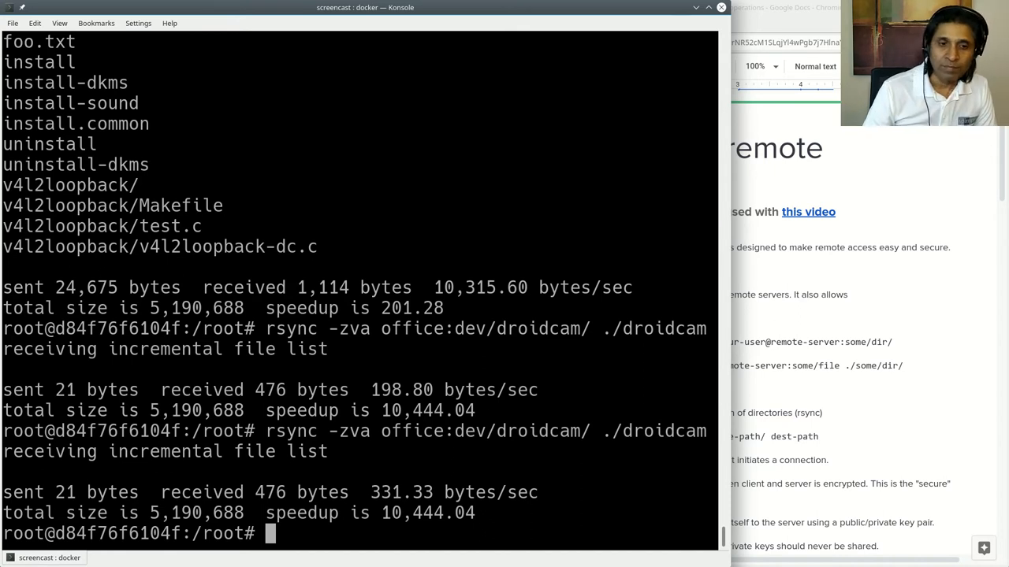
{"action": "type", "text": "ls d"}
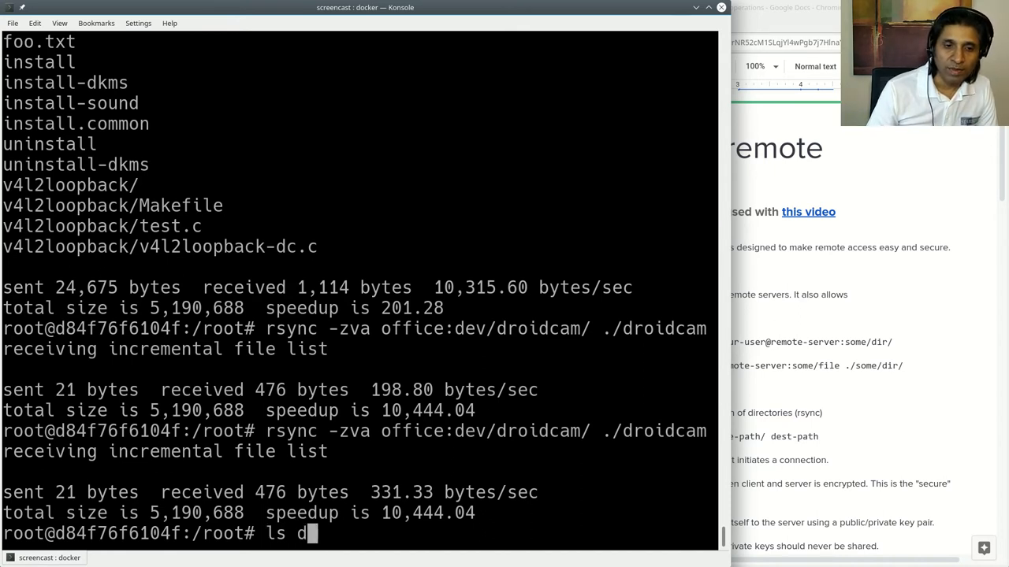
{"action": "type", "text": "roidcam/foo.txt"}
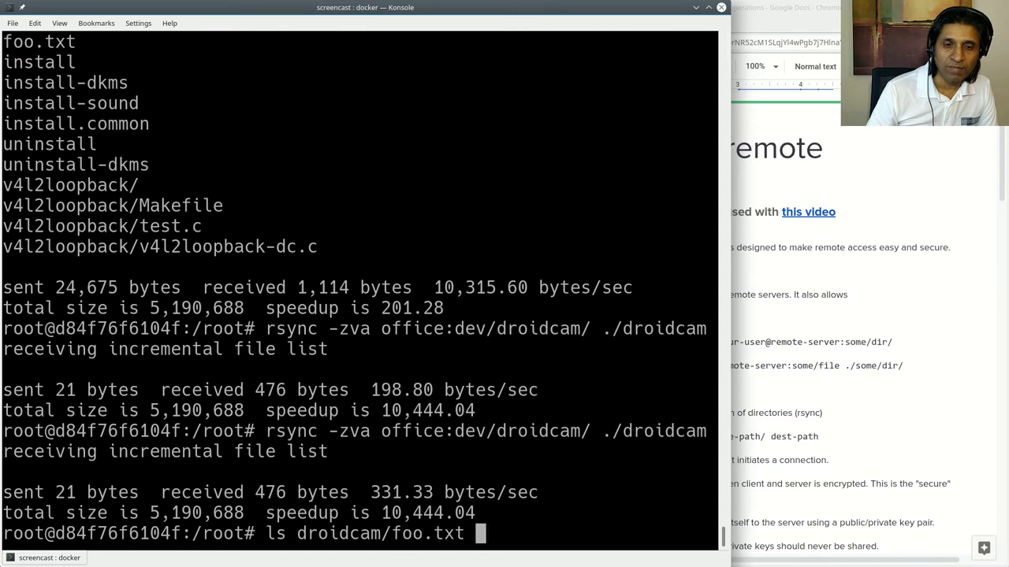
{"action": "key", "text": "Return"}
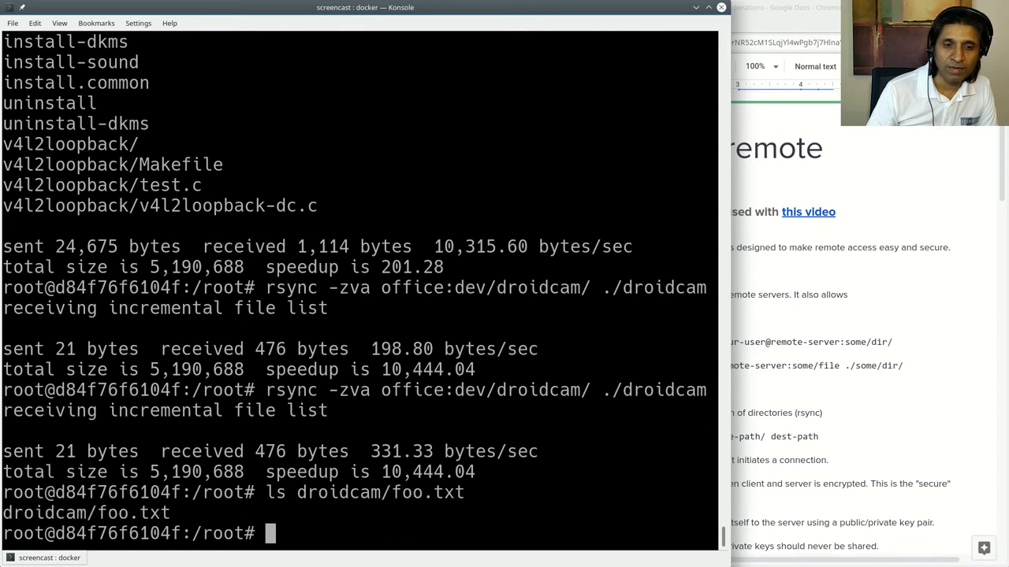
{"action": "type", "text": "ls droidcam/foo.txt"}
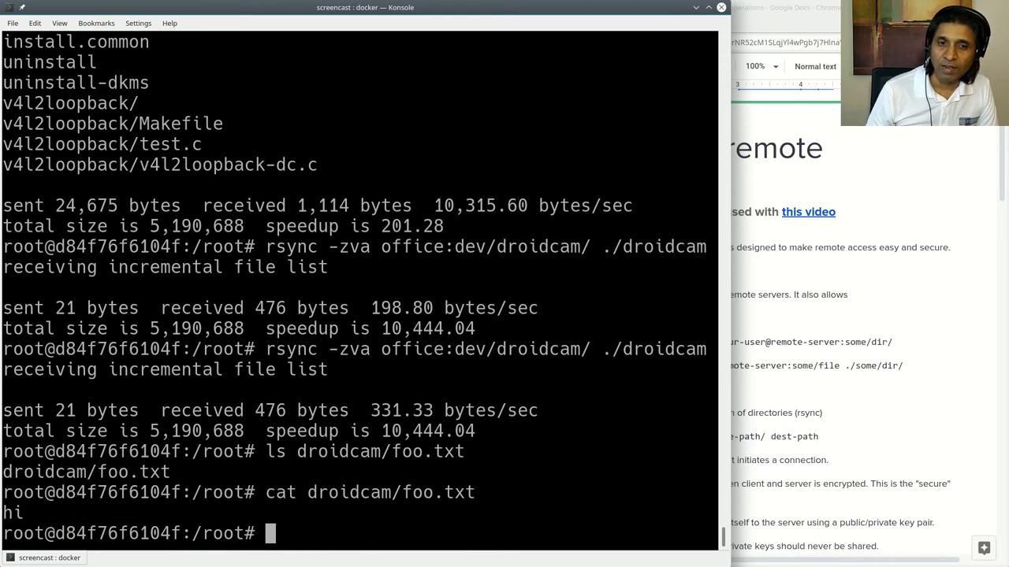
- Edit droidcam/foo.txt in vi to add 'hello' and cat it to confirm
{"action": "type", "text": "vi"}
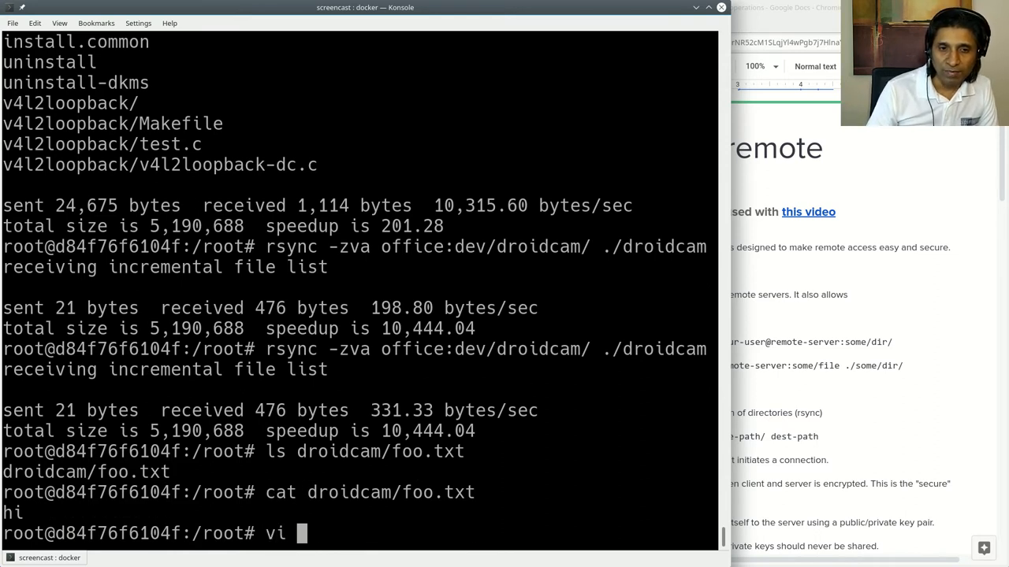
{"action": "type", "text": "droidcam/foo.txt"}
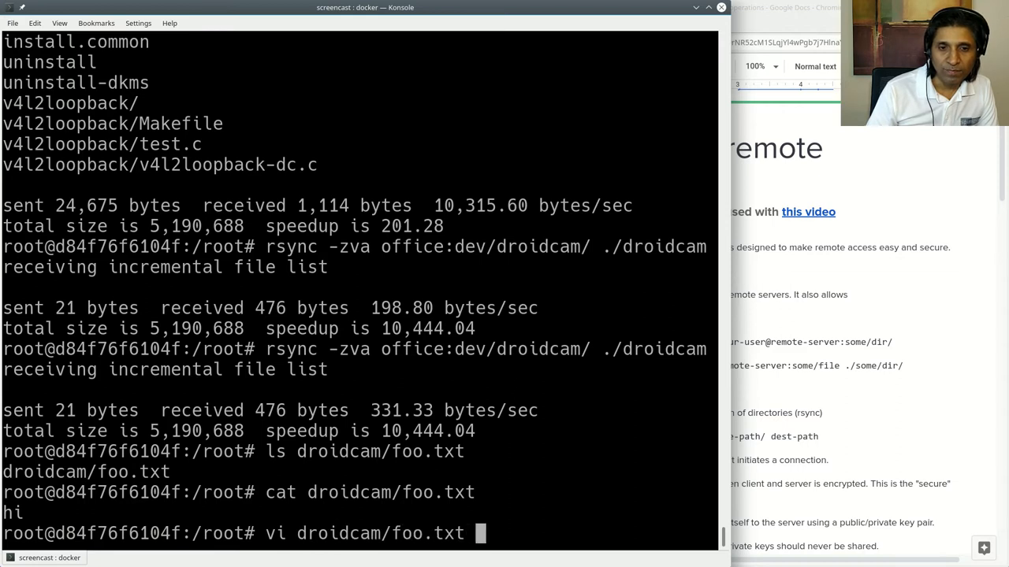
{"action": "type", "text": "hel"}
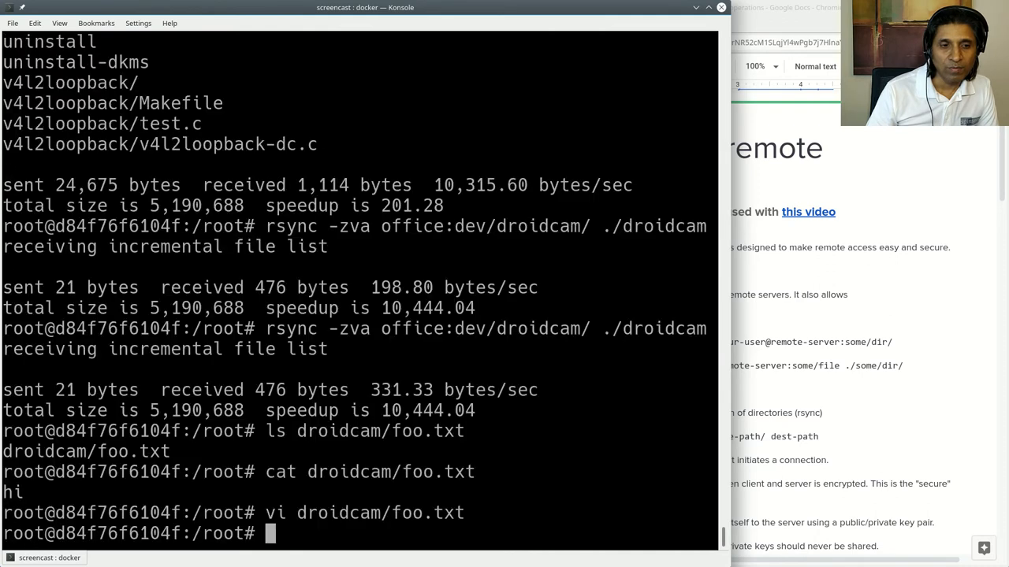
{"action": "type", "text": "cat droidcam/foo.txt"}
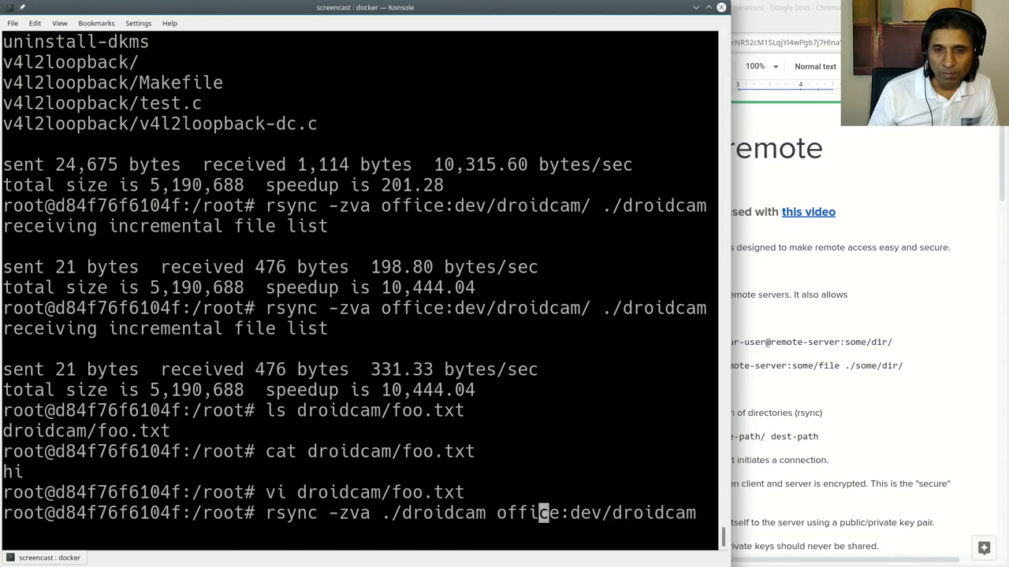
- Push with rsync -zva ./droidcam/ office:dev/droidcam, transferring only foo.txt
{"action": "type", "text": "/"}
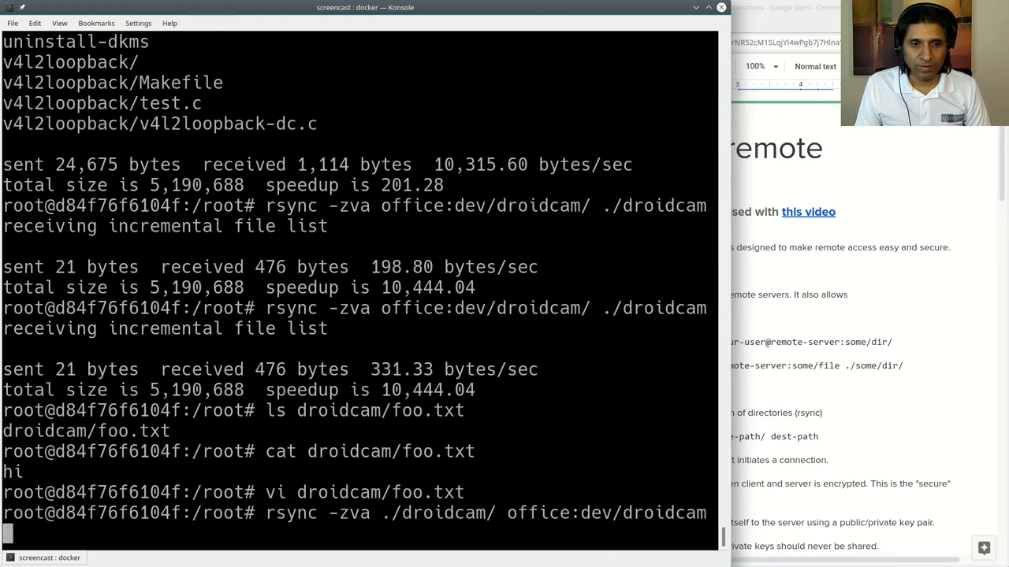
{"action": "key", "text": "Return"}
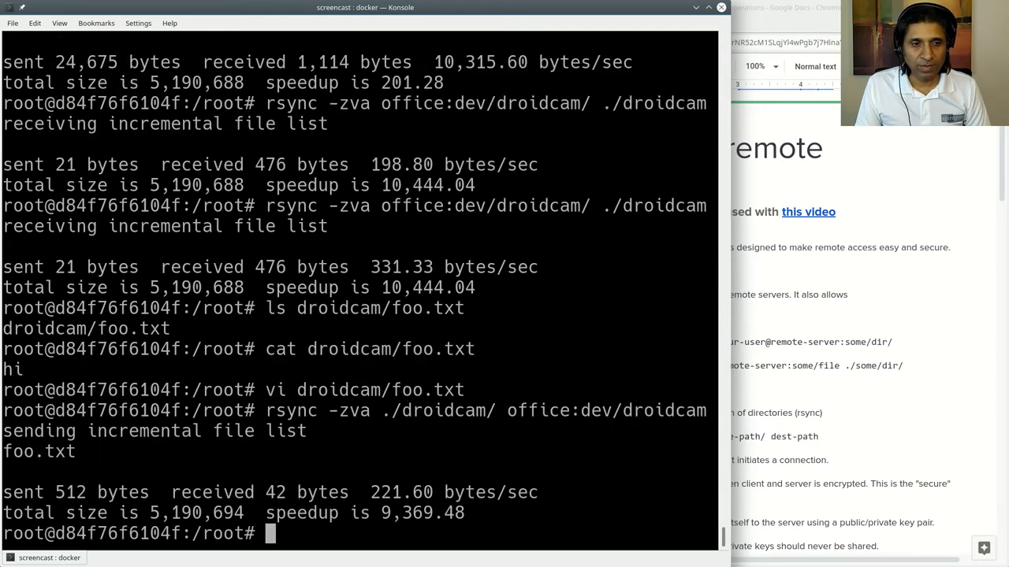
{"action": "double_click", "coordinate": [38, 451]}
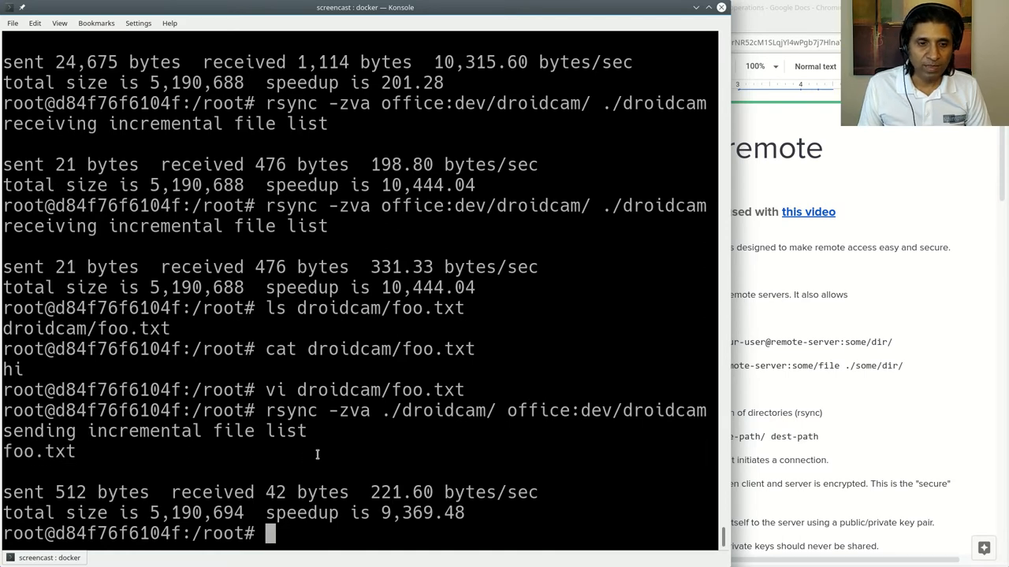
- Log in with ssh office and cat dev/droidcam/foo.txt, showing 'hi' and 'hello'
{"action": "type", "text": "ssh office"}
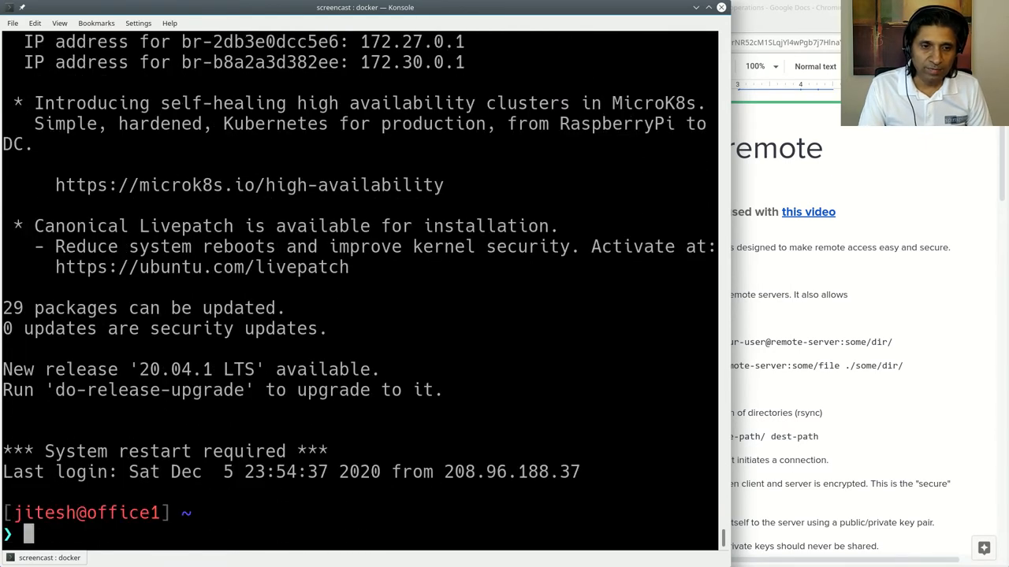
{"action": "type", "text": "cat dev"}
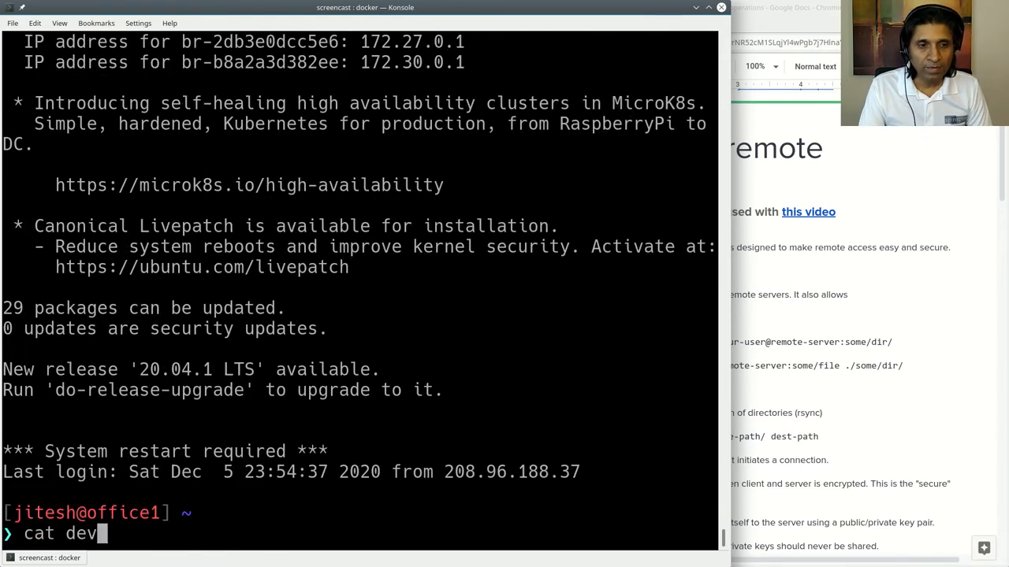
{"action": "type", "text": "/droidcam/foo.txt"}
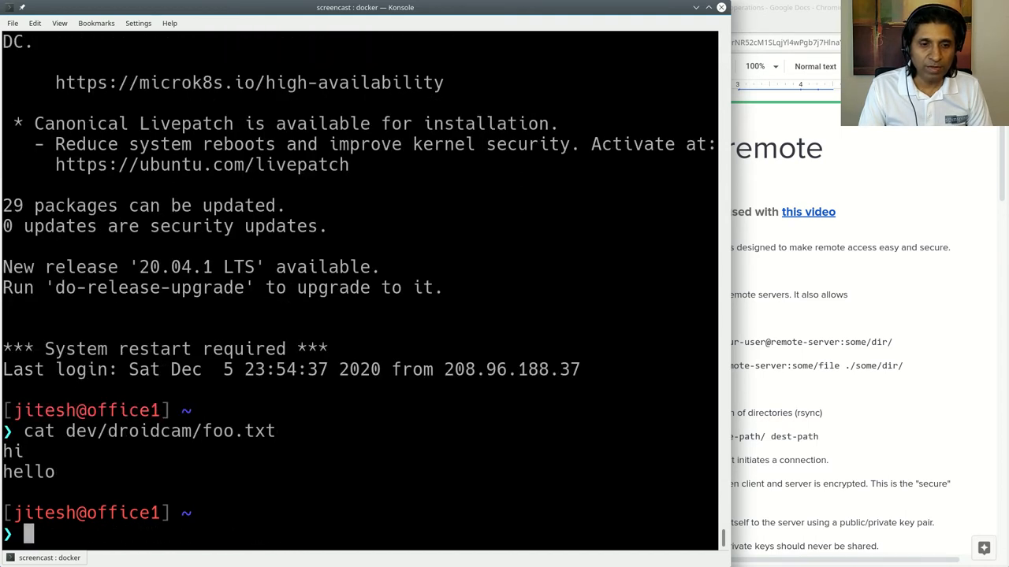
{"action": "double_click", "coordinate": [28, 472]}
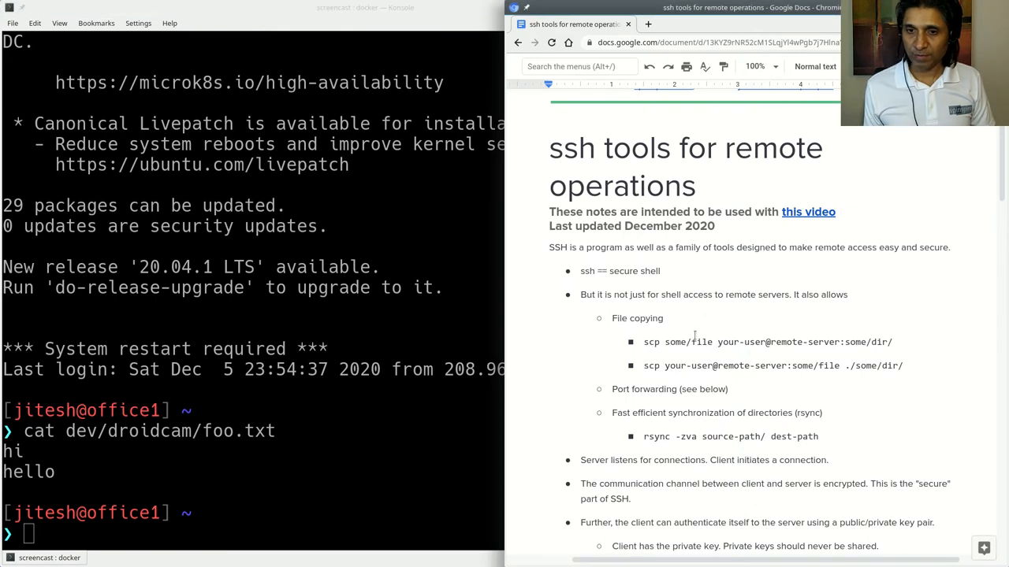
- Scroll the Google Doc down to the local and remote port forwarding notes
{"action": "scroll", "scroll_direction": "down", "scroll_amount": 3}
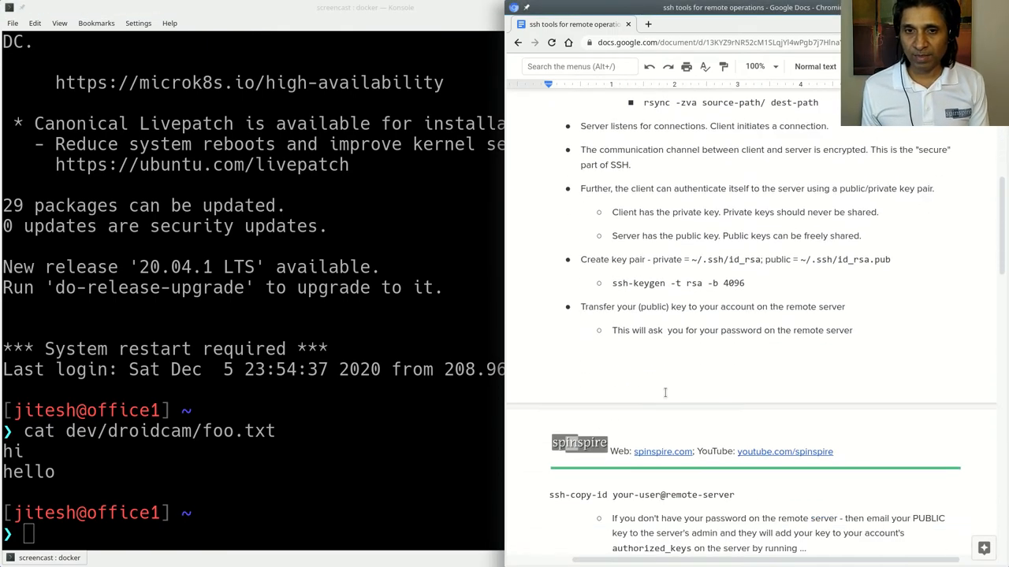
{"action": "scroll", "scroll_direction": "down", "scroll_amount": 3}
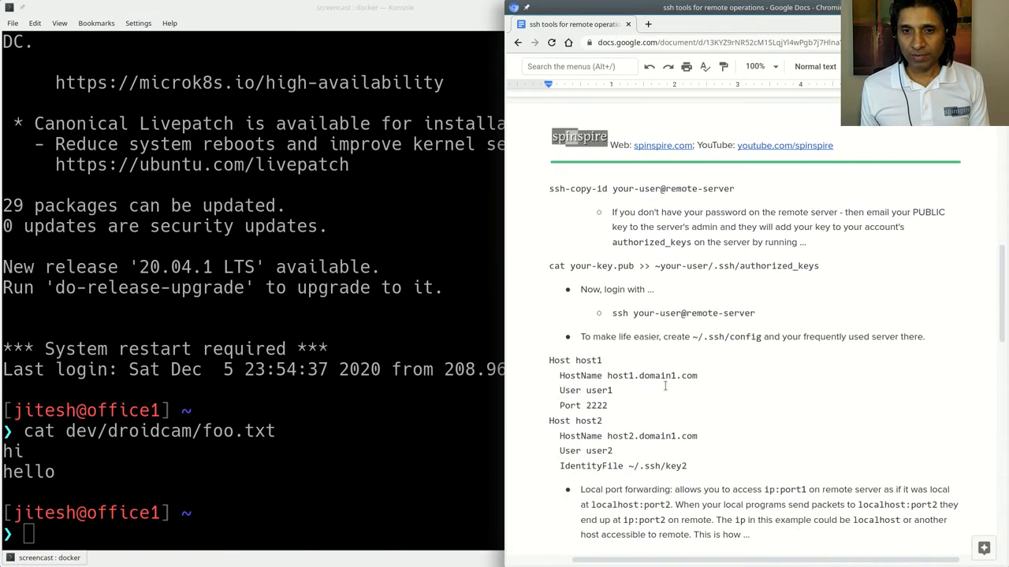
{"action": "scroll", "scroll_direction": "down", "scroll_amount": 3}
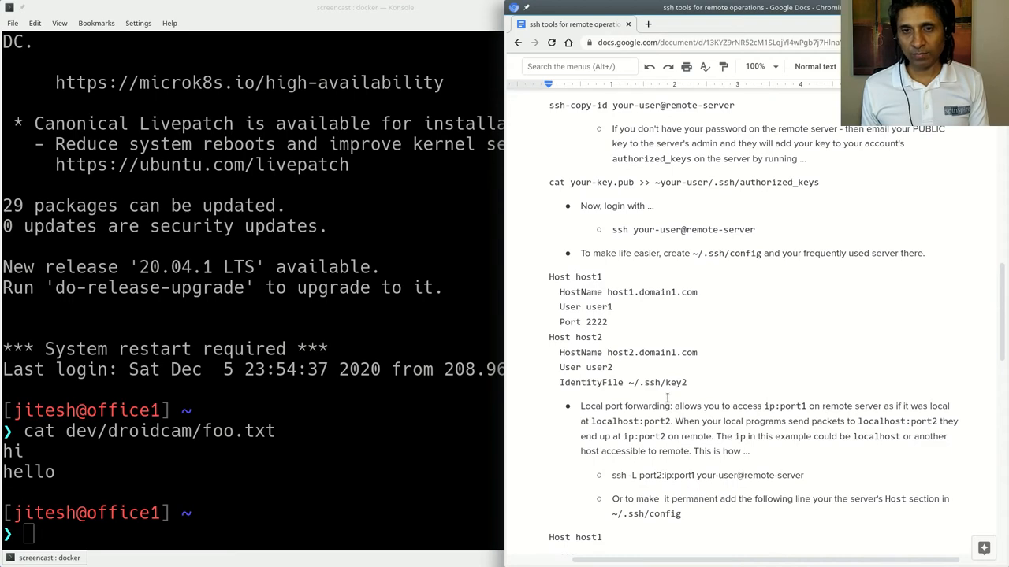
{"action": "scroll", "scroll_direction": "down", "scroll_amount": 3}
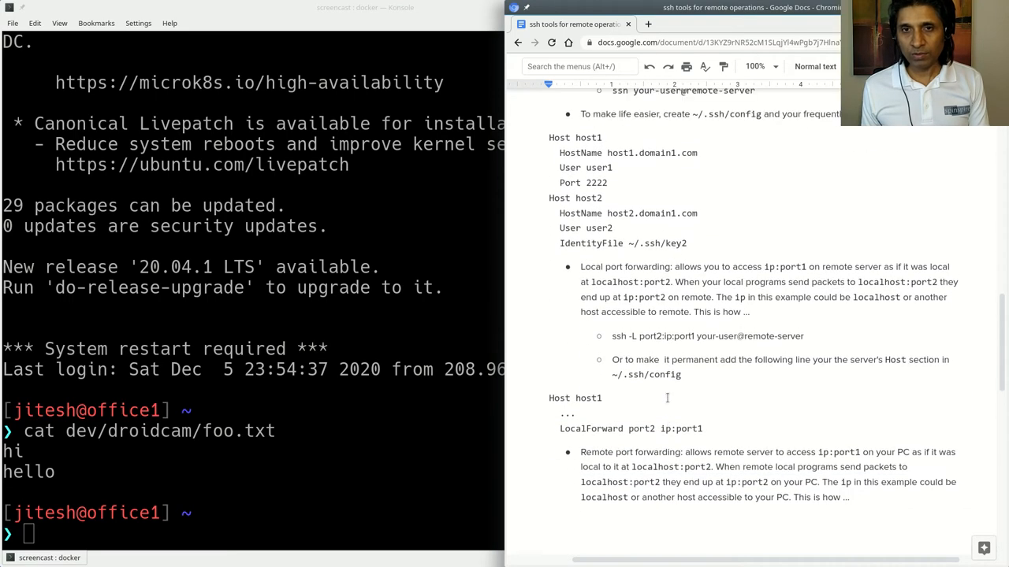
{"action": "scroll", "scroll_direction": "down", "scroll_amount": 3}
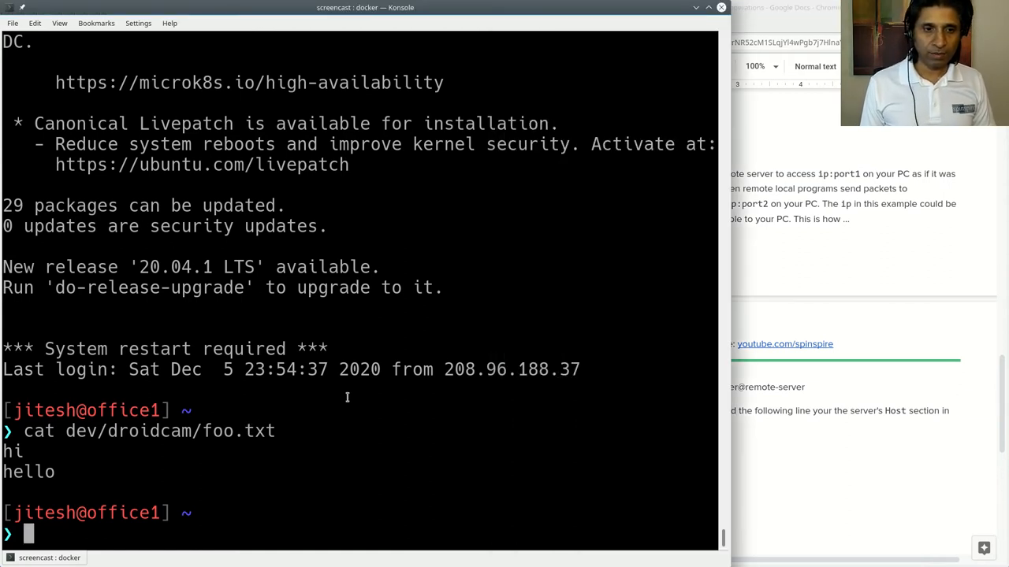
- Run docker ps and docker container inspect onebooks_gql_1, then select the IP 172.21.0.15
{"action": "type", "text": "dock"}
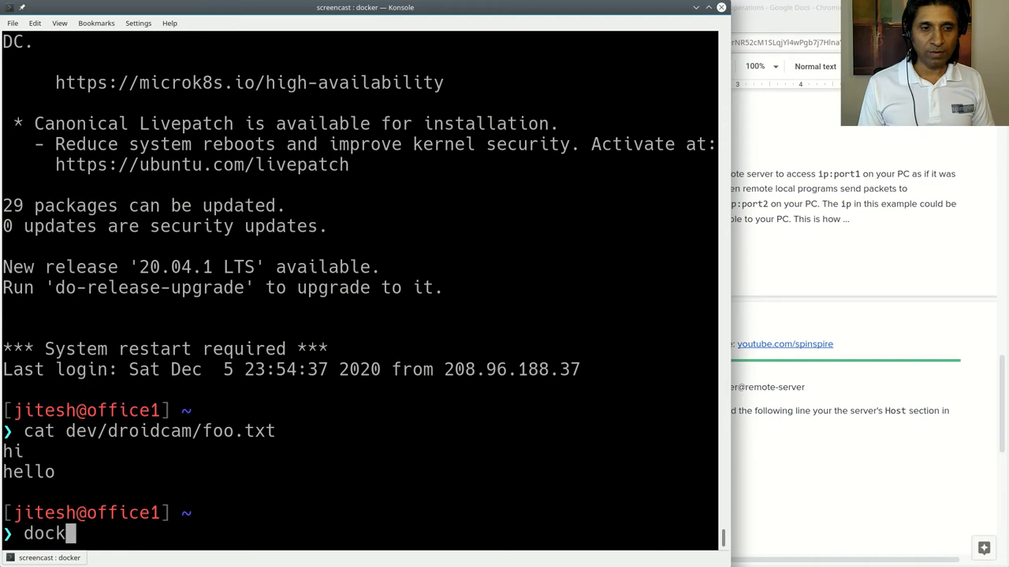
{"action": "type", "text": "er ps"}
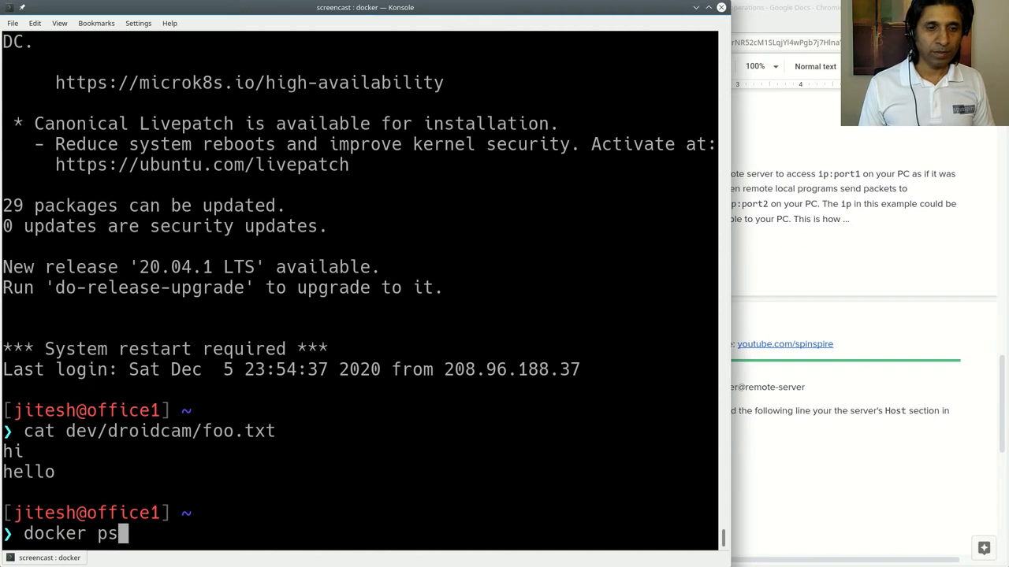
{"action": "type", "text": "container inspect"}
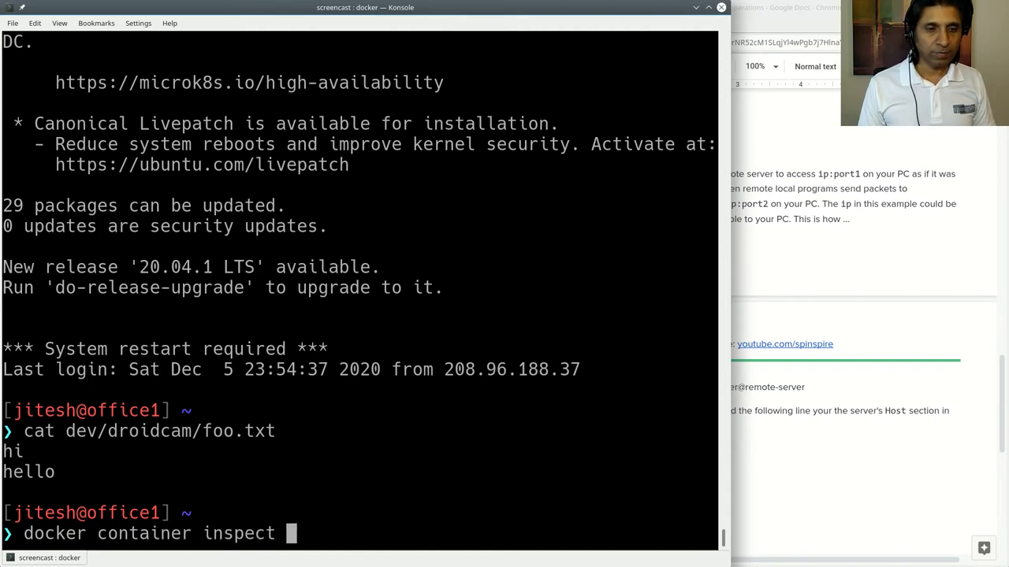
{"action": "type", "text": "one"}
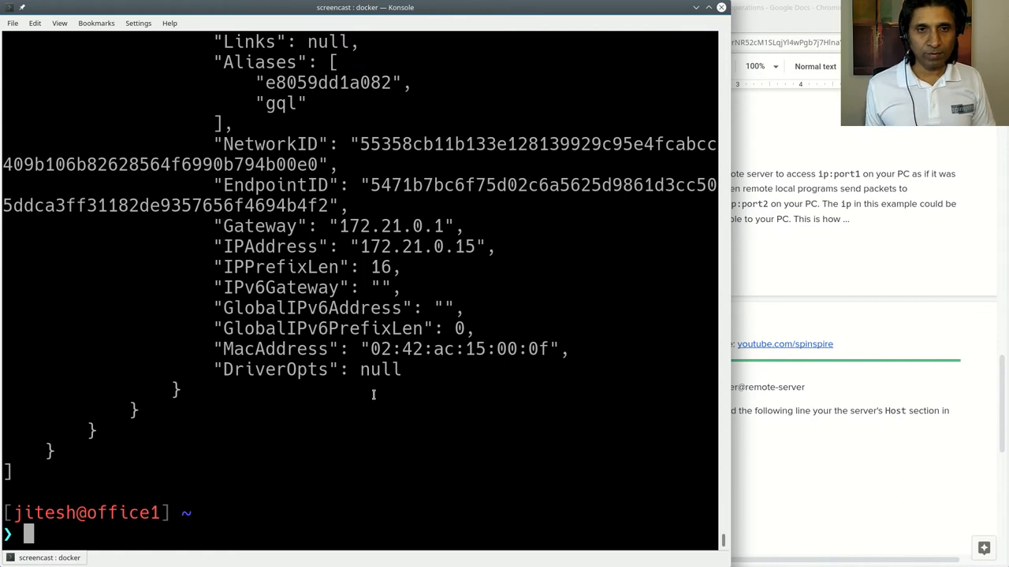
{"action": "double_click", "coordinate": [418, 246]}
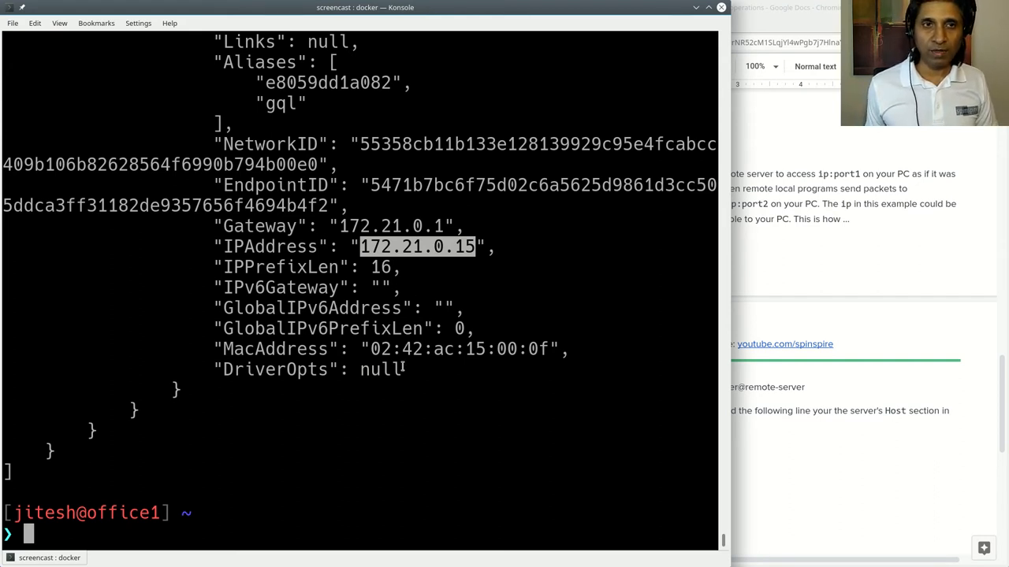
{"action": "type", "text": "curl"}
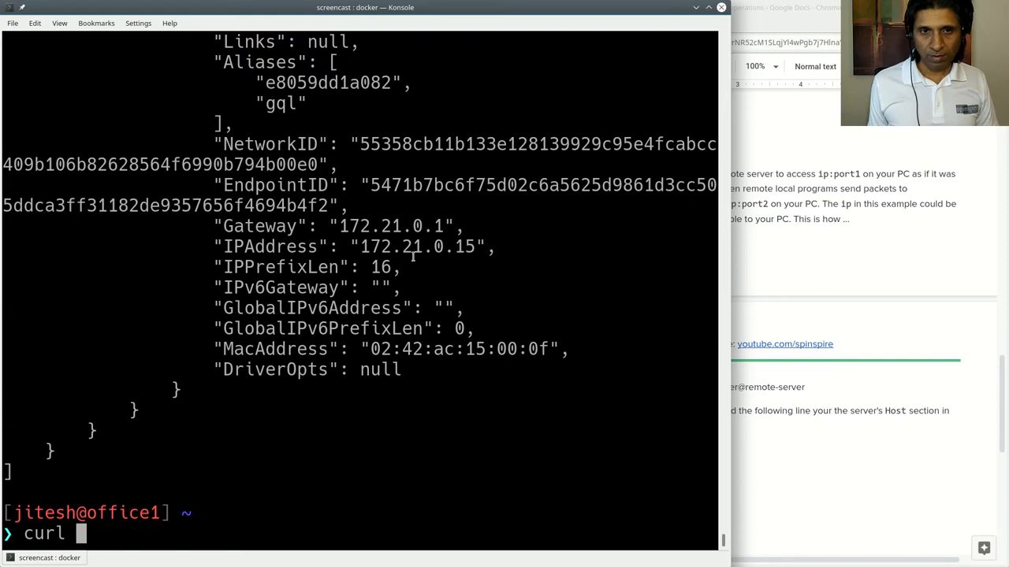
- Run curl 172.21.0.15:8080/console to fetch the console page's HTML
{"action": "double_click", "coordinate": [416, 246]}
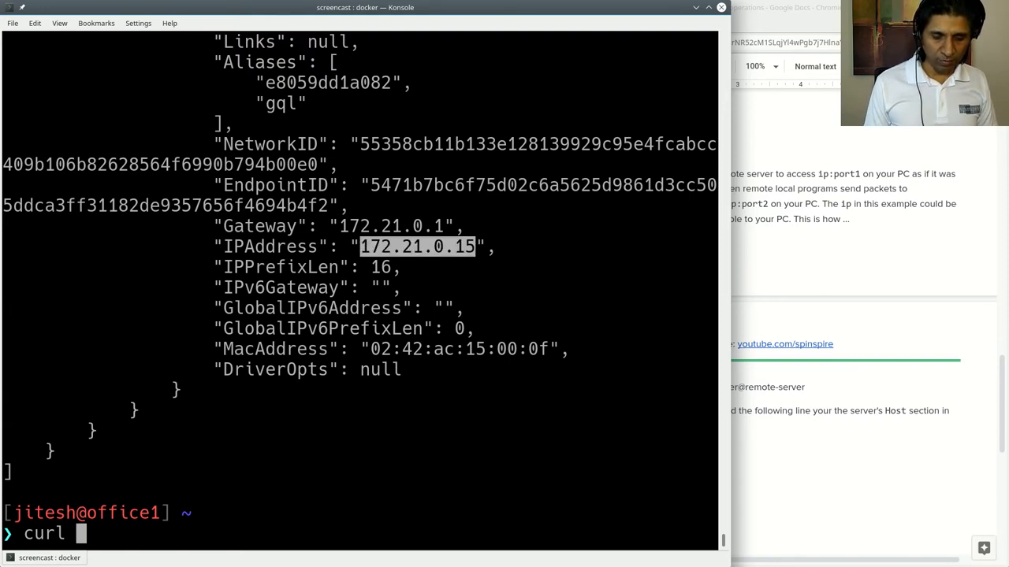
{"action": "type", "text": "172.21.0.15:"}
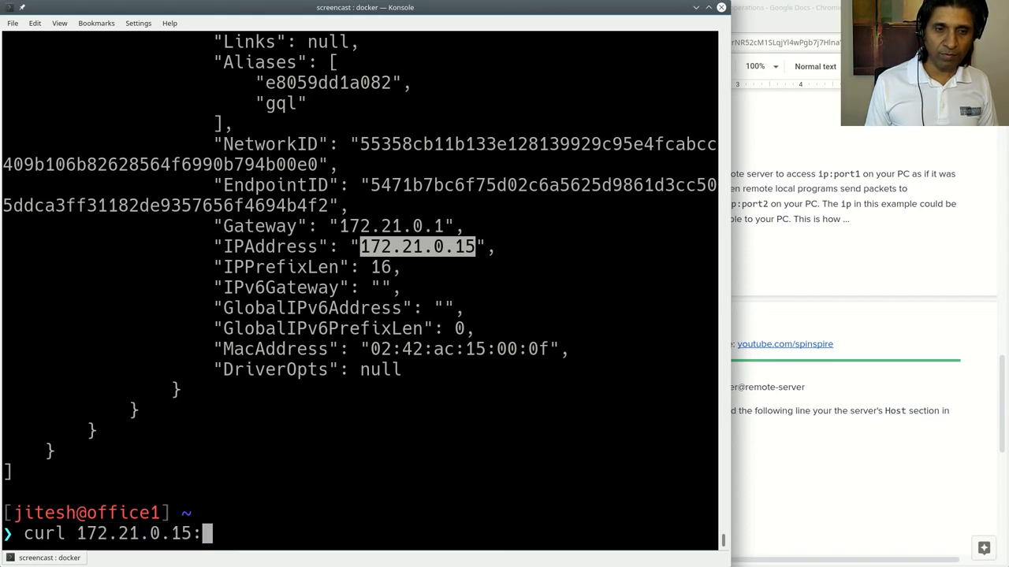
{"action": "type", "text": "8080/"}
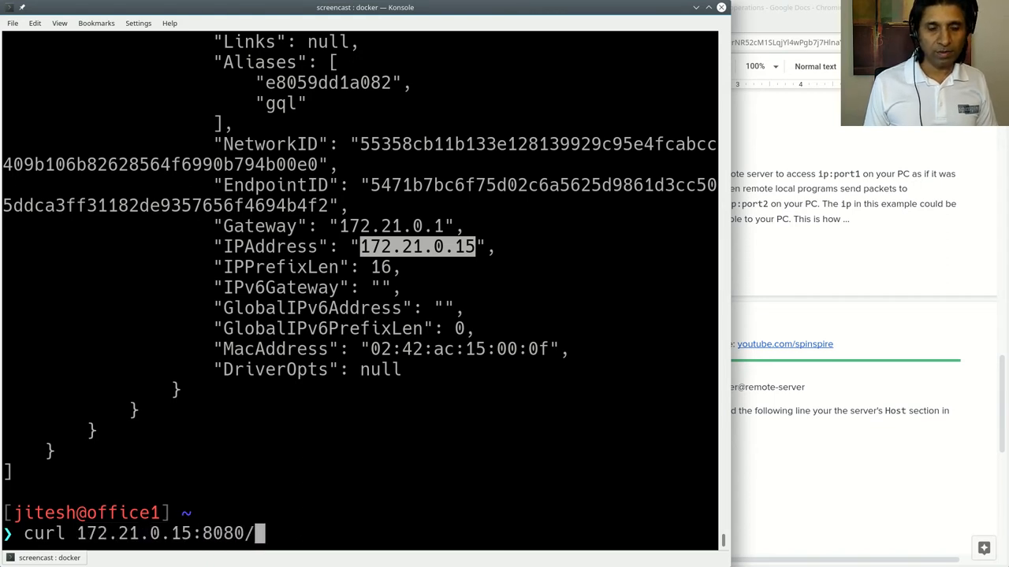
{"action": "type", "text": "con"}
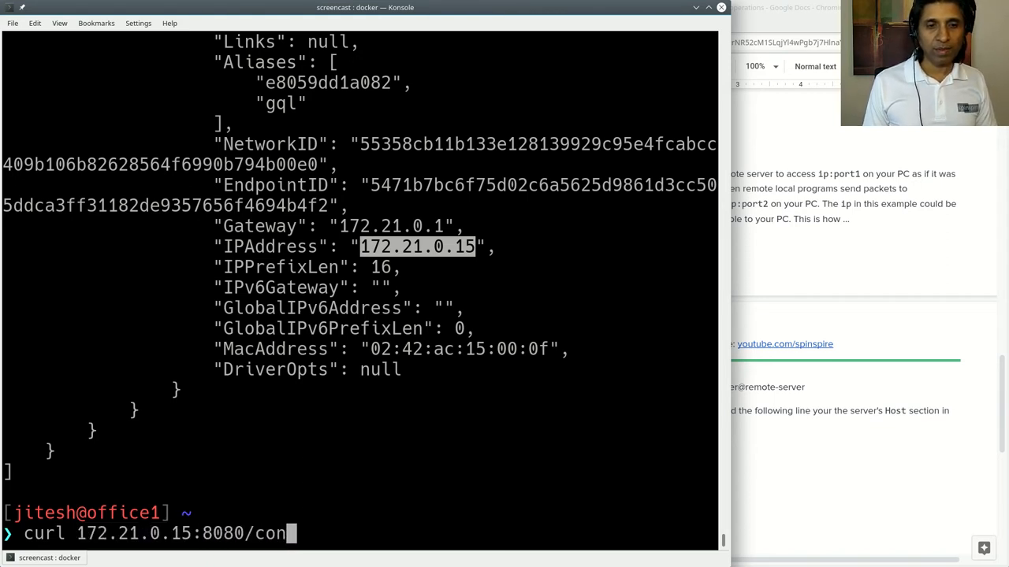
{"action": "type", "text": "sole"}
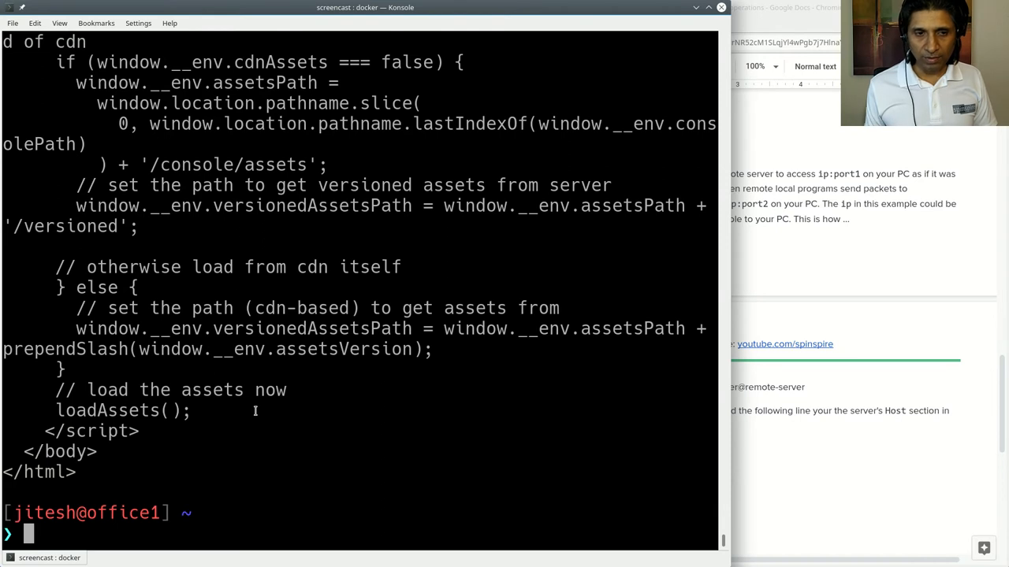
{"action": "type", "text": "curl 172.21.0.15:8080/console"}
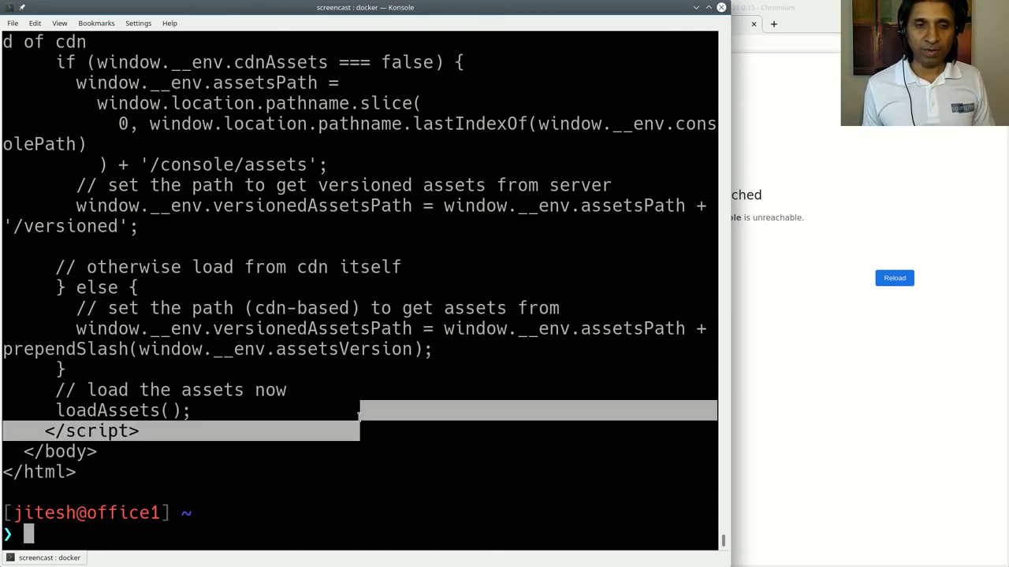
- Cancel the inspect command, exit office and start an ssh office command locally
{"action": "type", "text": "docker container inspect onebooks_gql_1"}
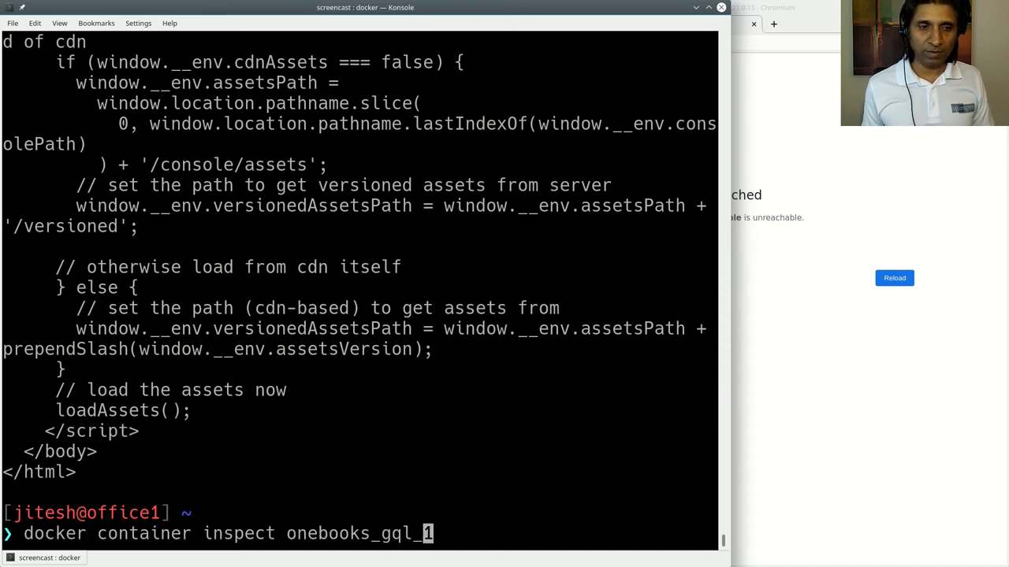
{"action": "key", "text": "Return"}
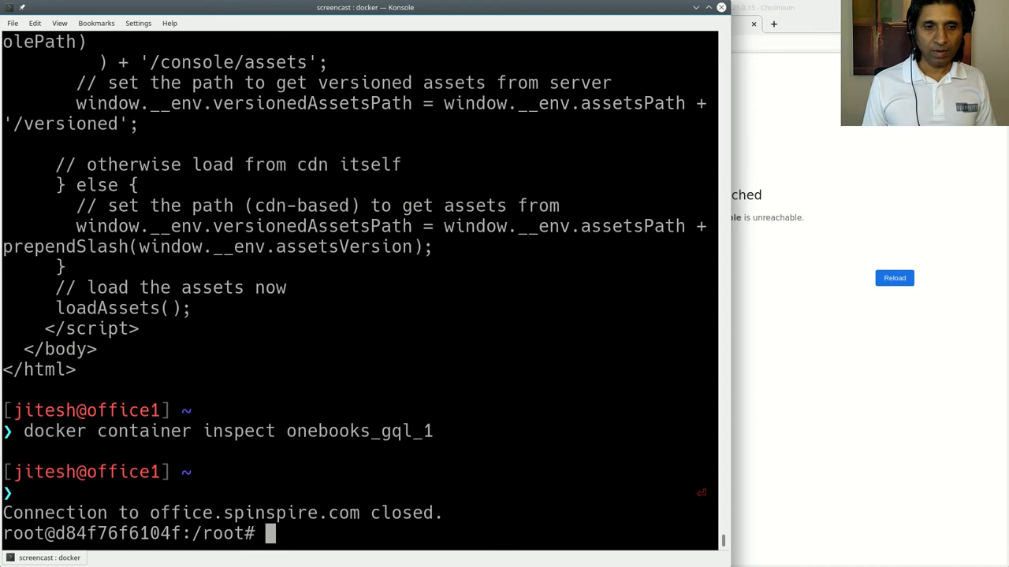
{"action": "type", "text": "ssh office"}
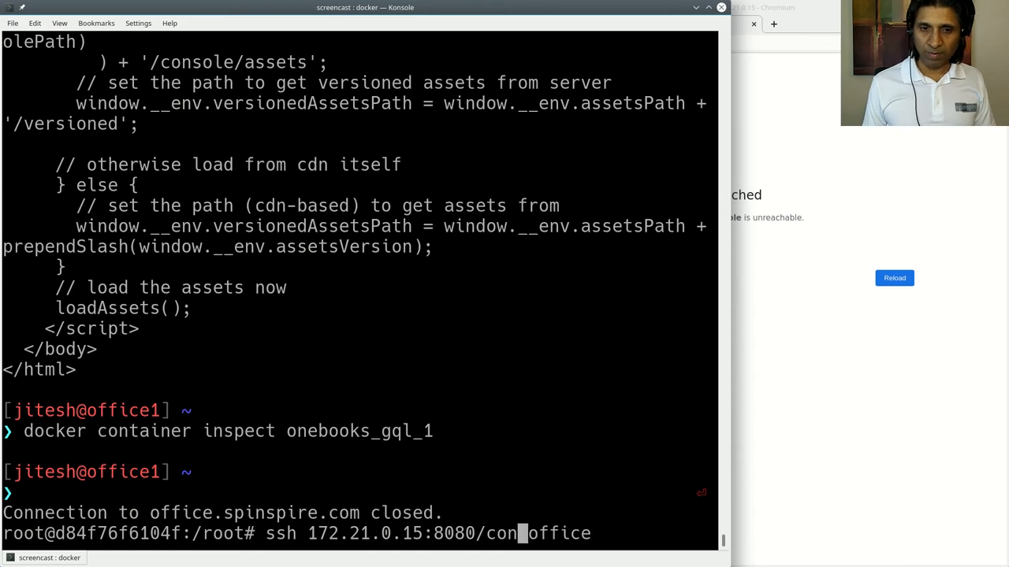
{"action": "key", "text": "BackSpace"}
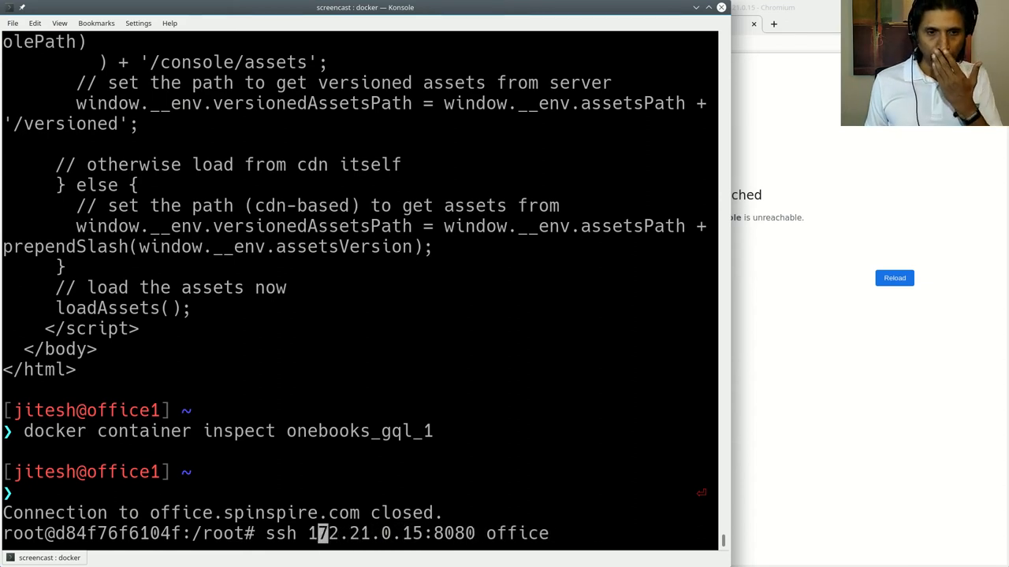
- Extend it to ssh -L 8088:172.21.0.15:8080 office for local port forwarding
{"action": "type", "text": "-L"}
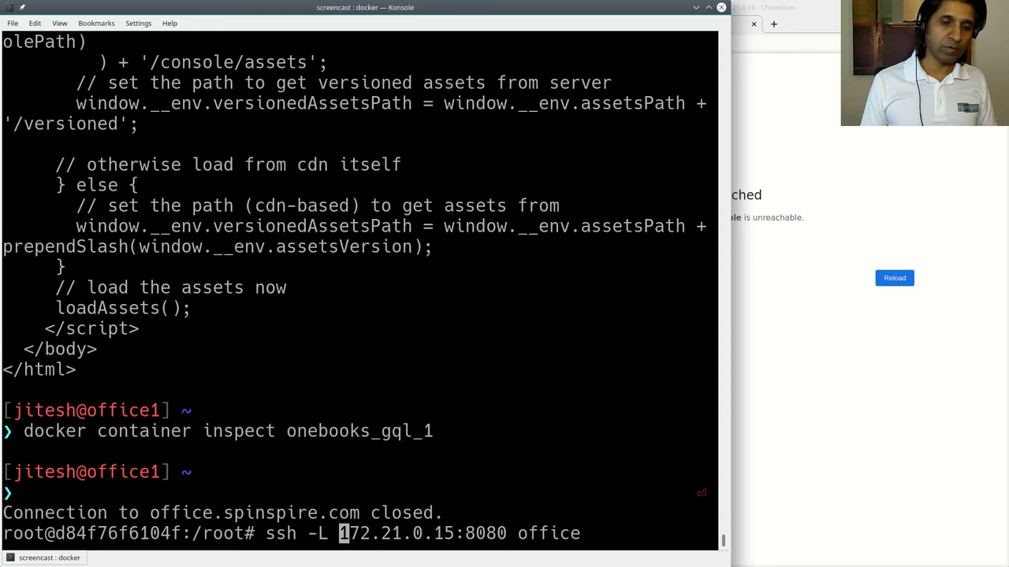
{"action": "type", "text": "80"}
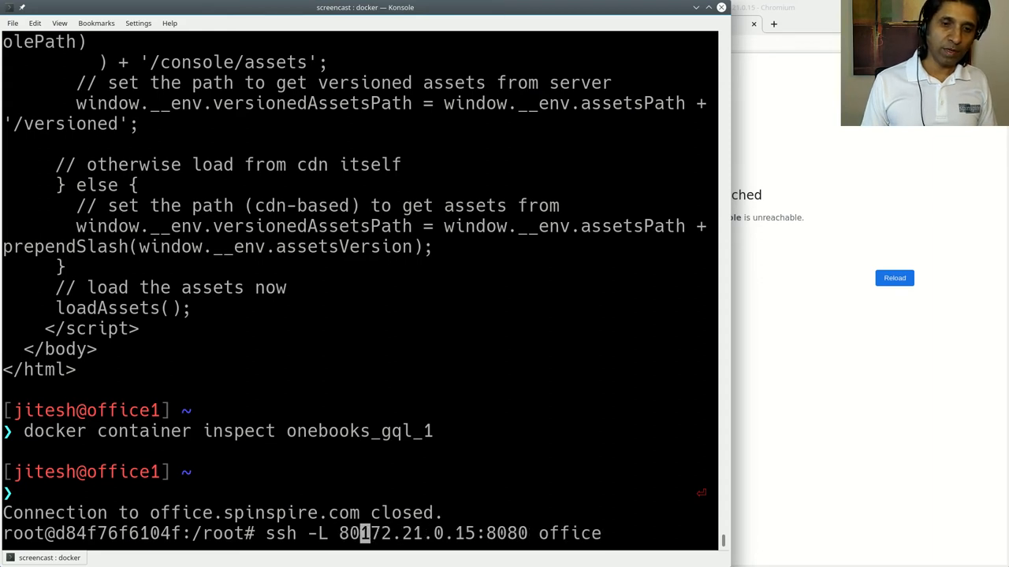
{"action": "type", "text": "88:"}
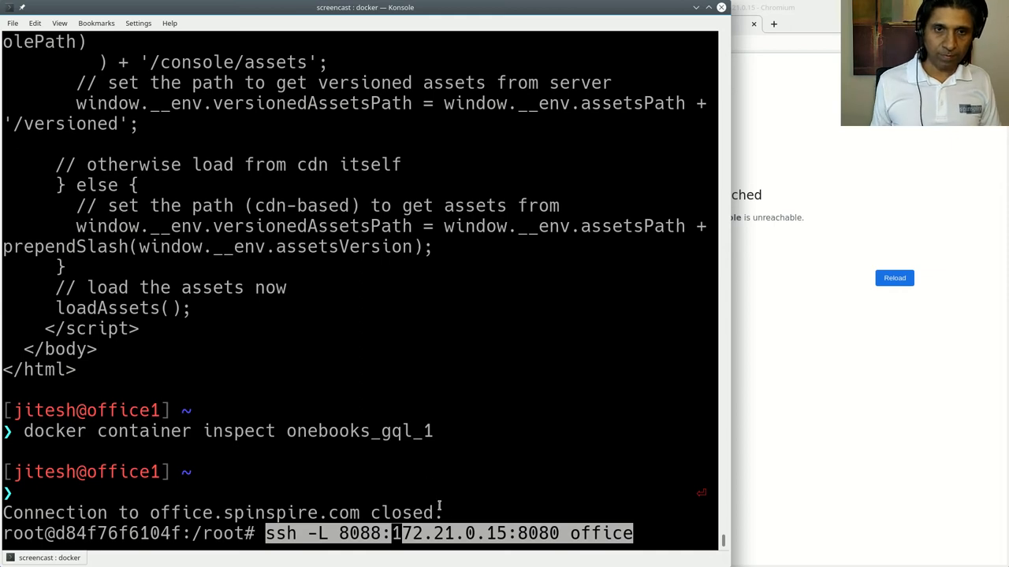
{"action": "type", "text": "k"}
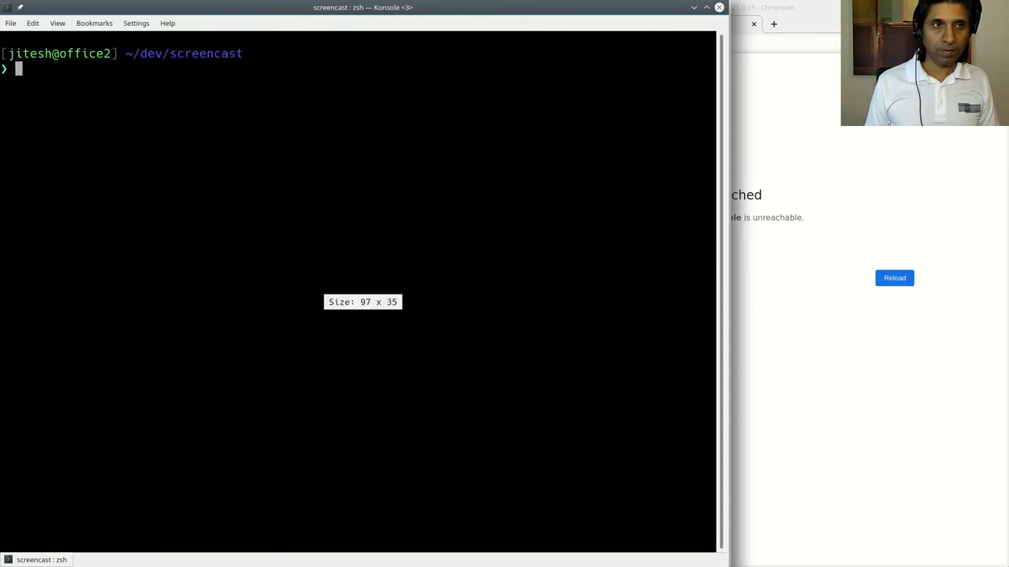
- Run ssh -L 8088:172.21.0.15:8080 office in a new Konsole window and check the browser
{"action": "type", "text": "ssh -L 8088:172.21.0.15:8080 office"}
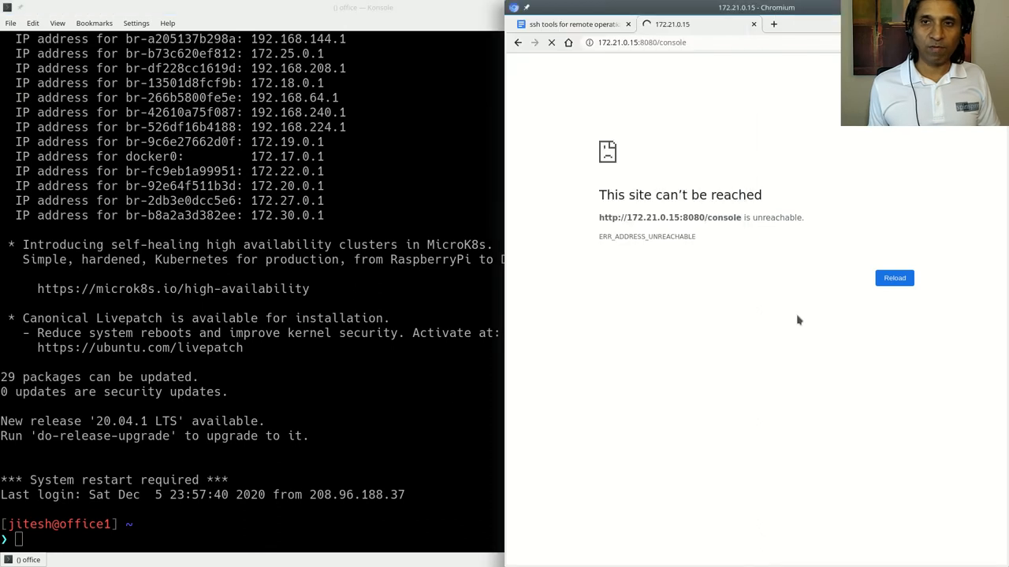
{"action": "left_click", "coordinate": [641, 41]}
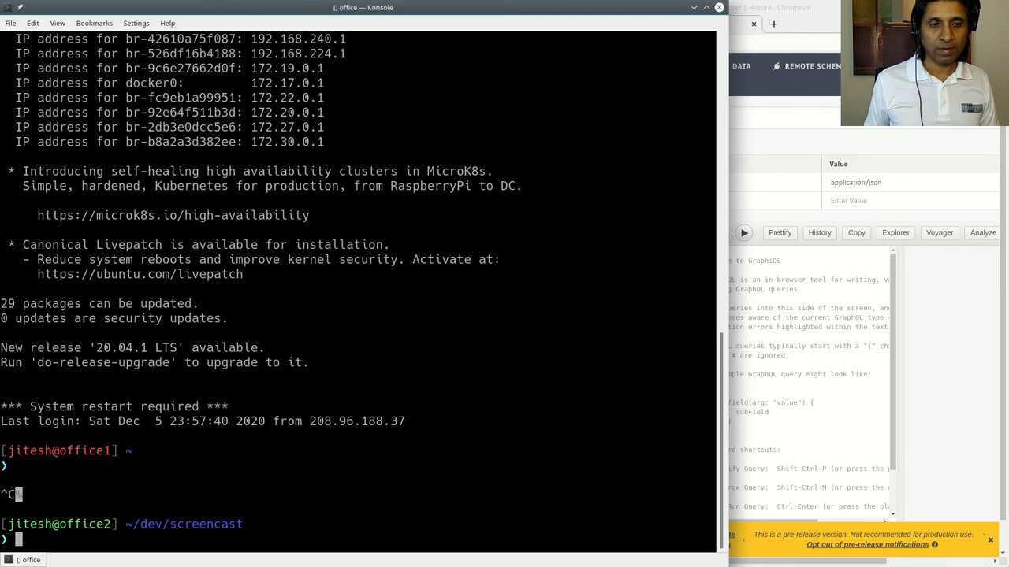
{"action": "type", "text": "ssh -L 8088:172.21.0.15:8080 office"}
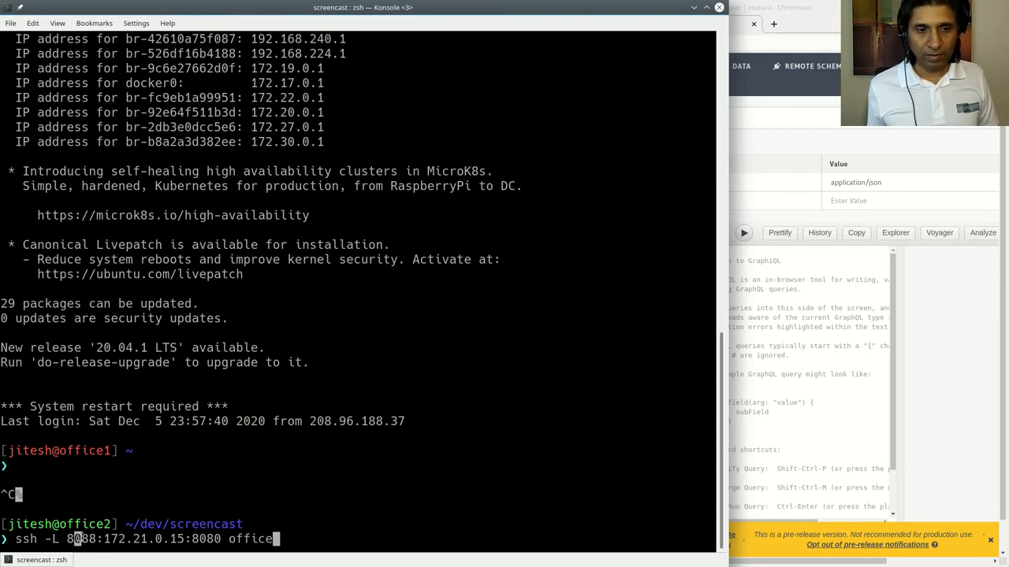
{"action": "double_click", "coordinate": [126, 539]}
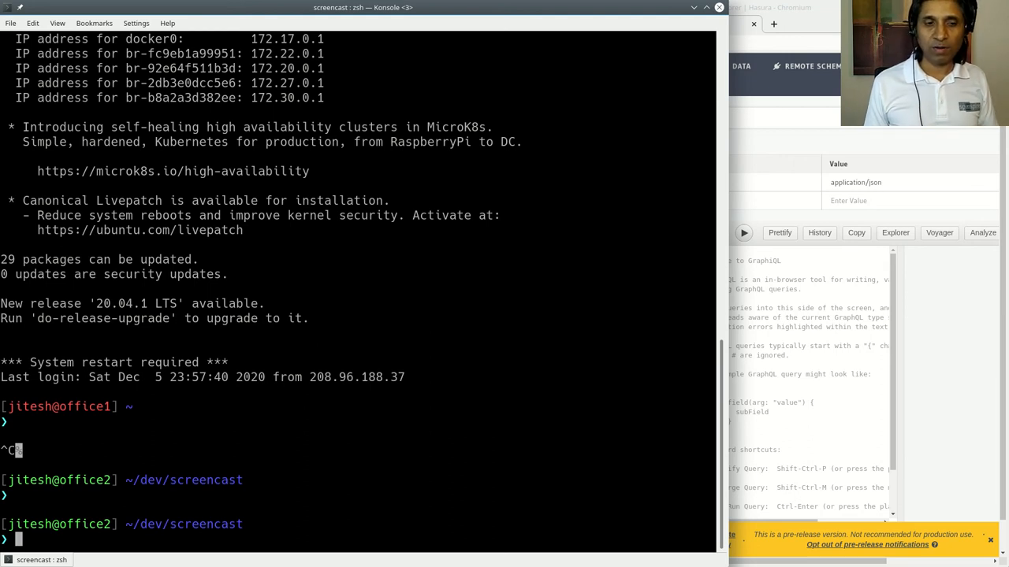
{"action": "type", "text": "ssh -L 8088:172.21.0.15:8080 office"}
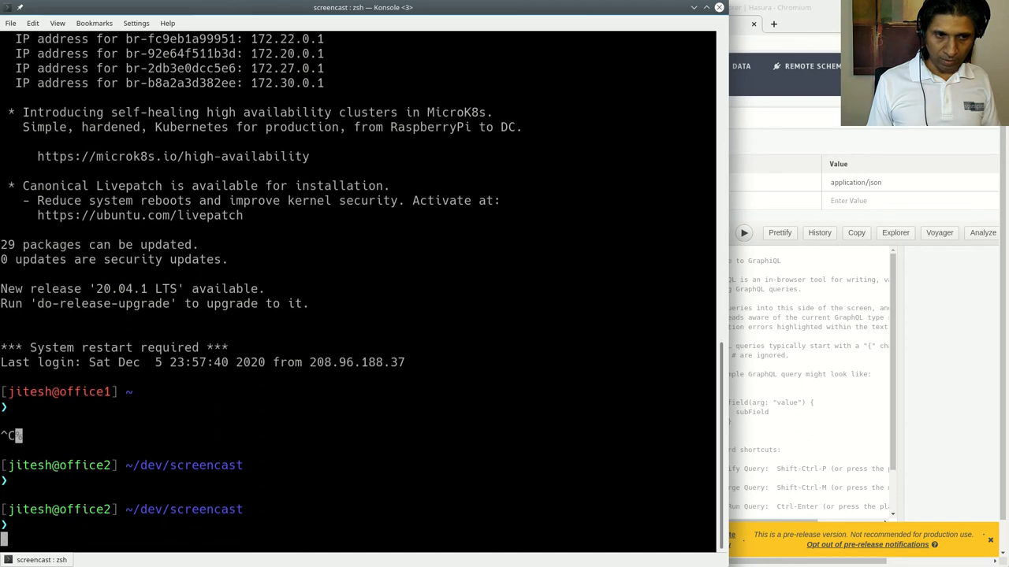
{"action": "key", "text": "Return"}
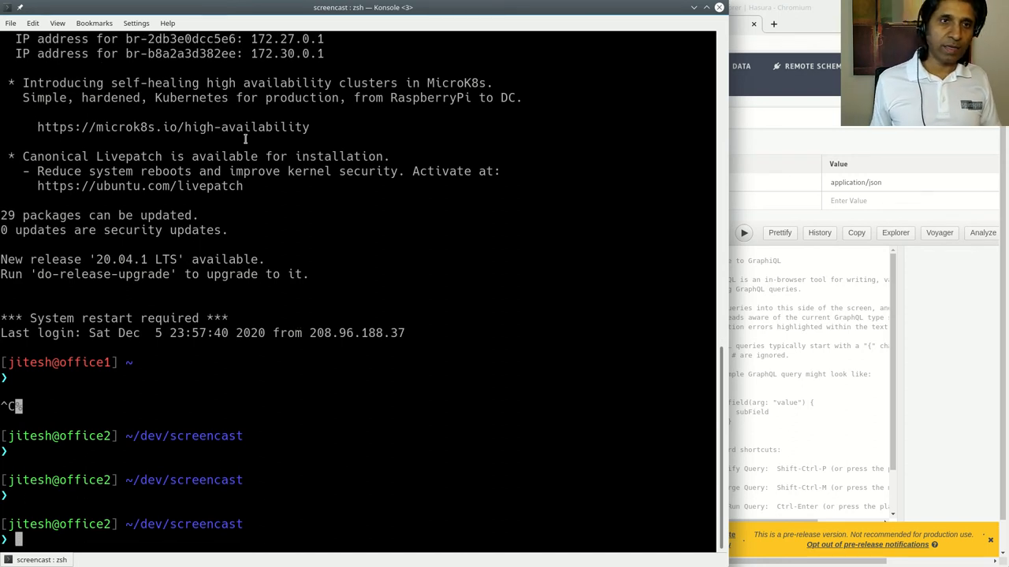
{"action": "mouse_move", "coordinate": [386, 281]}
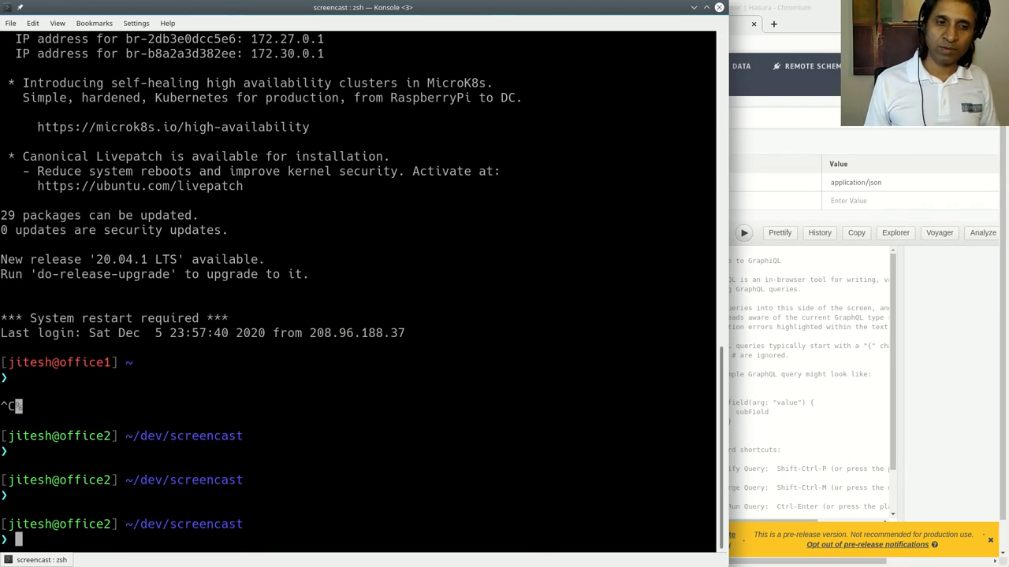
- Edit ~/.ssh/config in vi, drafting LocalForward 8088 172.21.0.15:8080 under Host office
{"action": "type", "text": "vi ~/."}
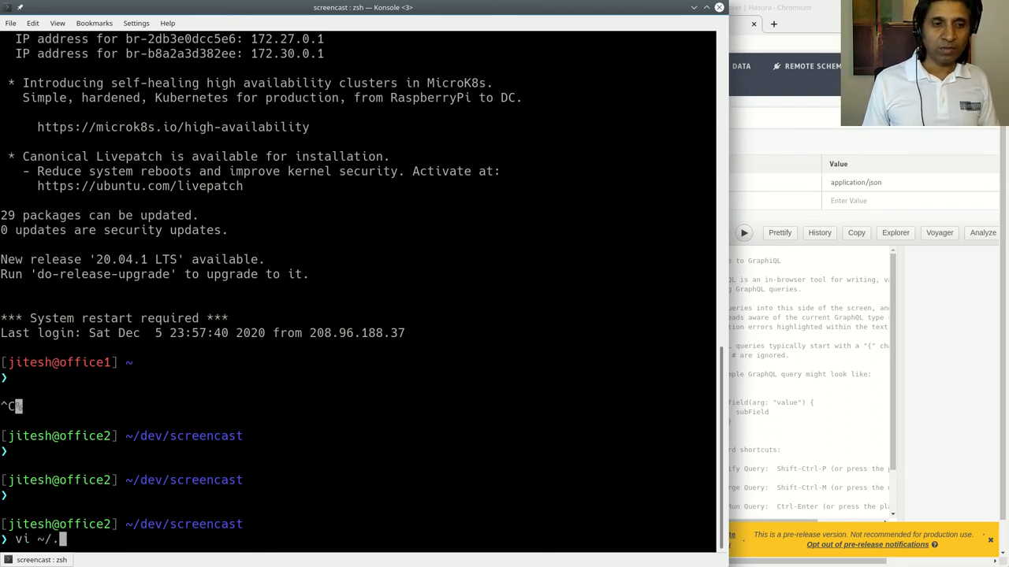
{"action": "type", "text": "ssh/config"}
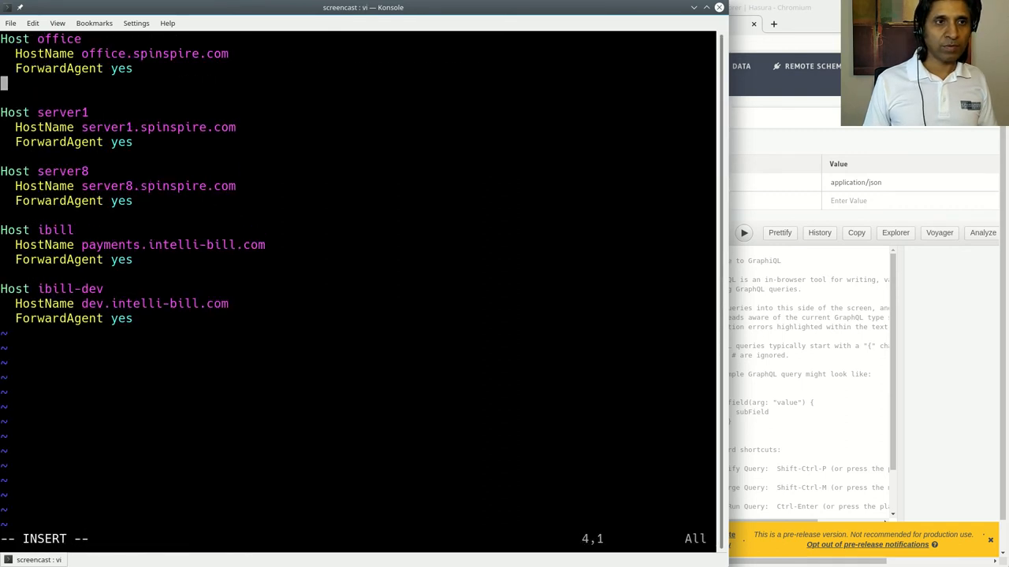
{"action": "type", "text": "LocalForward"}
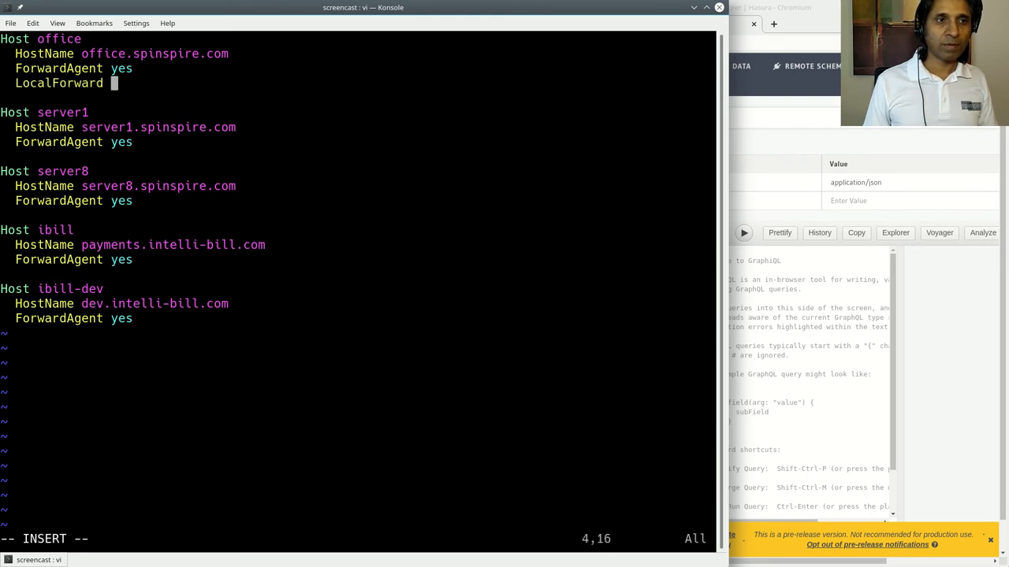
{"action": "type", "text": "8"}
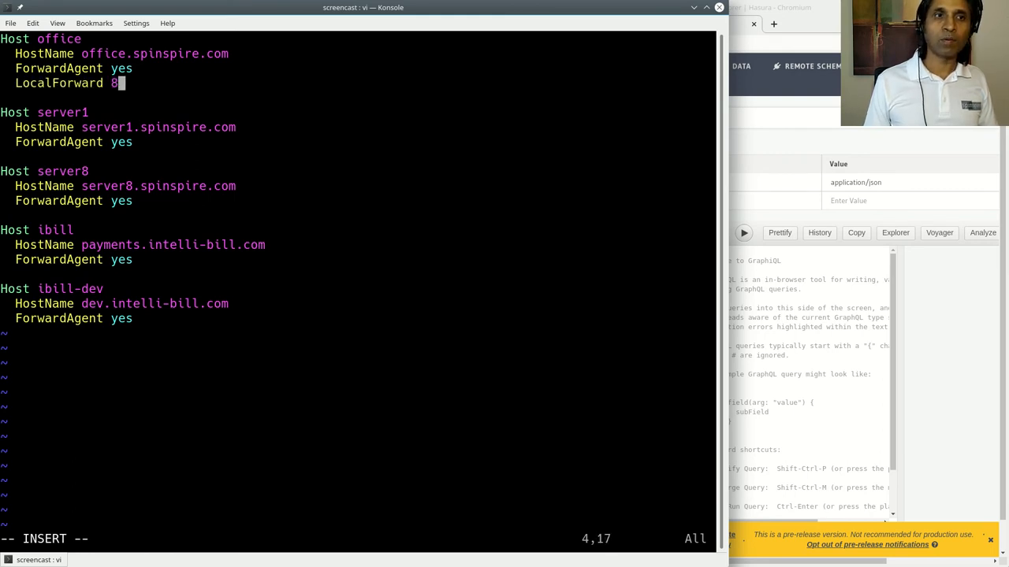
{"action": "type", "text": "088 172.21.0.15:8080"}
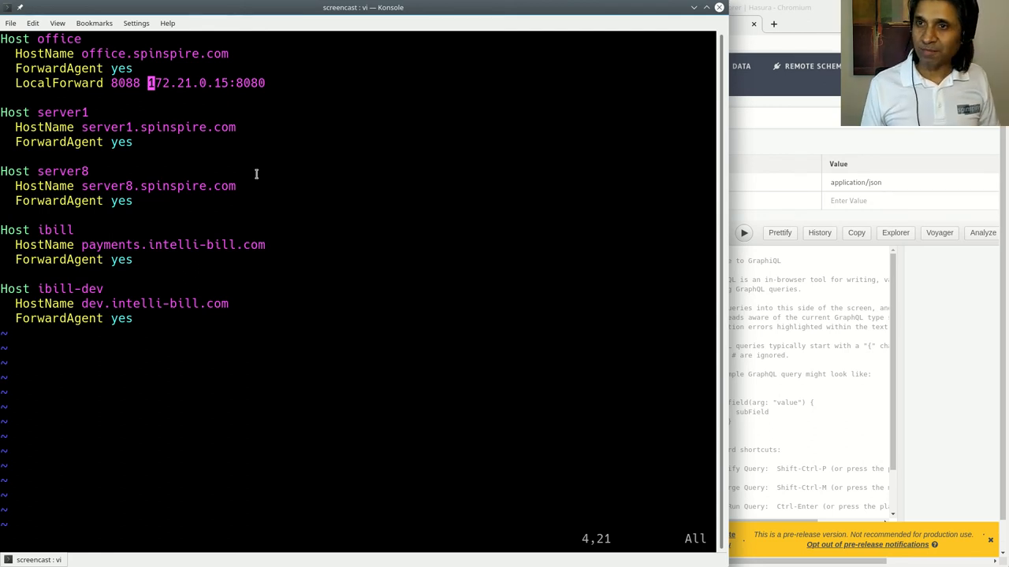
- Leave insert mode and quit vi without saving
{"action": "key", "text": "Escape"}
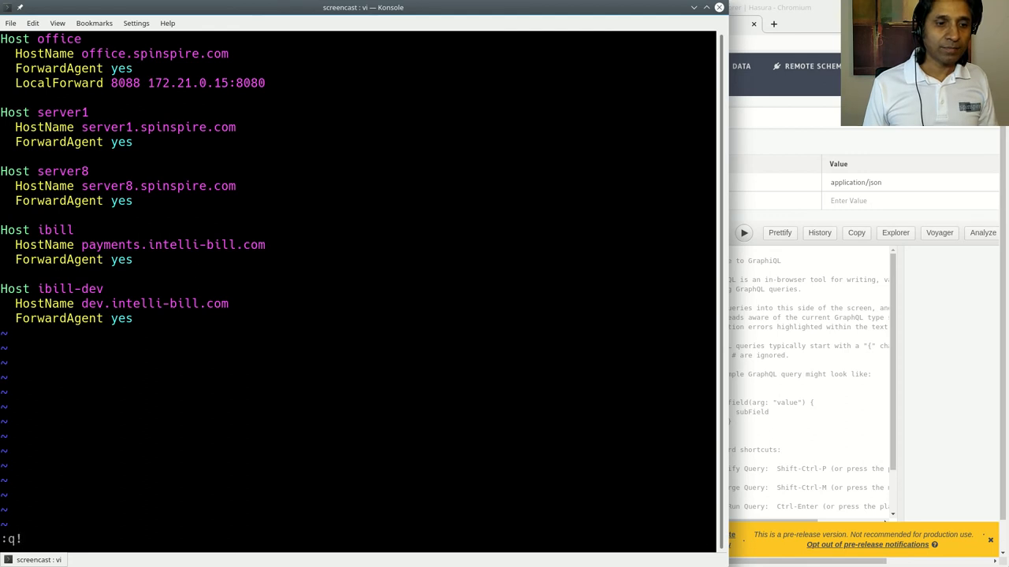
{"action": "key", "text": "Return"}
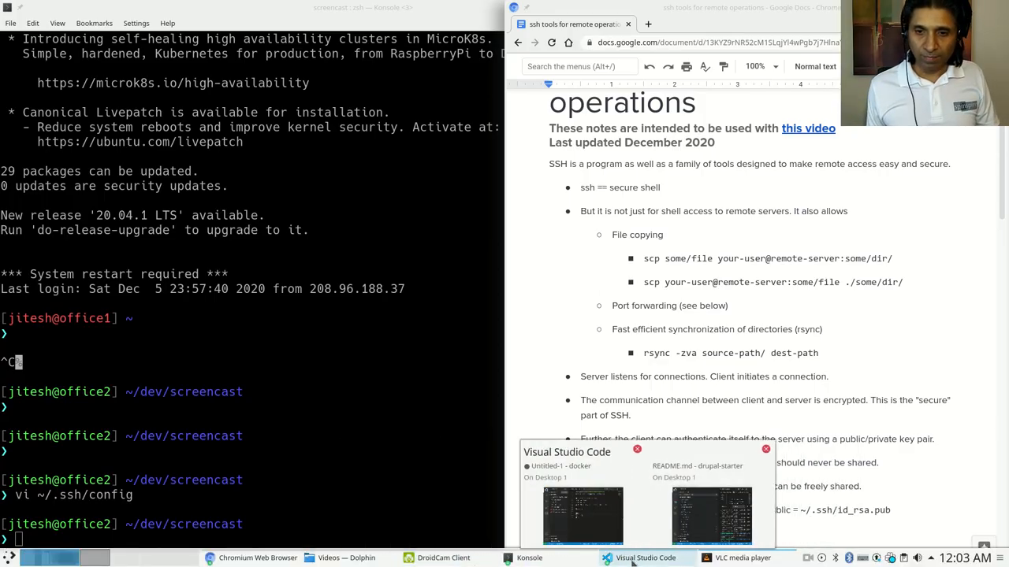
- Switch to a Visual Studio Code window and maximize it to show the Welcome page
{"action": "right_click", "coordinate": [646, 558]}
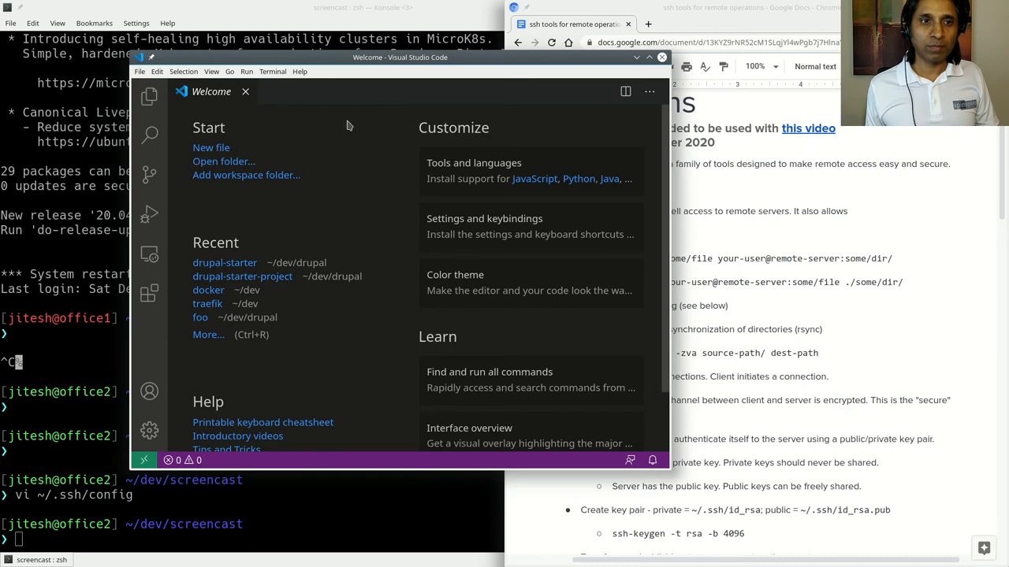
{"action": "double_click", "coordinate": [401, 57]}
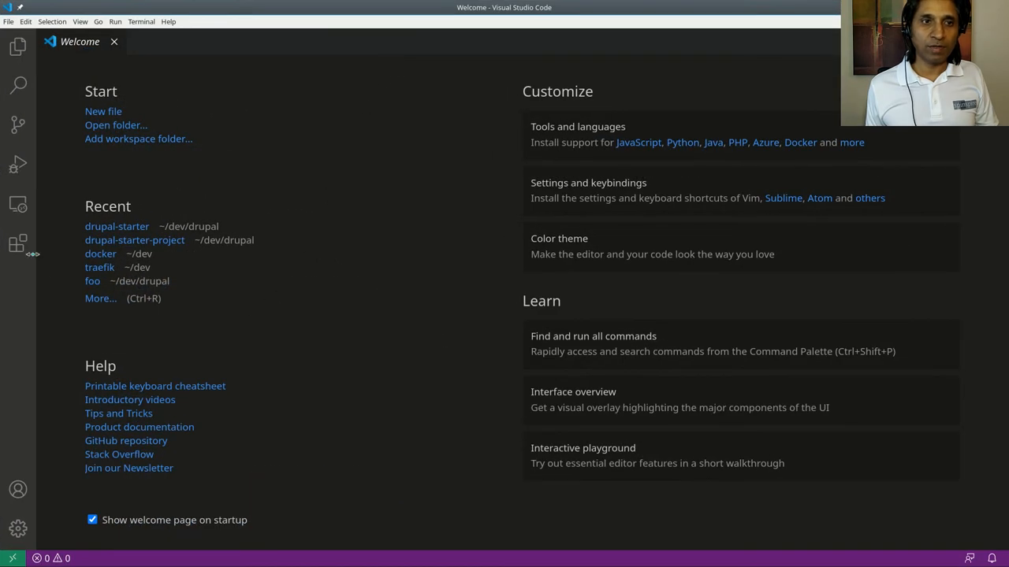
{"action": "mouse_move", "coordinate": [17, 205]}
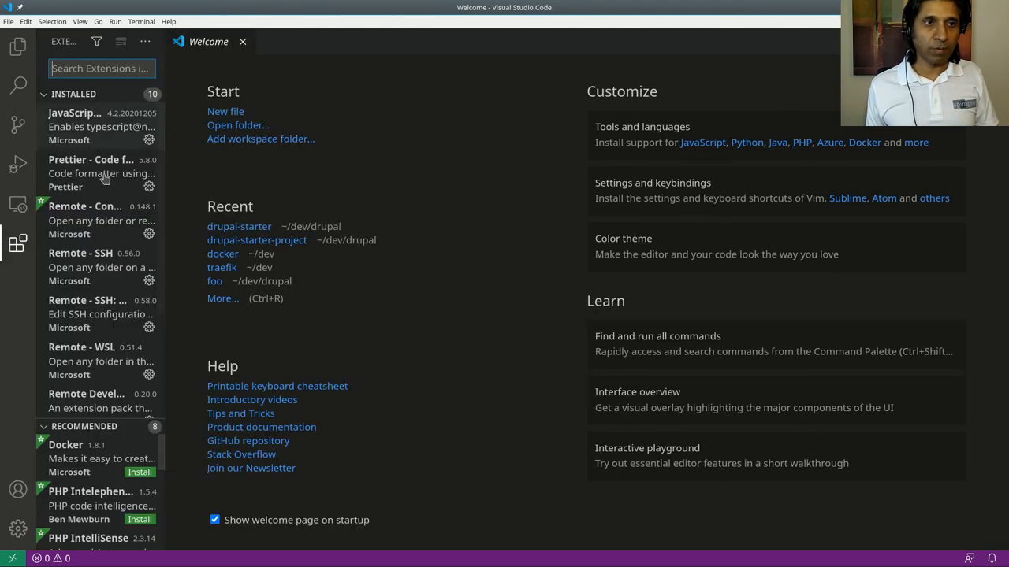
{"action": "mouse_move", "coordinate": [80, 260]}
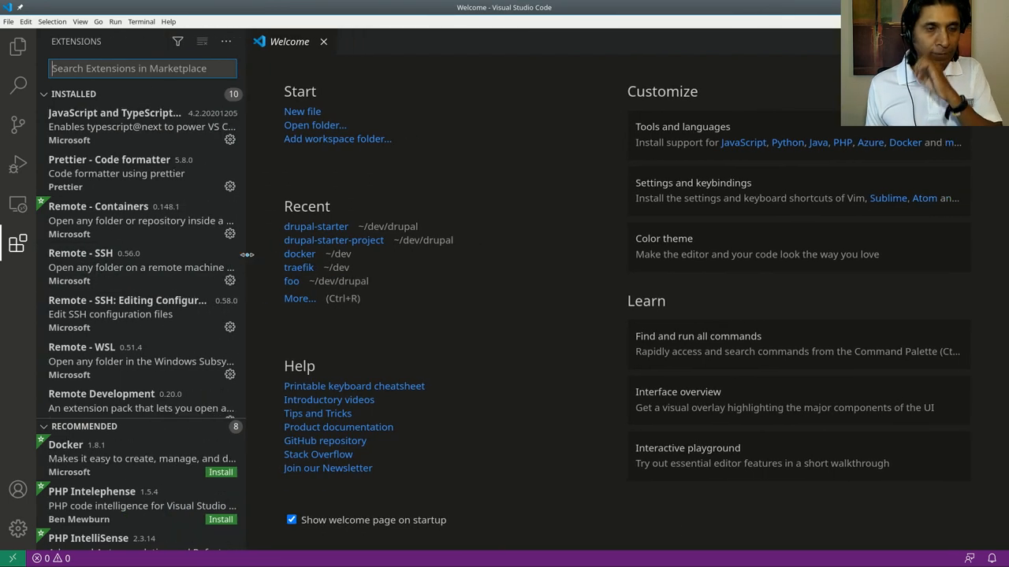
- From Remote Explorer, connect the current window to the office SSH host
{"action": "left_click", "coordinate": [17, 205]}
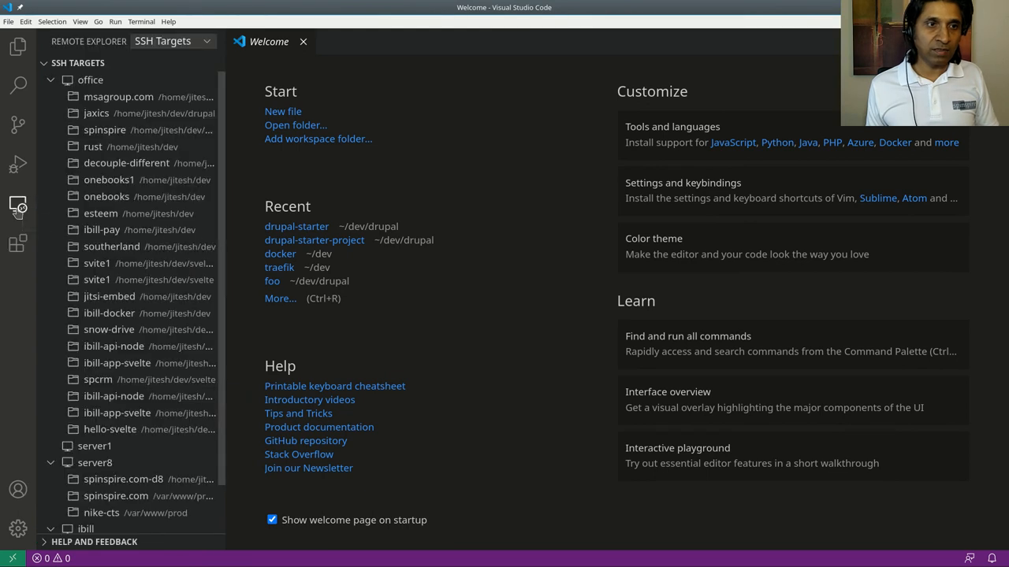
{"action": "left_click", "coordinate": [90, 79]}
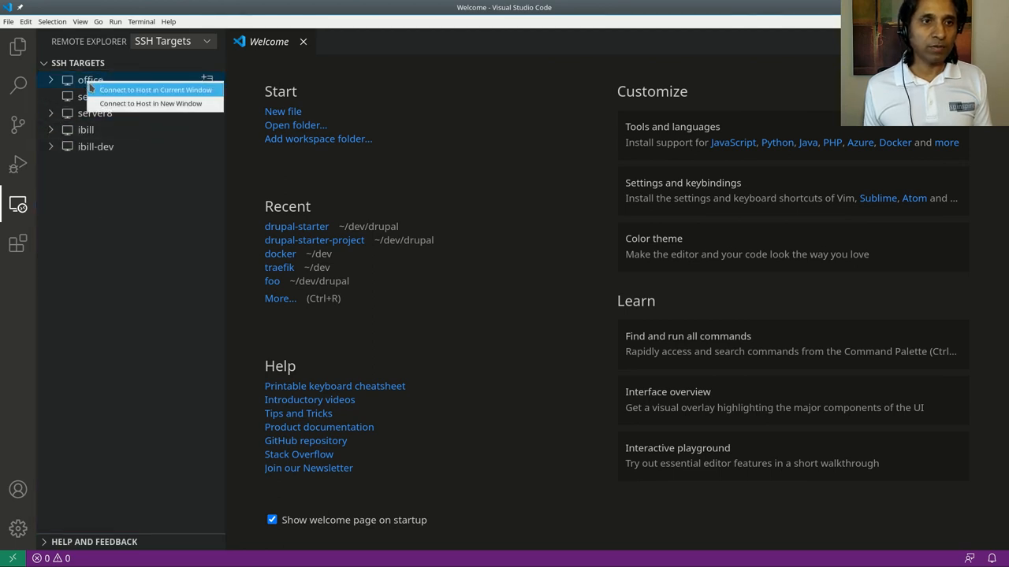
{"action": "left_click", "coordinate": [155, 88]}
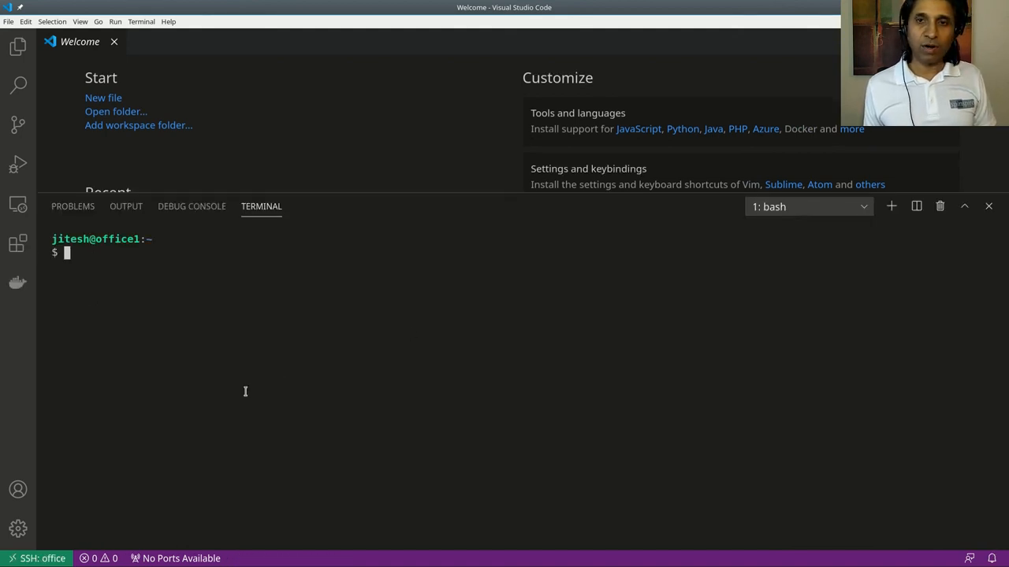
{"action": "mouse_move", "coordinate": [129, 290]}
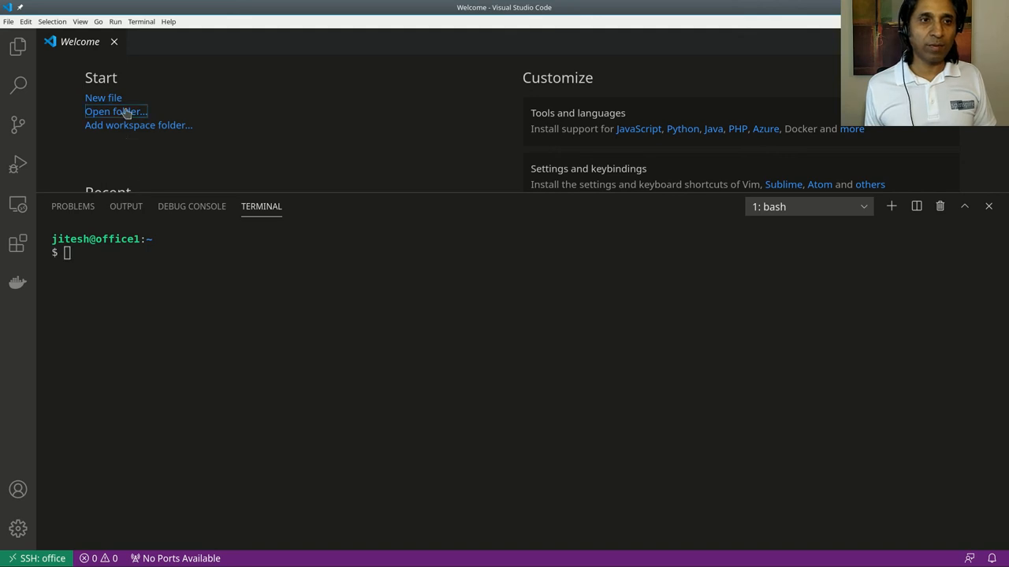
- Open the remote dev/droidcam folder on office via Open folder
{"action": "left_click", "coordinate": [115, 110]}
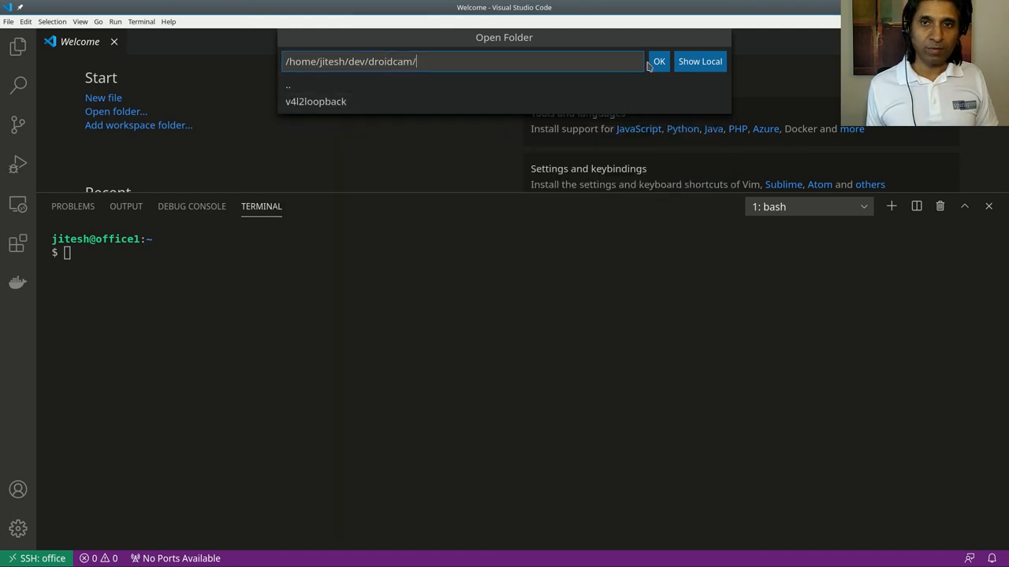
{"action": "left_click", "coordinate": [659, 60]}
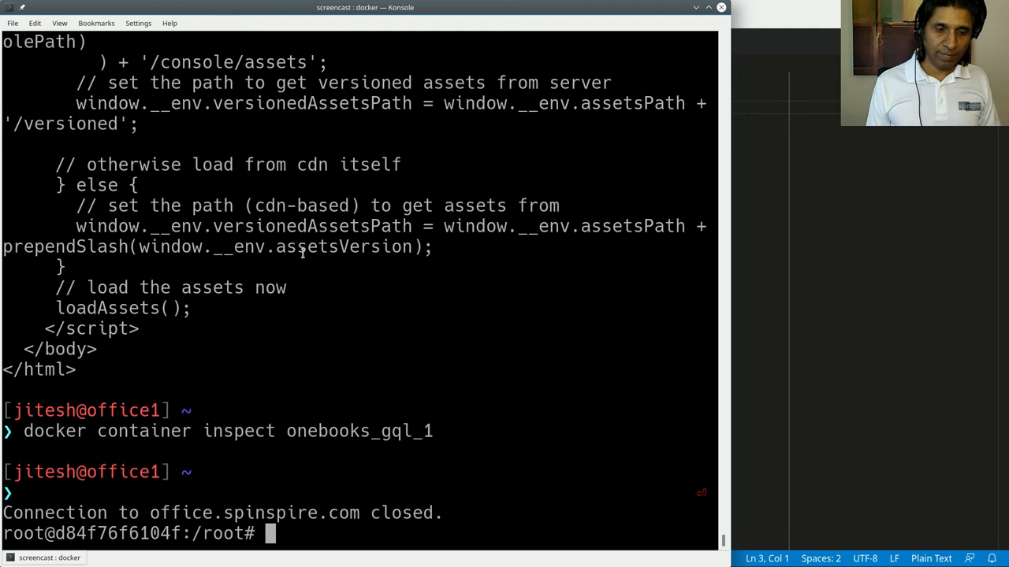
- Run ssh office, cd dev/droidcam and cat foo.txt in Konsole
{"action": "type", "text": "ssh offi"}
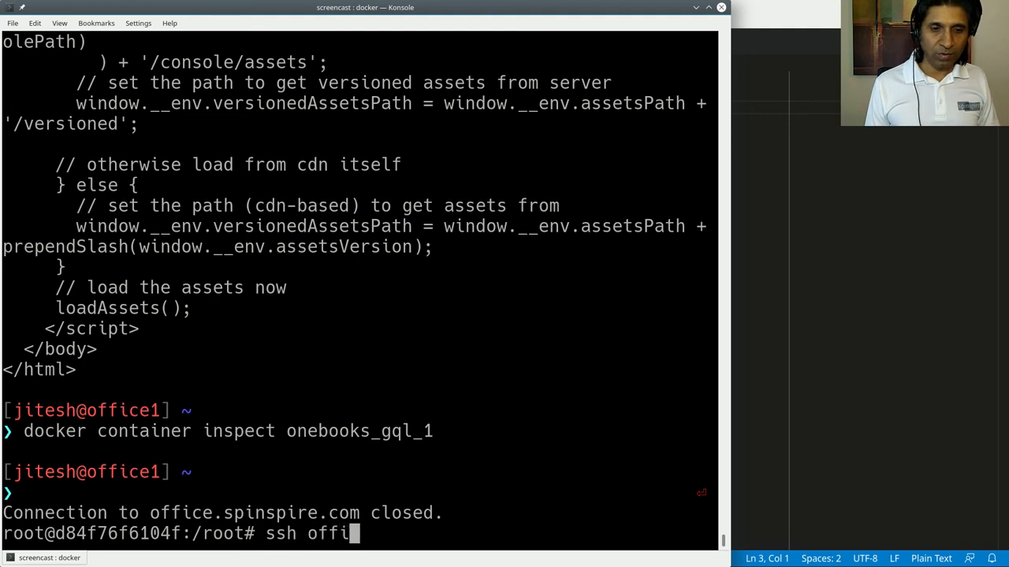
{"action": "key", "text": "Return"}
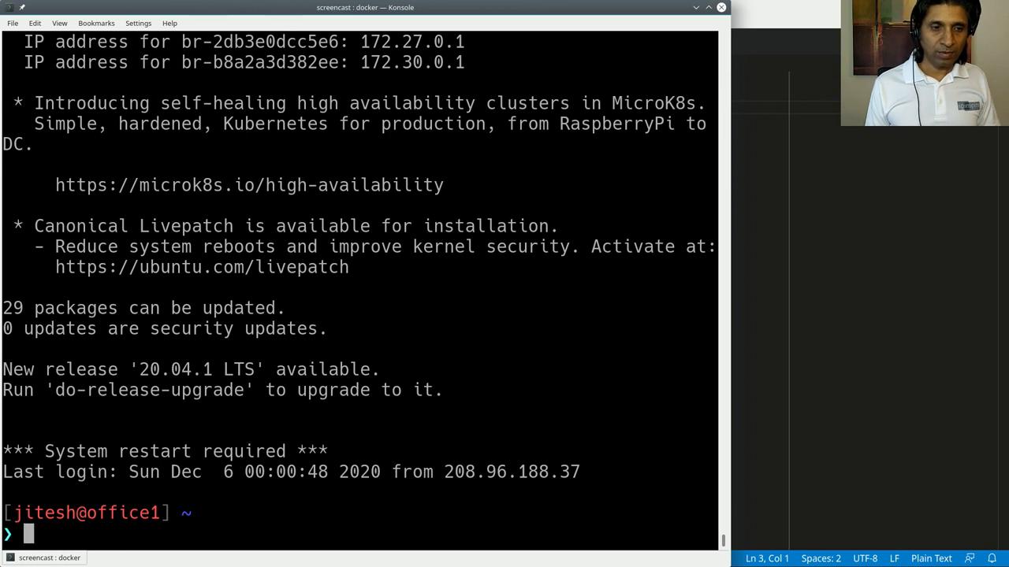
{"action": "type", "text": "cd dev/droidcam"}
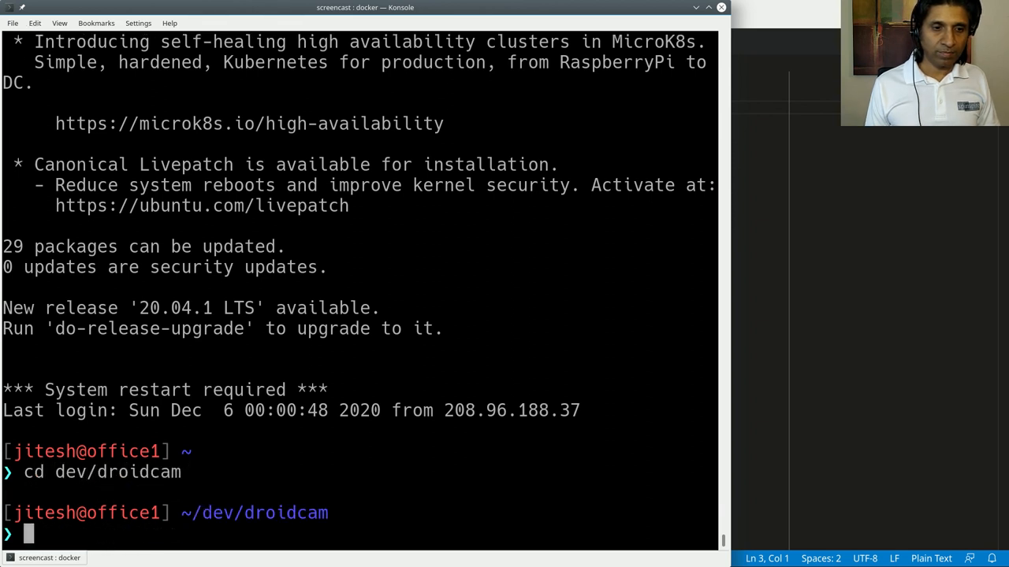
{"action": "type", "text": "cat foo.txt"}
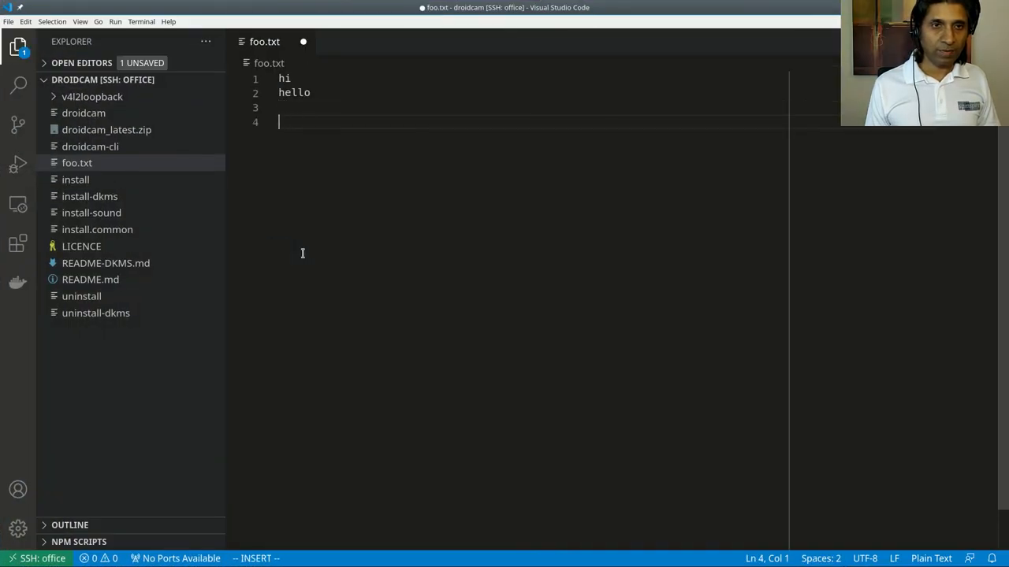
- Add 'third line' after hello in the remote foo.txt and save it
{"action": "type", "text": "third line"}
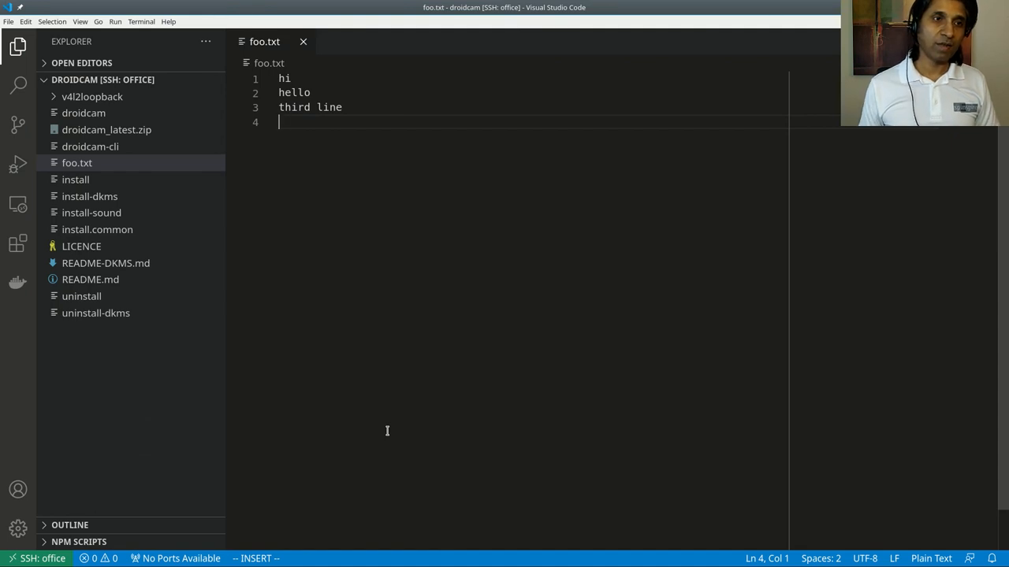
{"action": "mouse_move", "coordinate": [266, 298]}
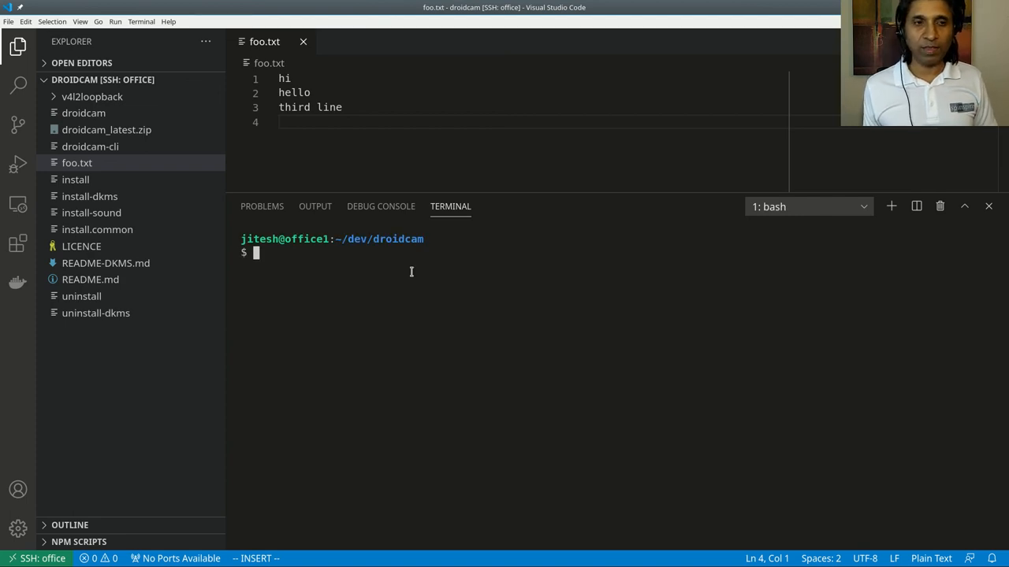
{"action": "mouse_move", "coordinate": [347, 312]}
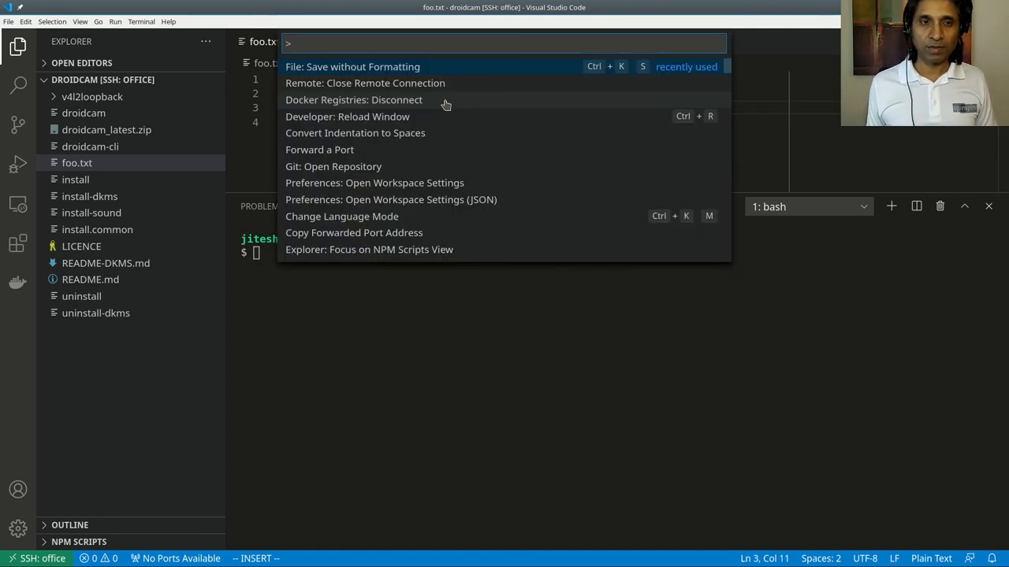
- Run the Forward a Port command to reach the remote port-number prompt
{"action": "type", "text": "forw"}
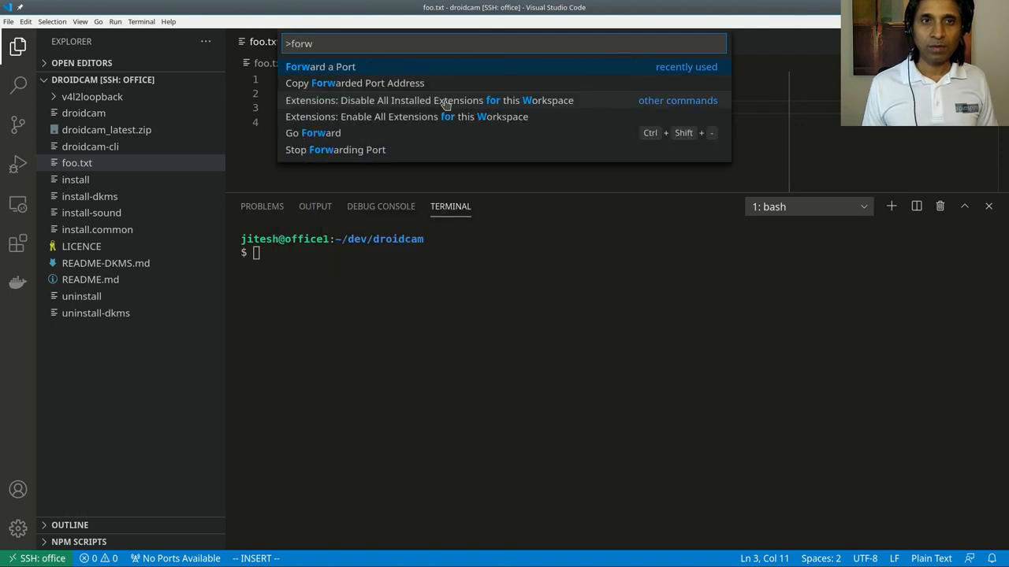
{"action": "left_click", "coordinate": [320, 66]}
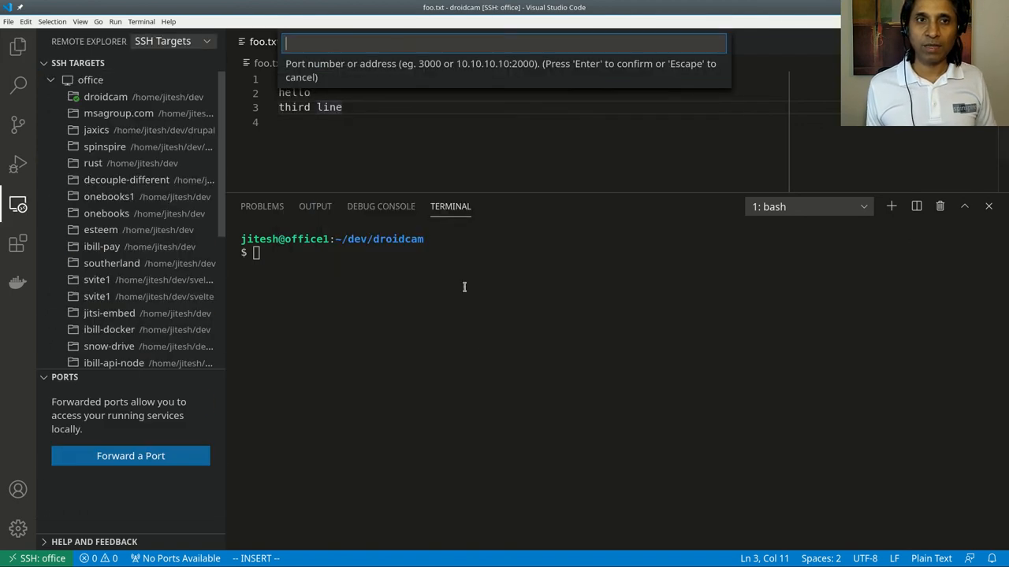